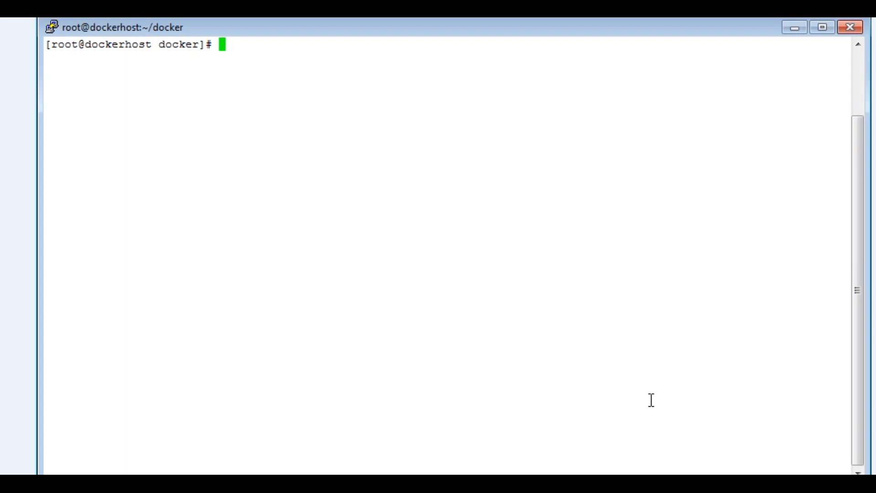
List installed docker packages on dockerhost with rpm -qa | grep -i docker
type("r")
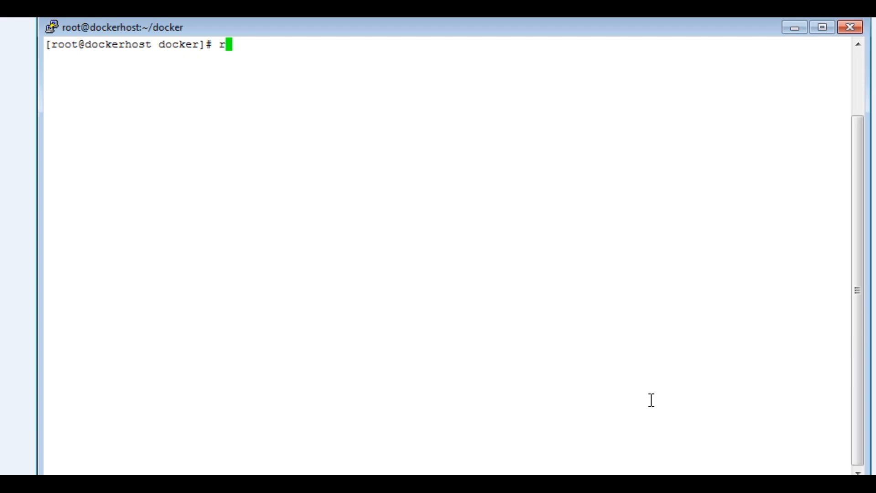
type("pm -qa")
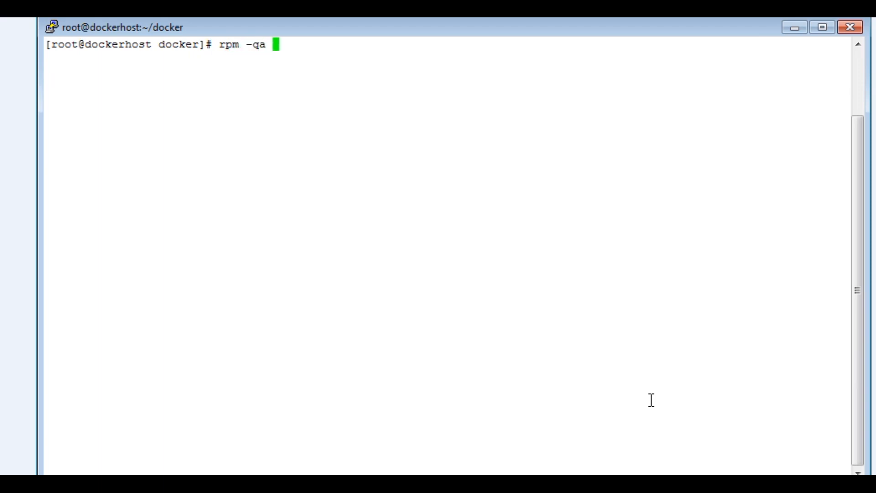
type("| grep -i")
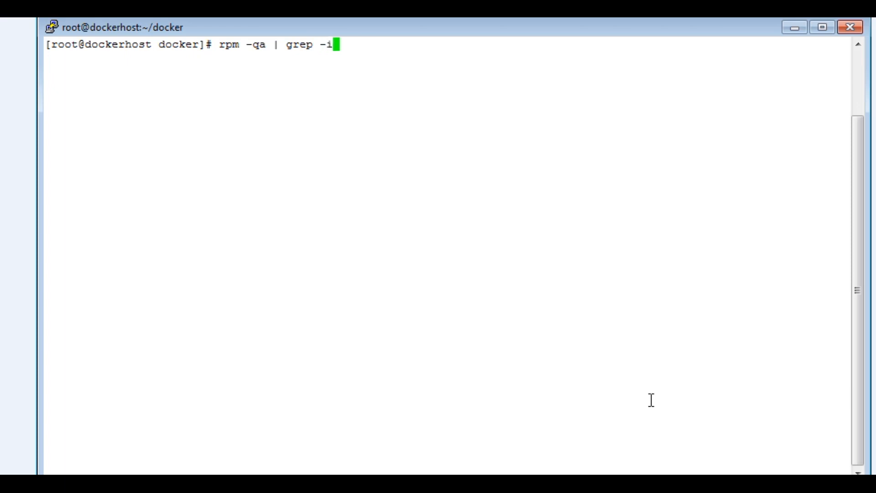
type("docker-p")
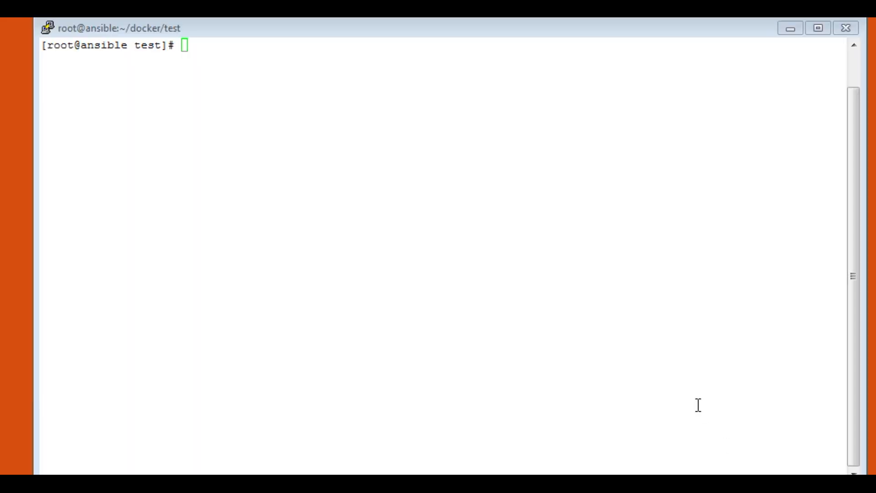
Start pull_image.yml in vi with a play for the centos image targeting dockerhost
type("vi")
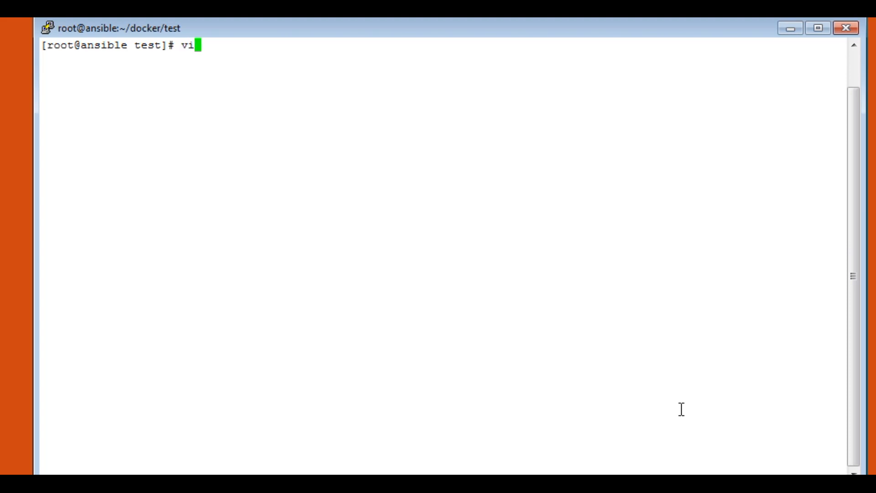
type("pull_")
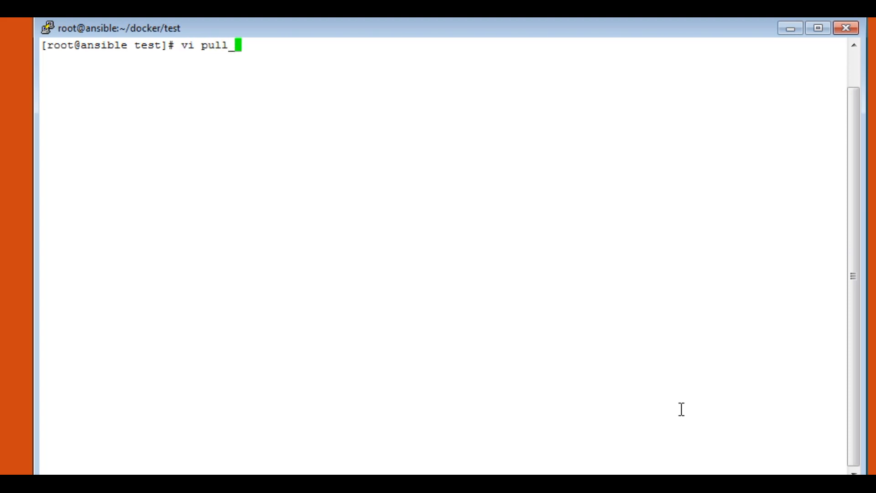
type("image")
type("-")
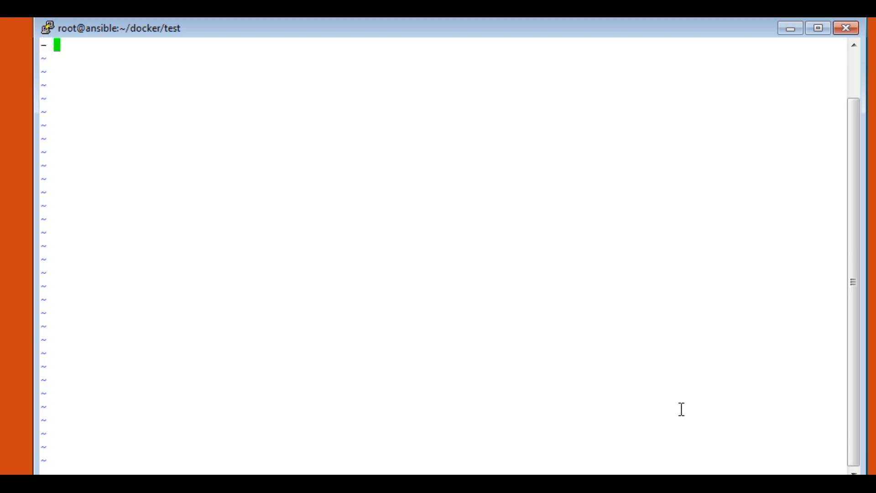
type("name: Pull c")
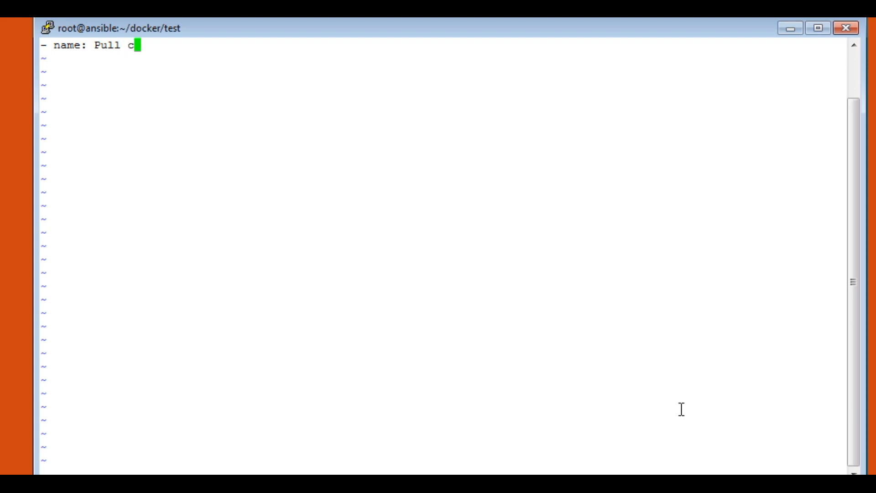
type("entos image")
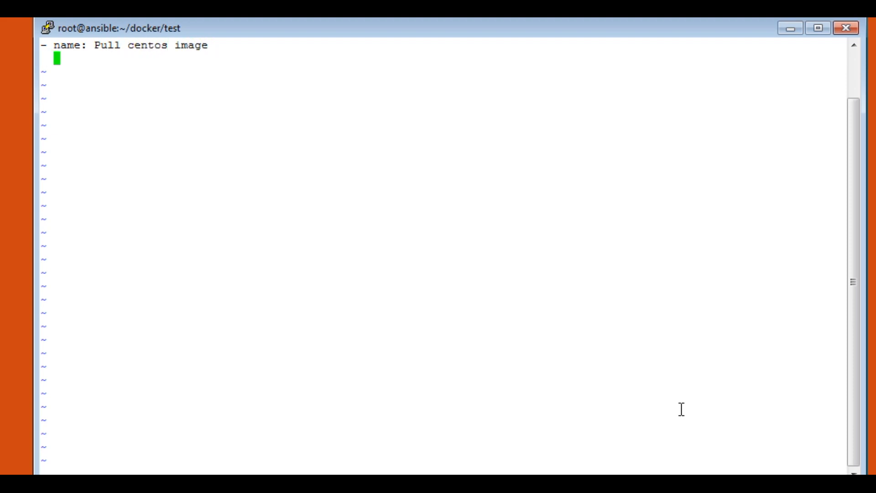
type("ho")
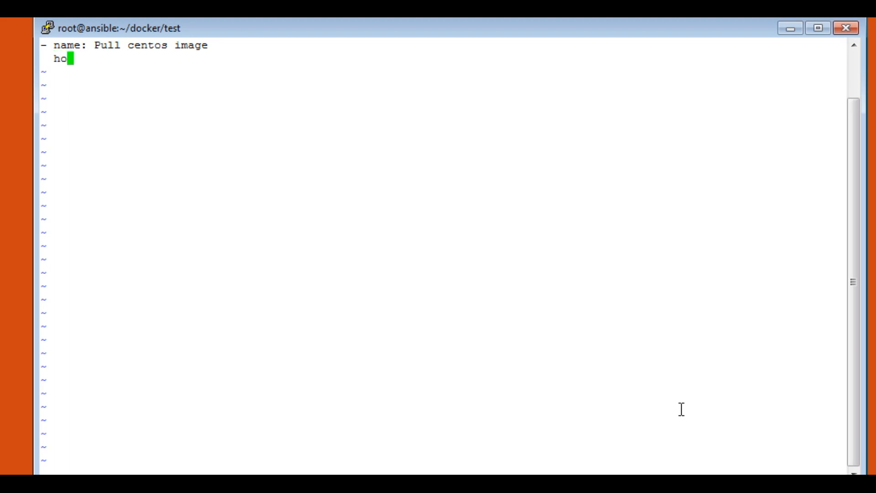
type("sts")
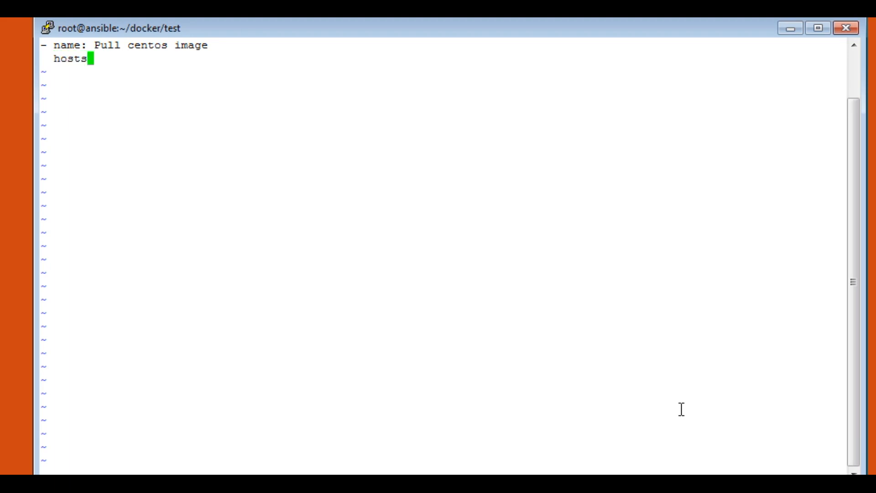
type(":")
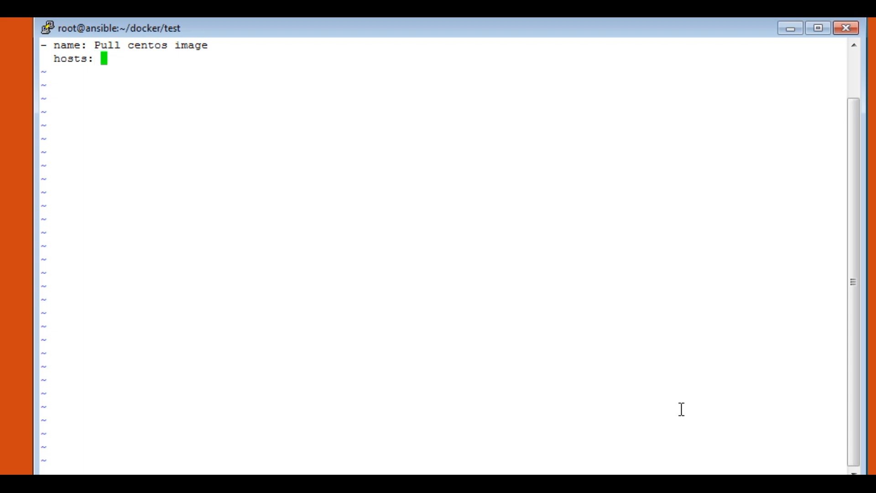
type("dockerh")
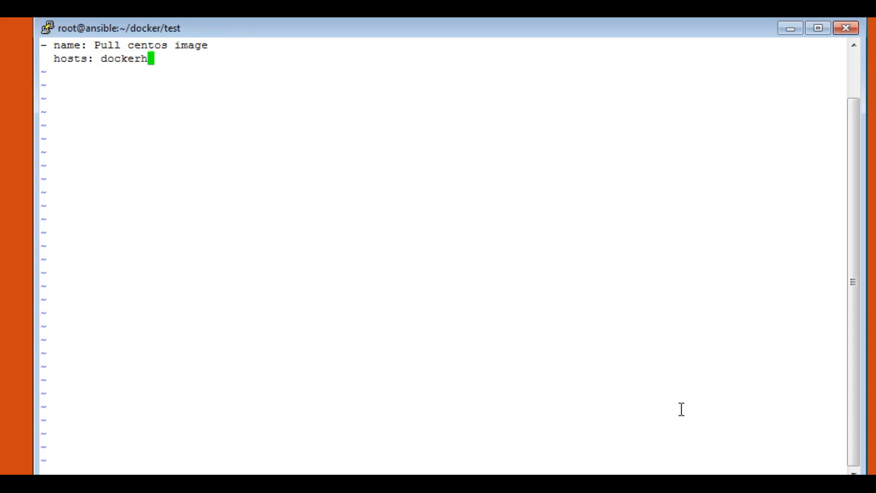
type("ost")
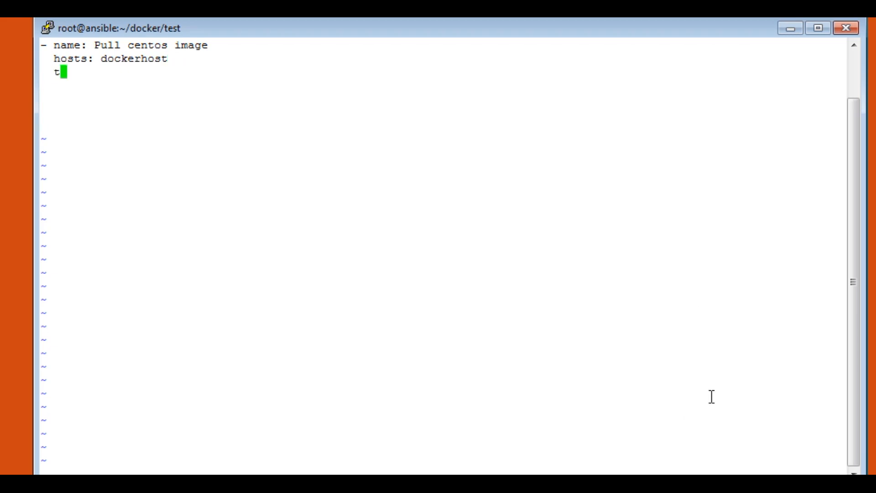
Add a docker_image task pulling centos and save the playbook with :wq
type("asks")
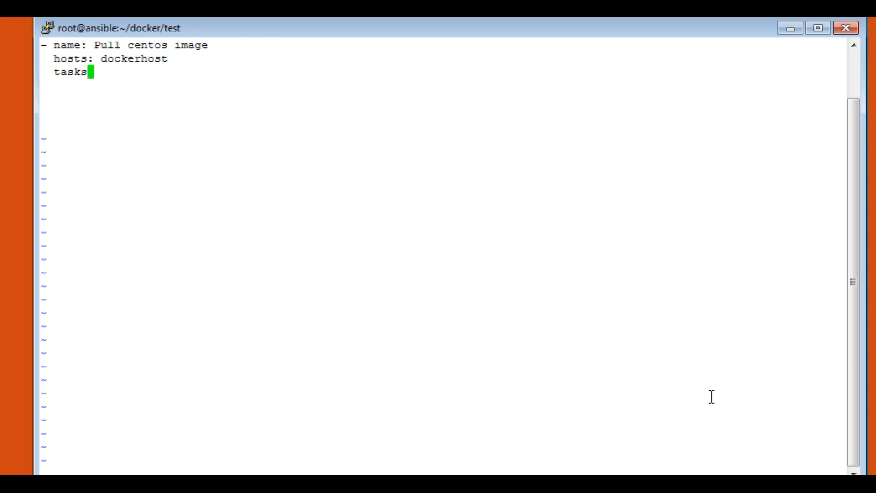
type(":")
left_click(444, 85)
type("-")
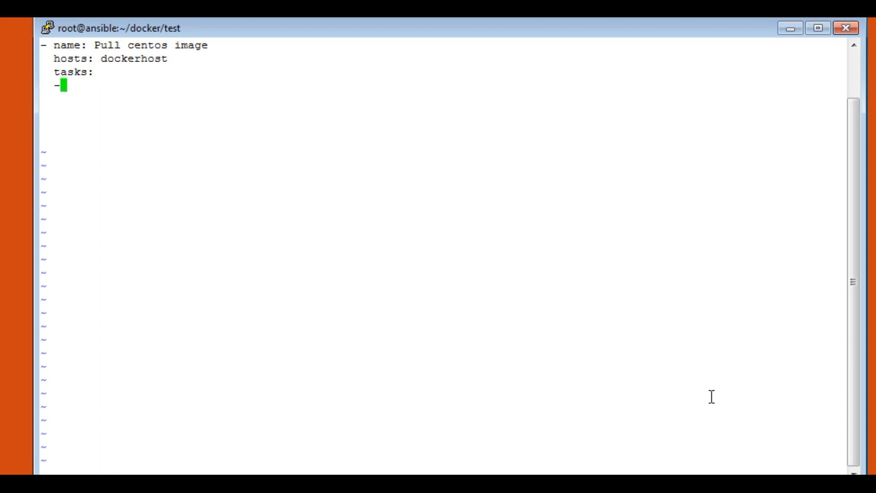
type("name")
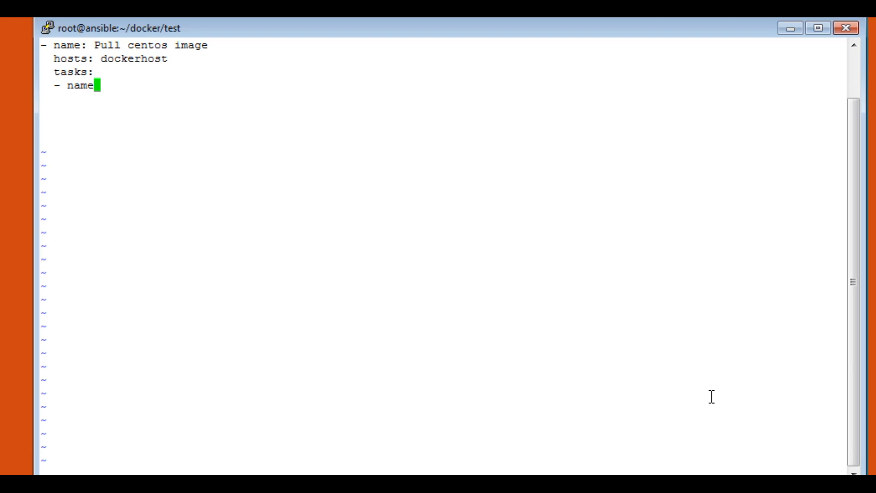
type(": pull")
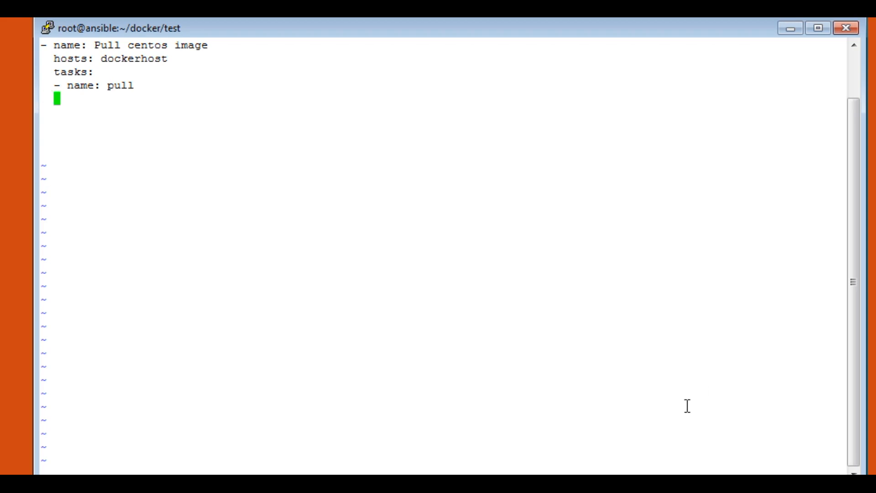
type("dock")
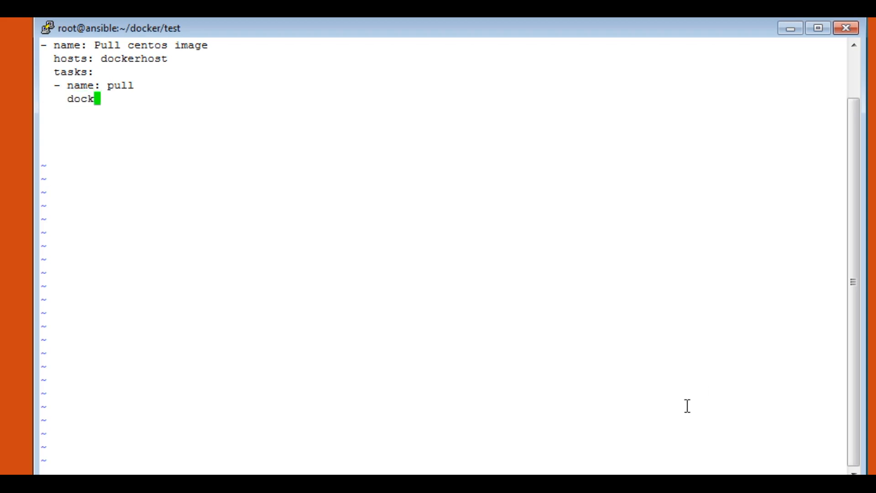
type("er_iameg")
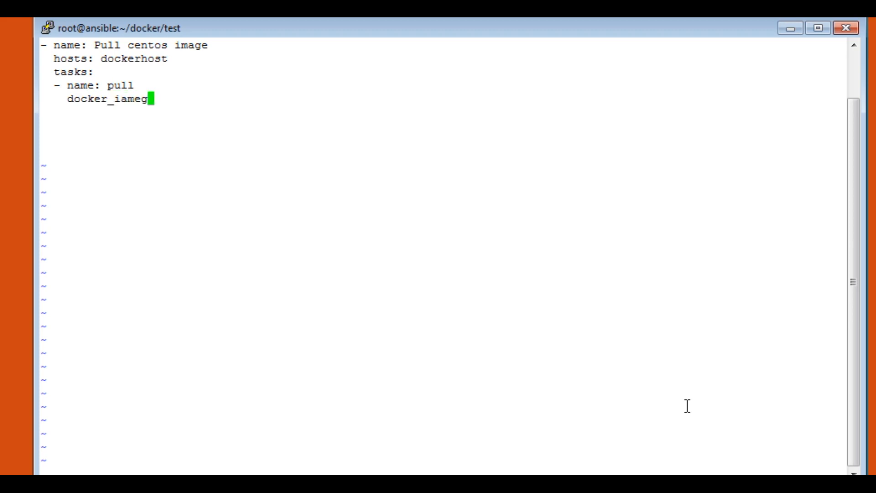
key("BackSpace")
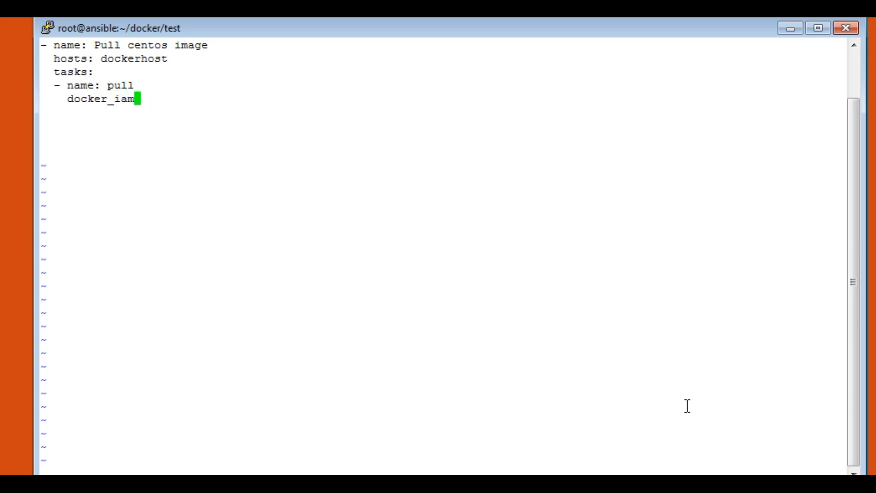
key("BackSpace")
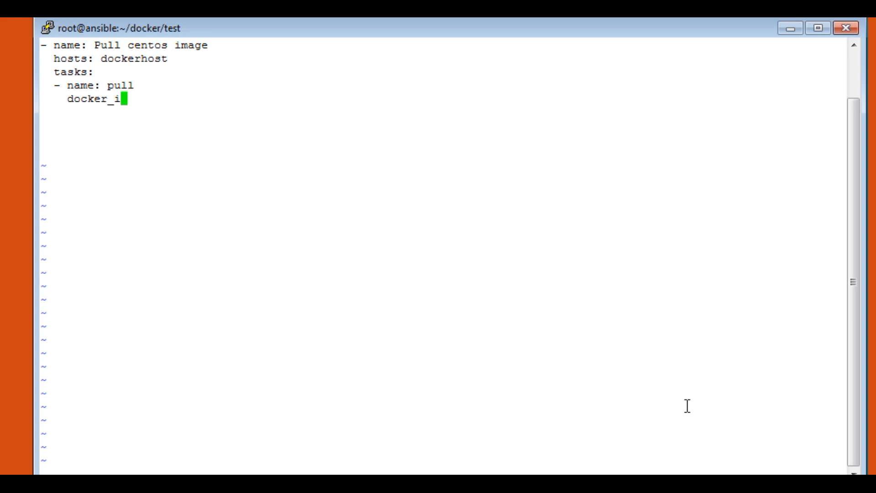
type("mage:")
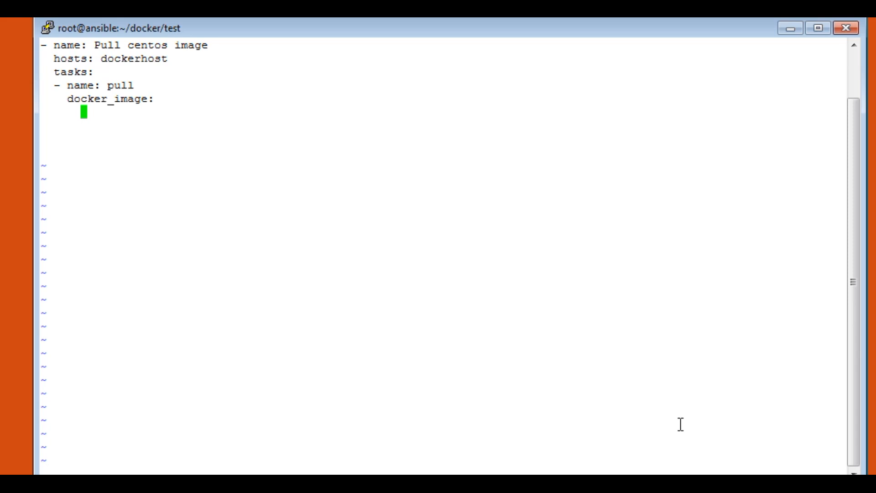
type("name:")
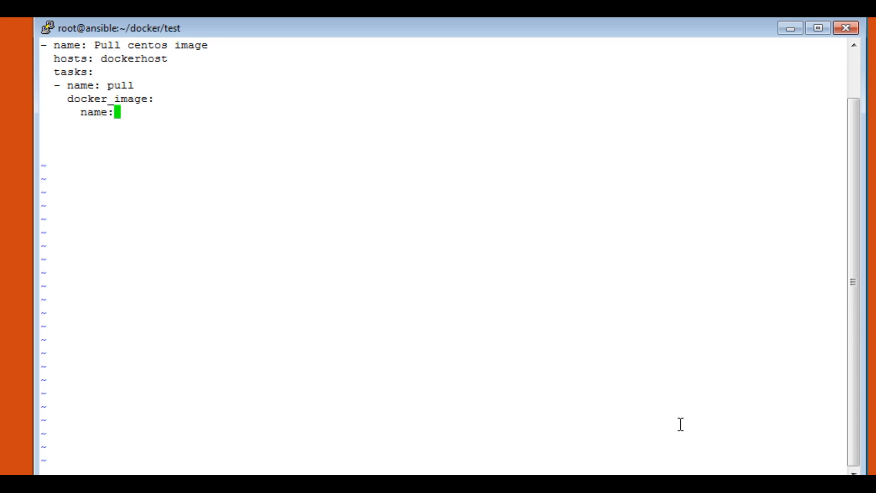
type("cenos")
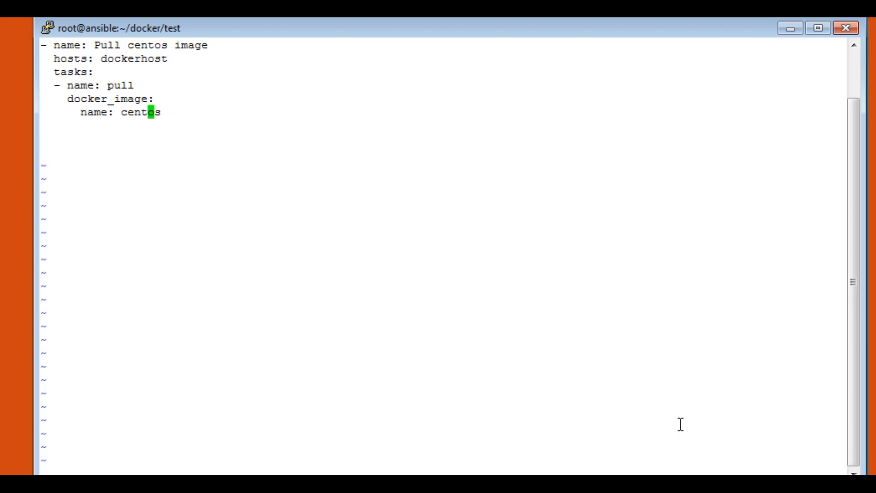
type(":wq")
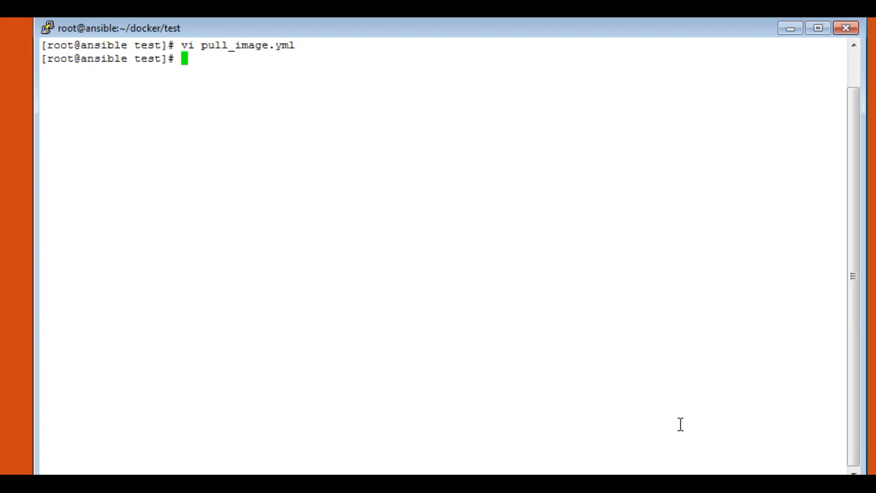
Run ansible-playbook pull_image.yml from the Ansible server
type("ansible")
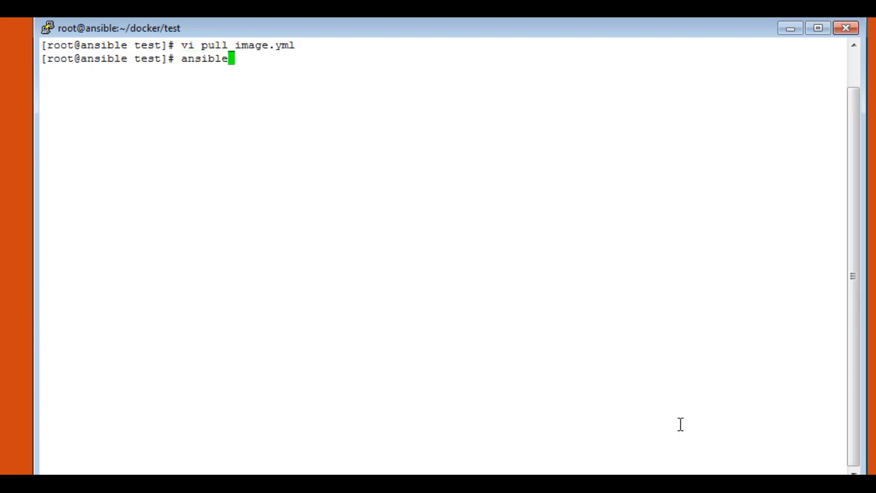
type("-playbook")
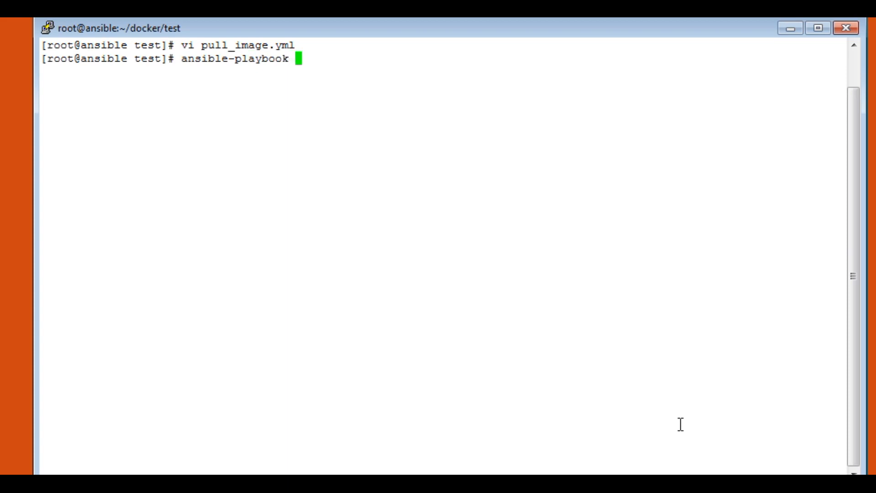
type("pu")
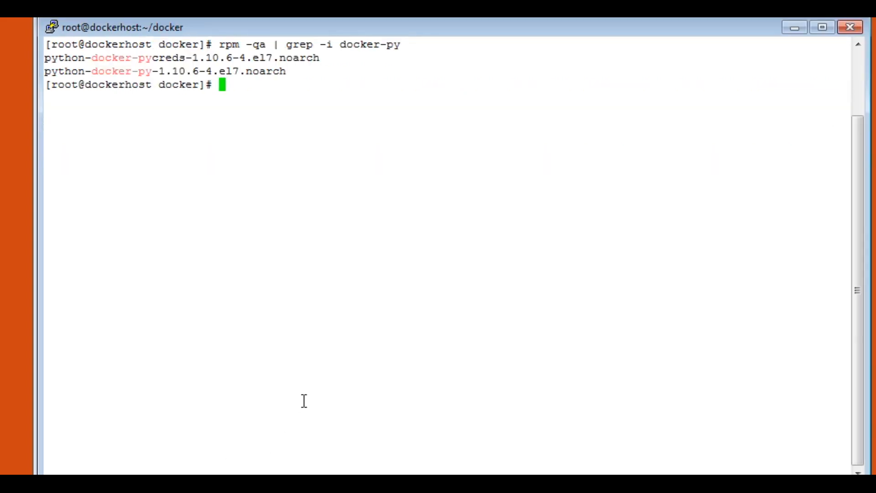
List local images on dockerhost with docker images
type("doc")
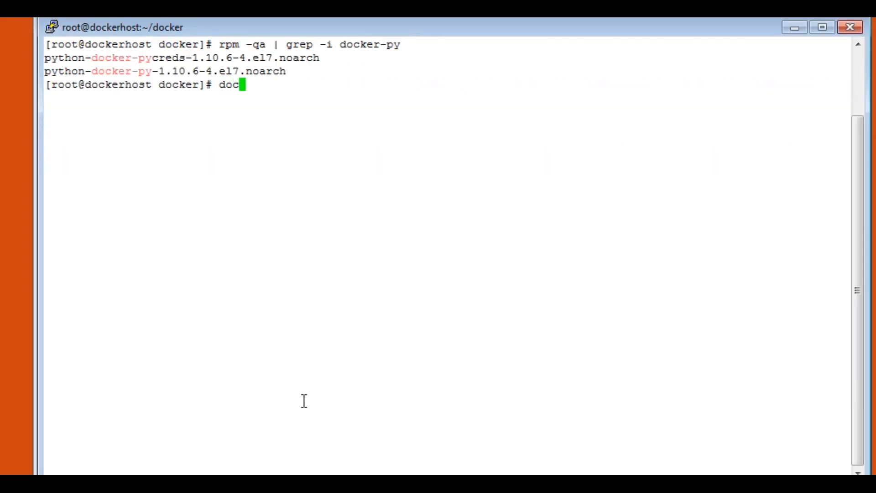
type("ker")
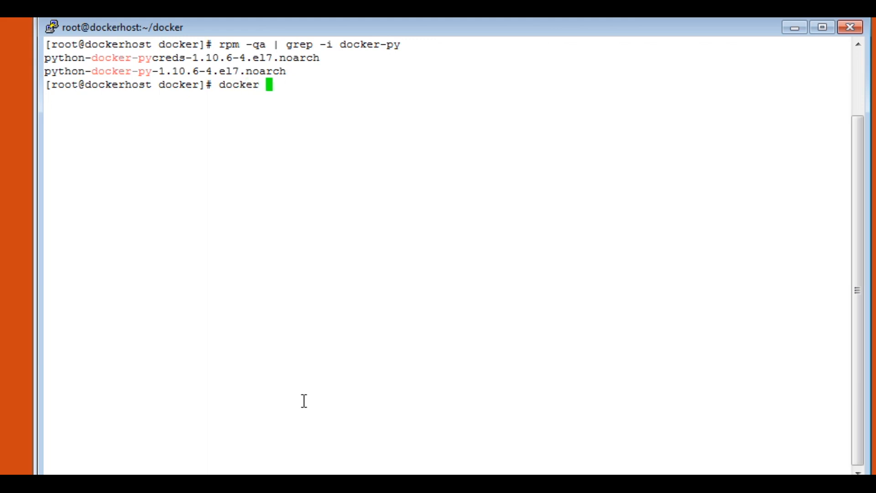
type("images")
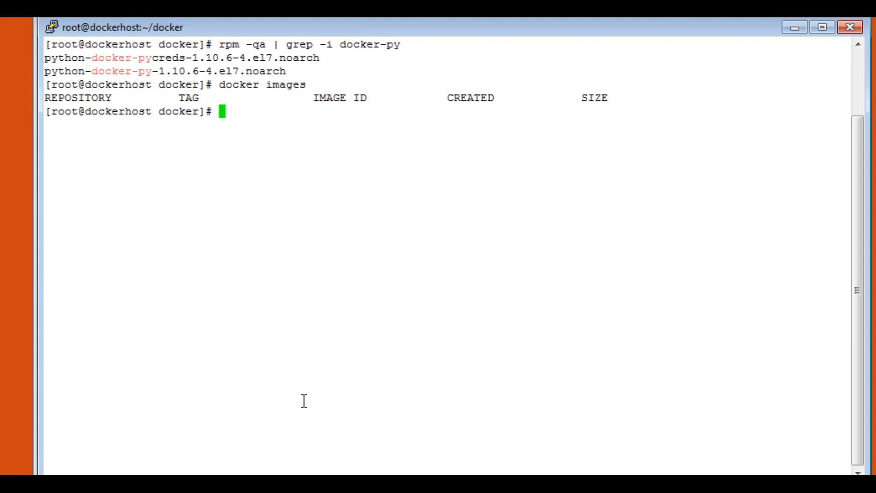
type("docker images")
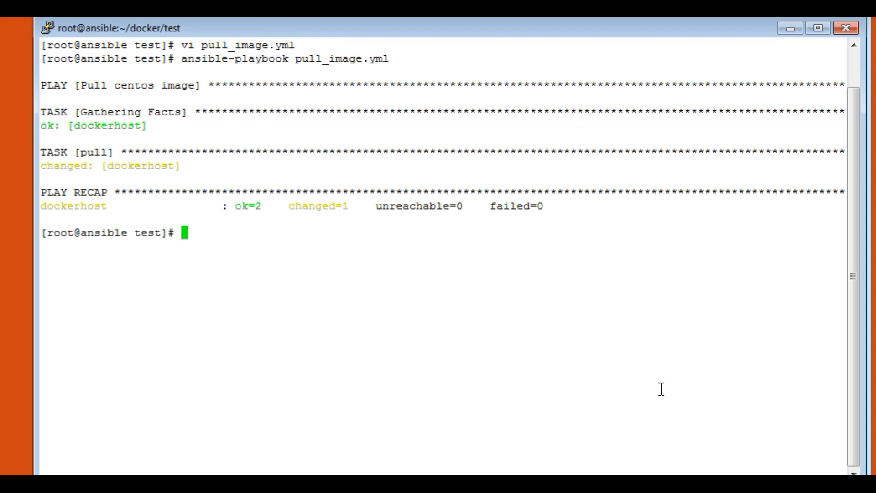
Start create_image.yml in vi with a 'Create web image' play for dockerhost
type("vi")
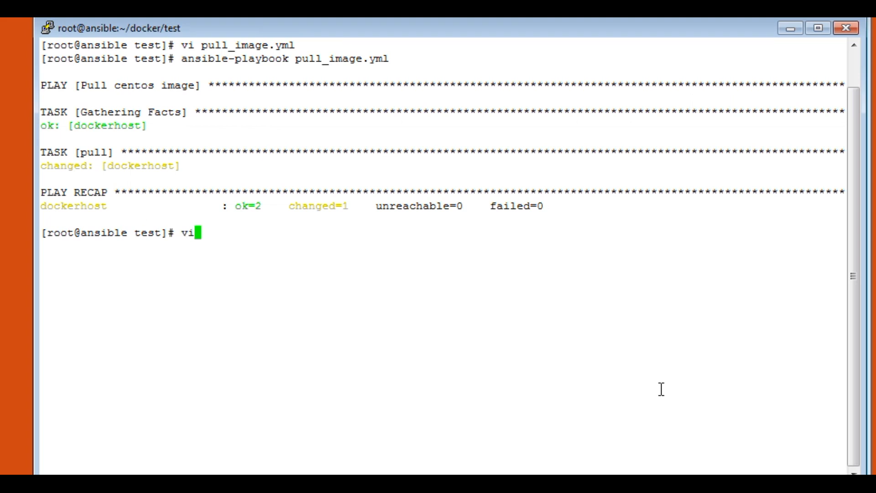
type("creat")
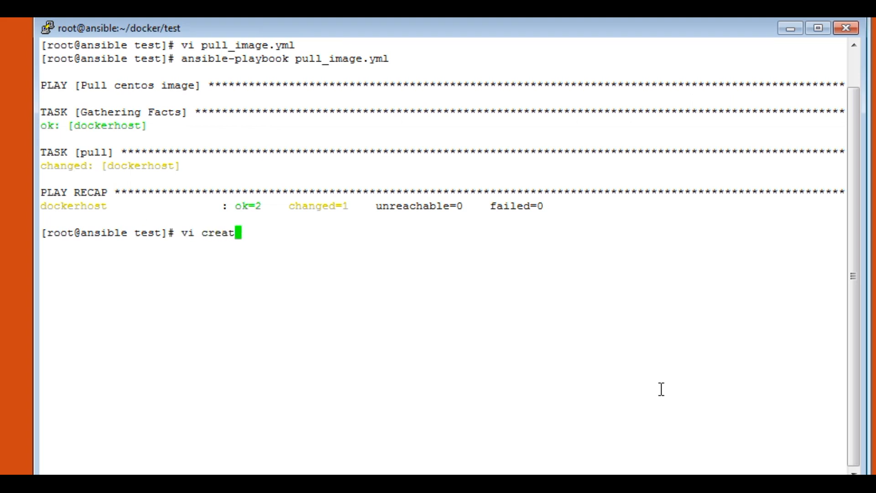
type("e_imag")
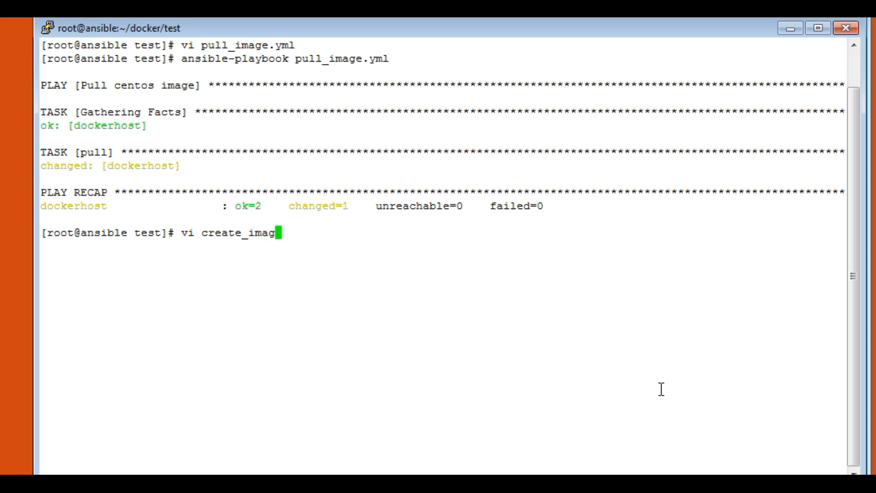
type("e.yml")
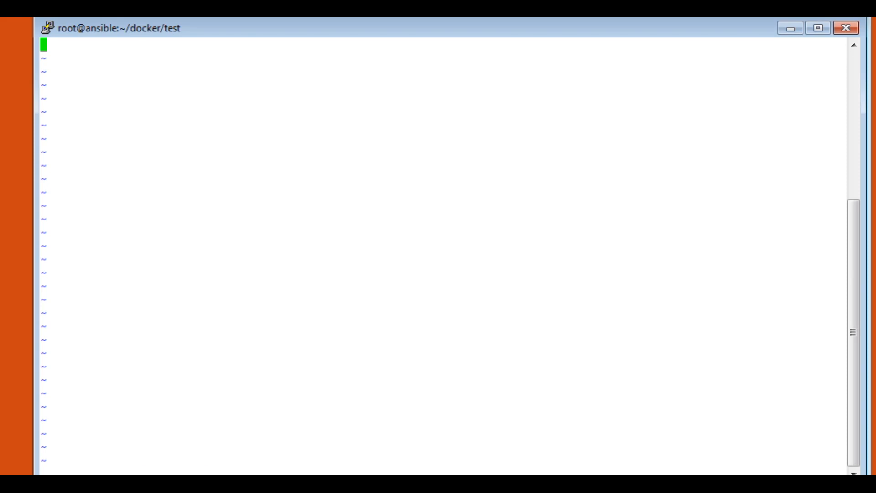
type("-")
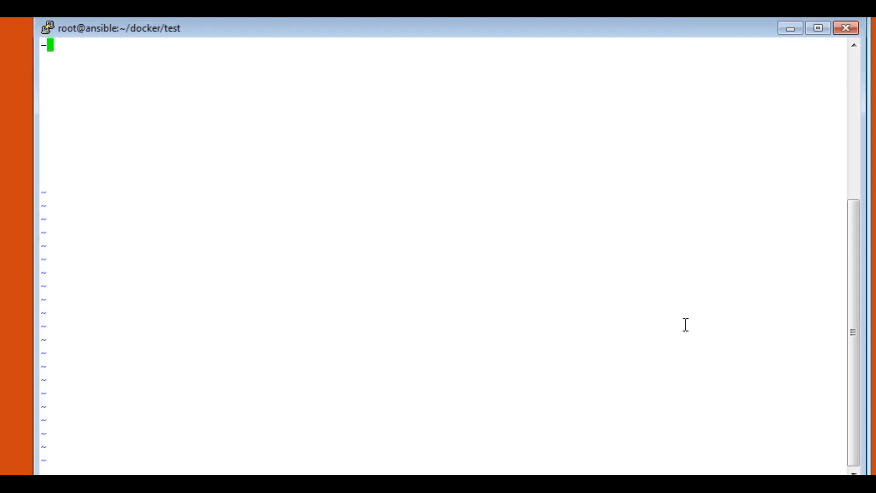
type("name:")
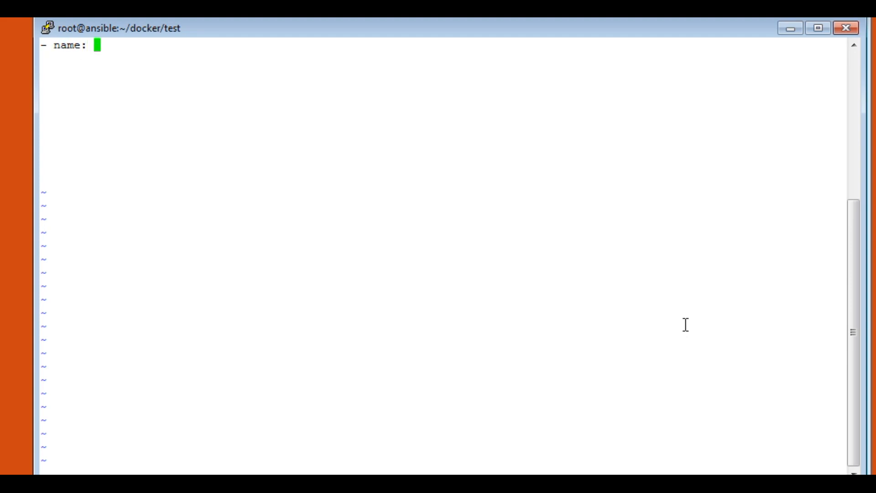
type("Create we")
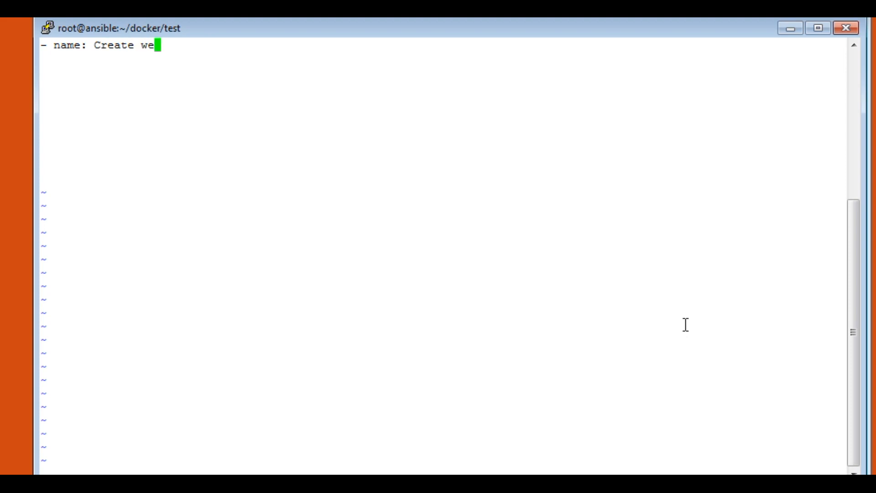
type("b image")
left_click(444, 58)
type("host")
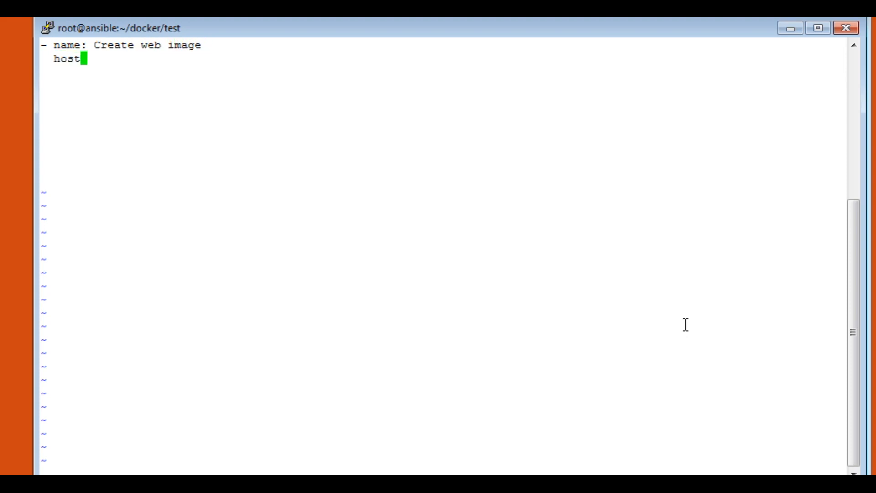
type("s: docker")
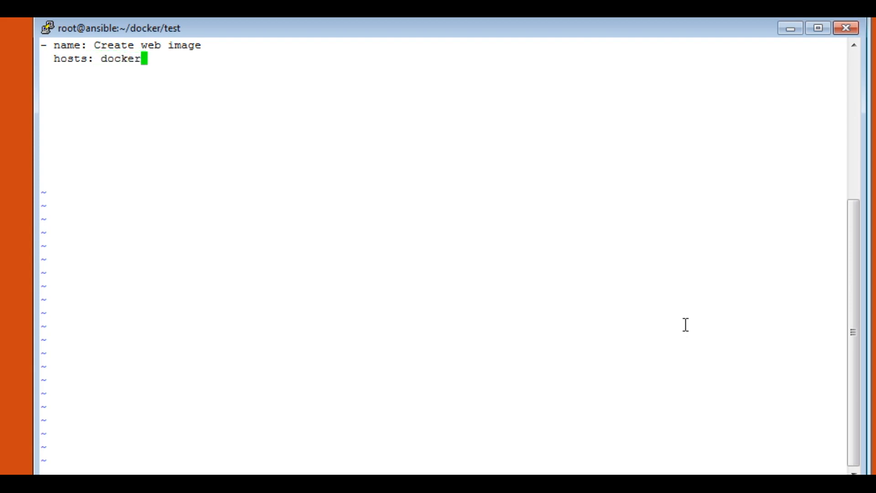
type("host")
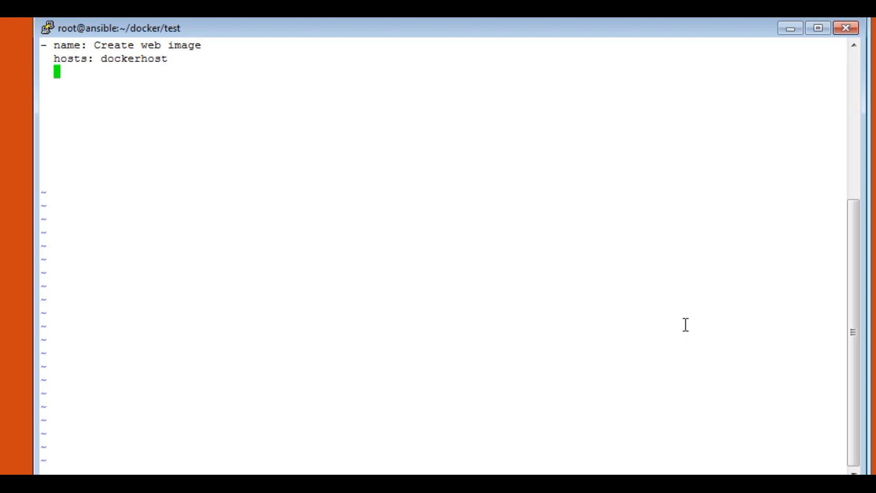
type("-")
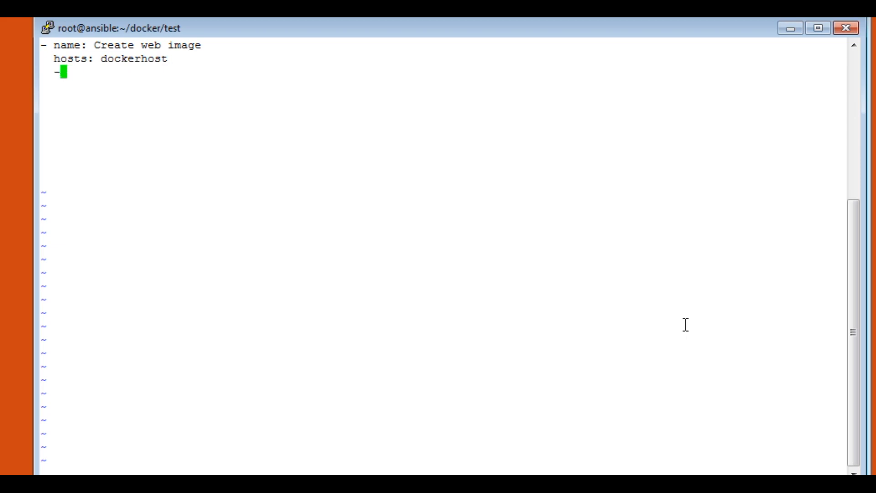
type("task")
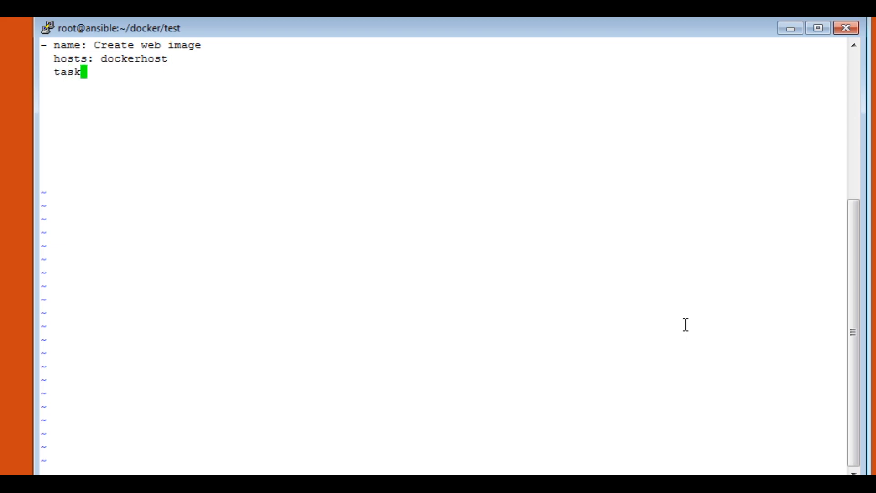
type("s:")
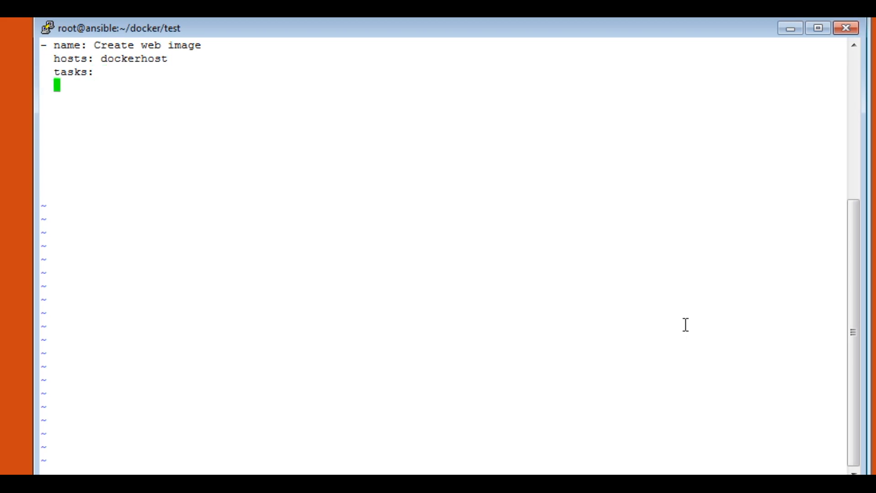
Add a 'Build image' docker_image task with path /root/docker and name webimage
type("- name")
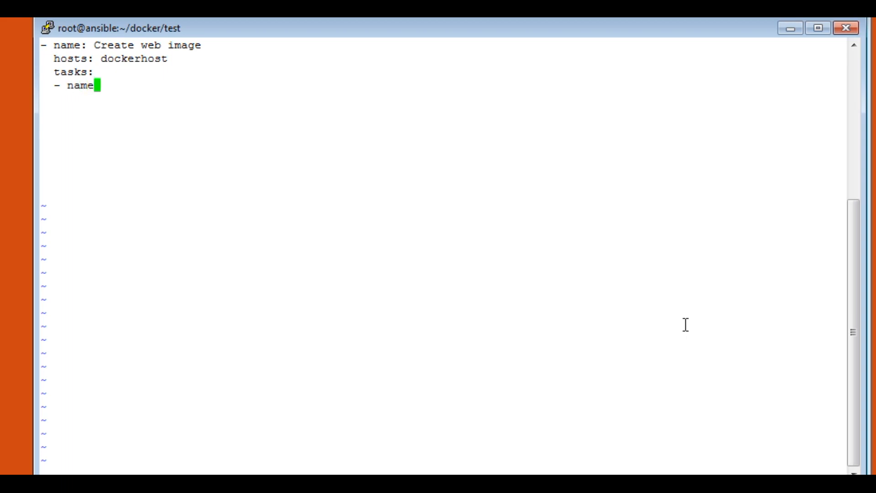
type(": Buil")
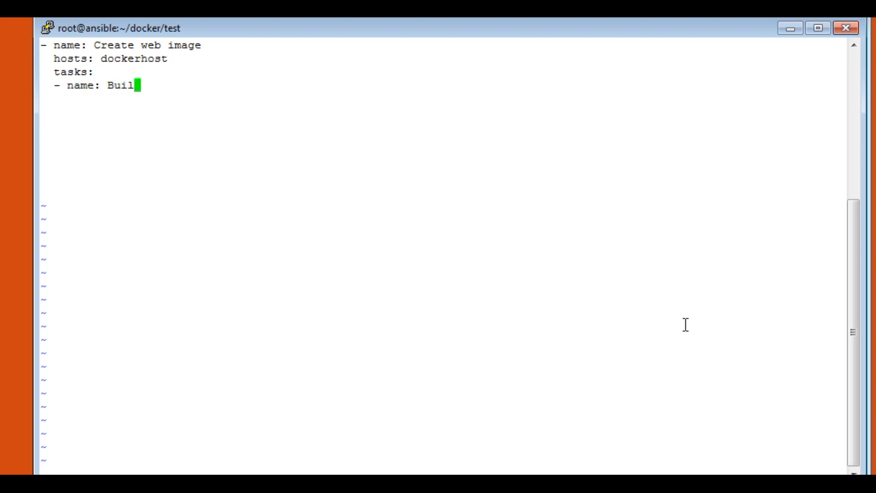
type("d image")
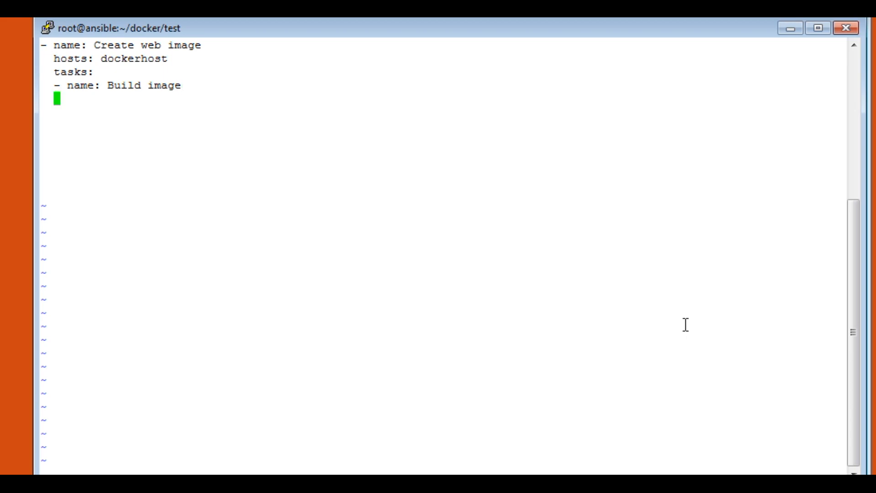
type("docke")
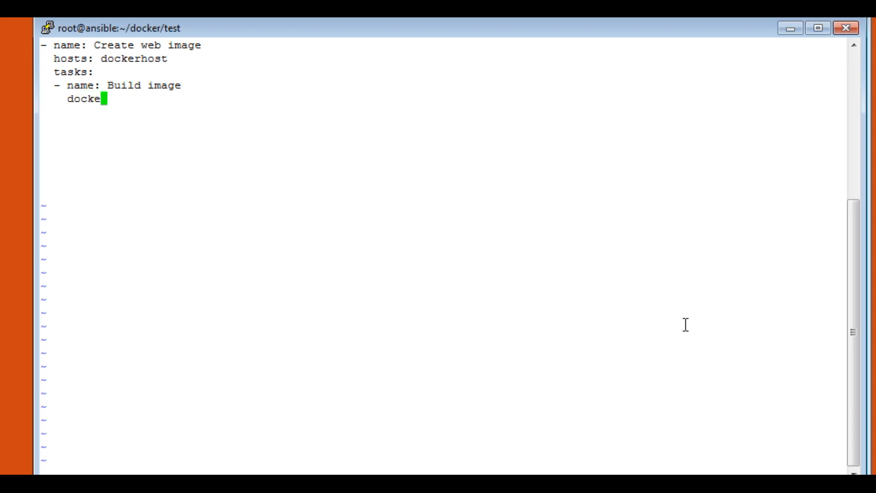
type("r_")
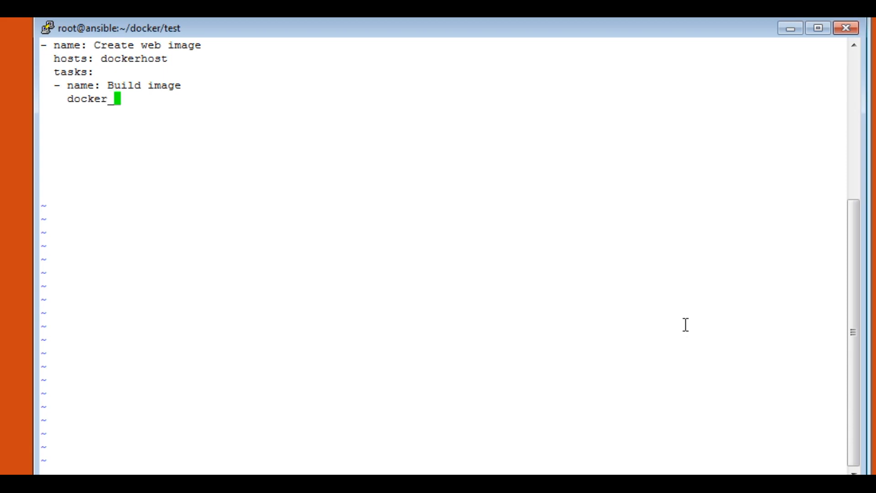
type("m")
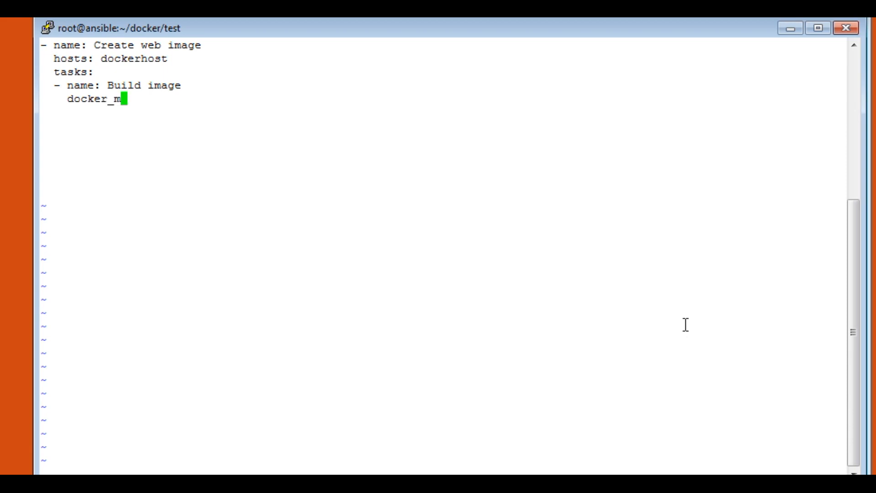
type("a")
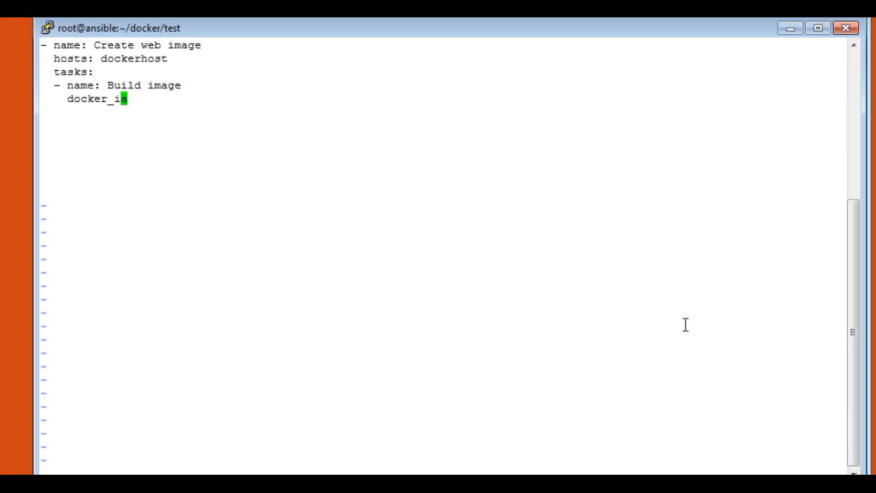
type("mage")
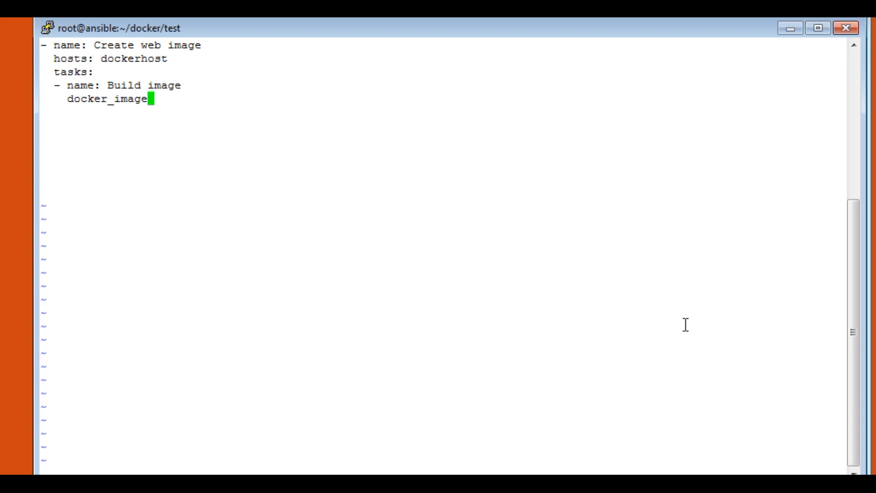
type(":")
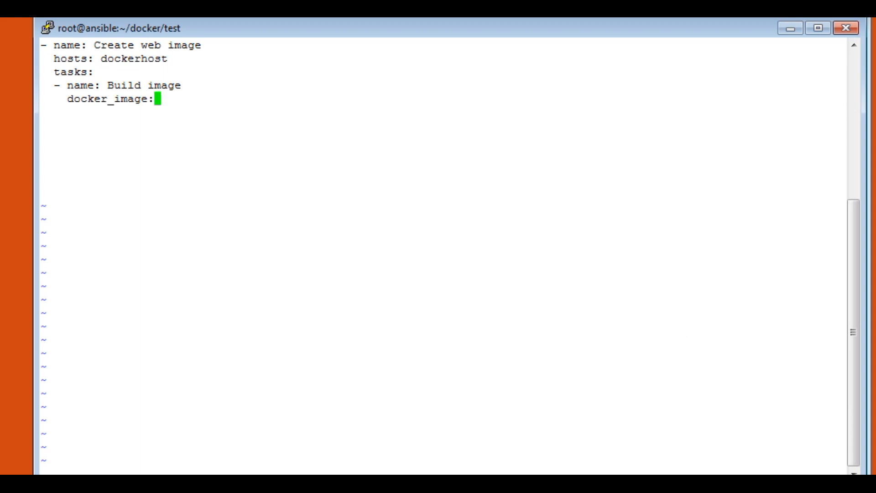
mouse_move(663, 348)
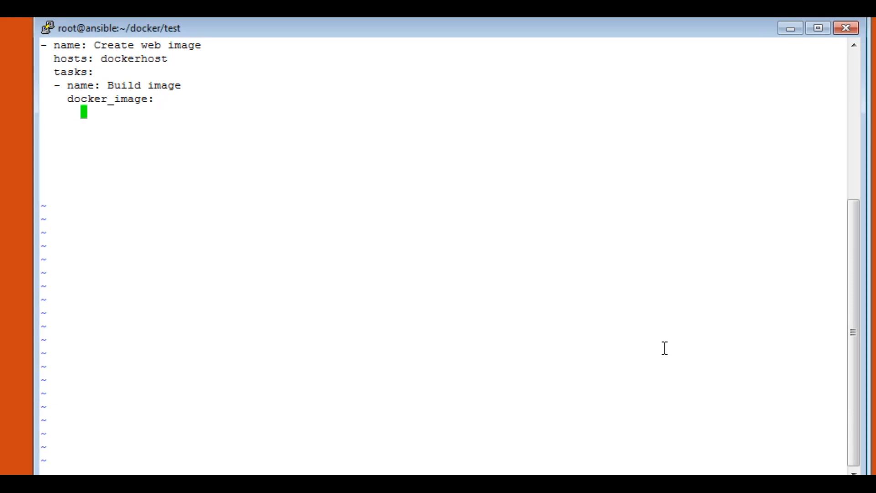
type("path")
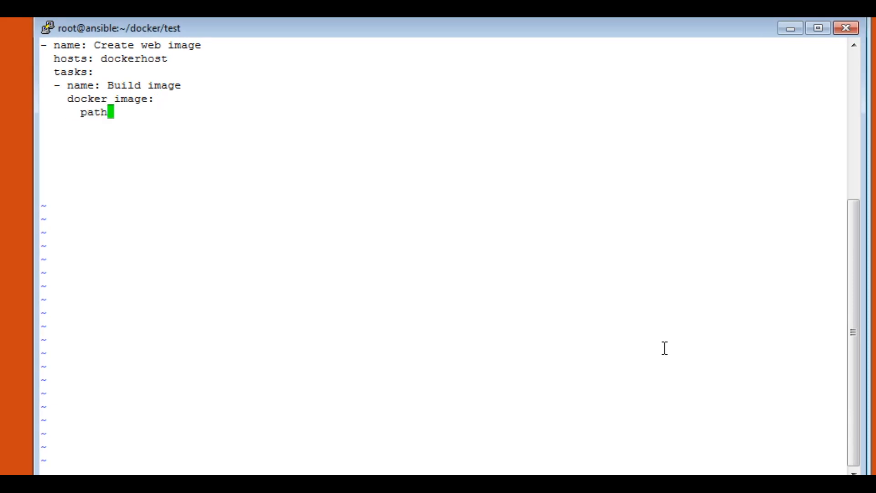
type(":")
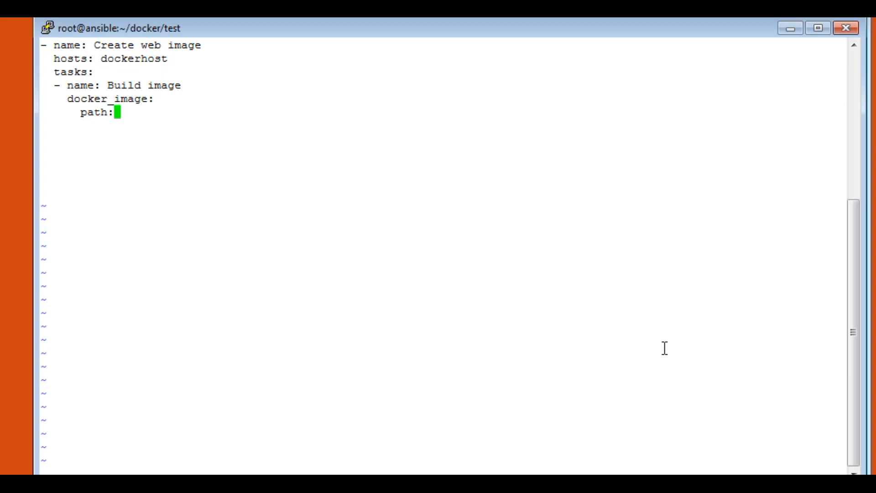
type("/")
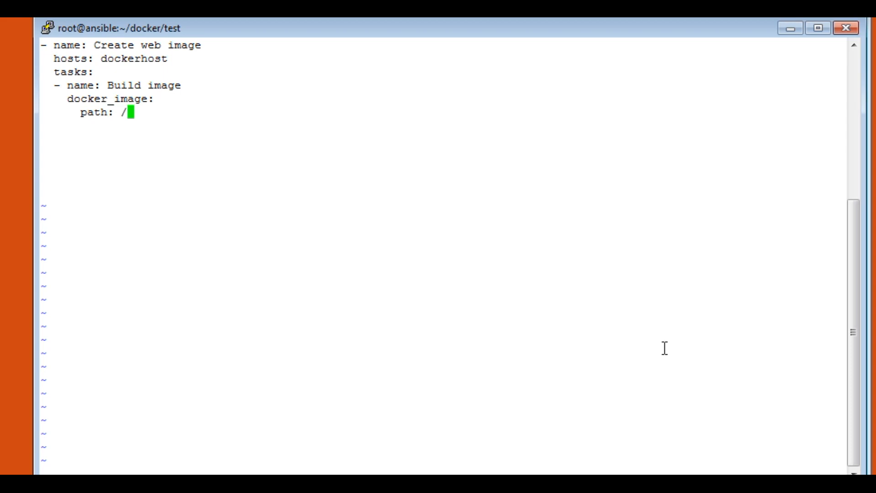
type("root")
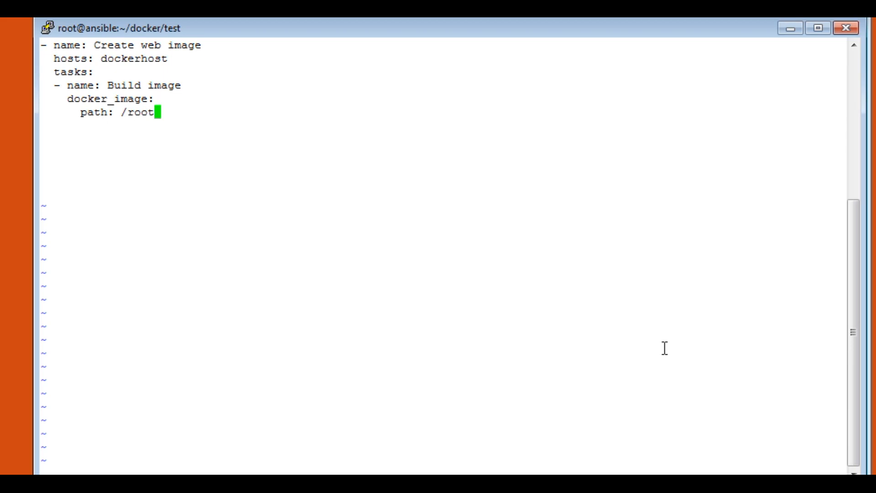
type("/dock")
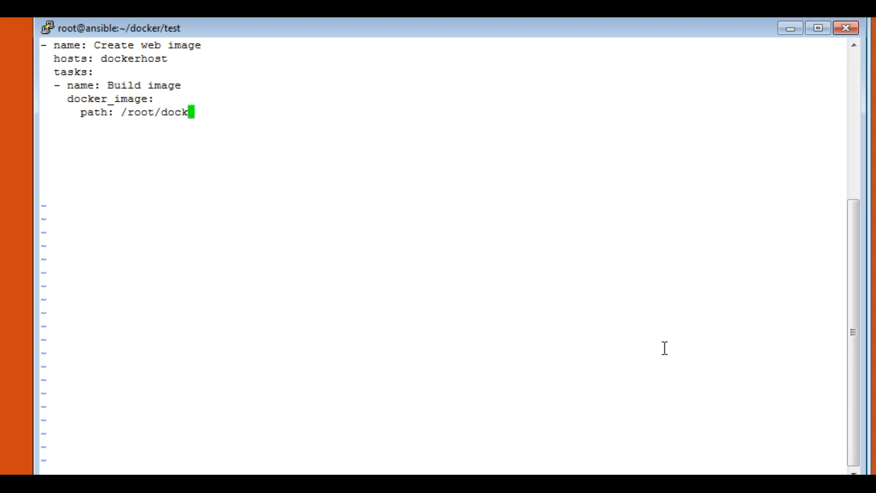
type("er")
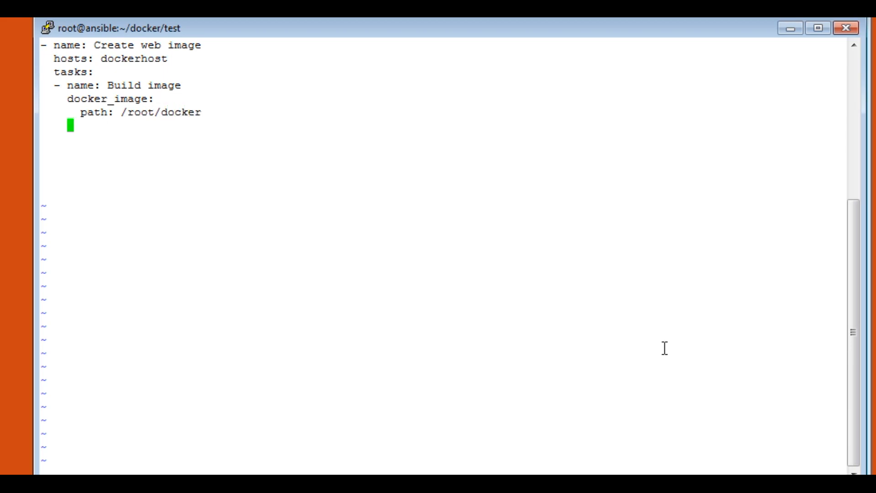
type("n")
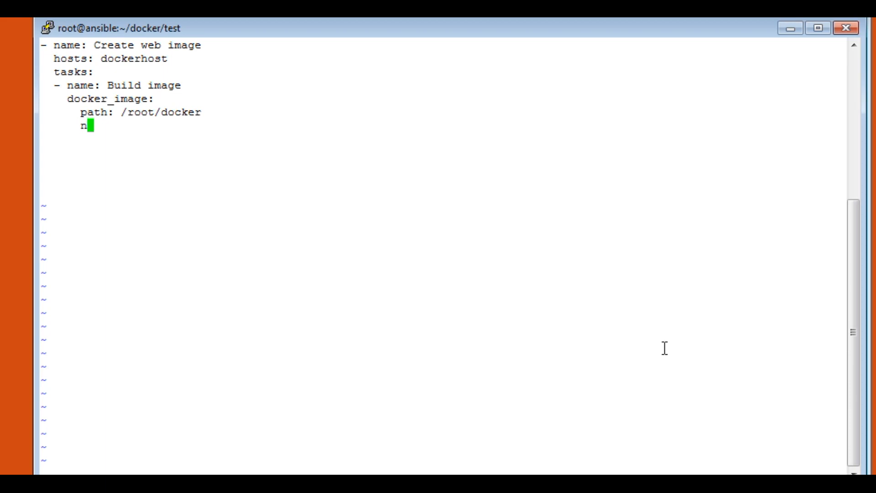
type("ame:")
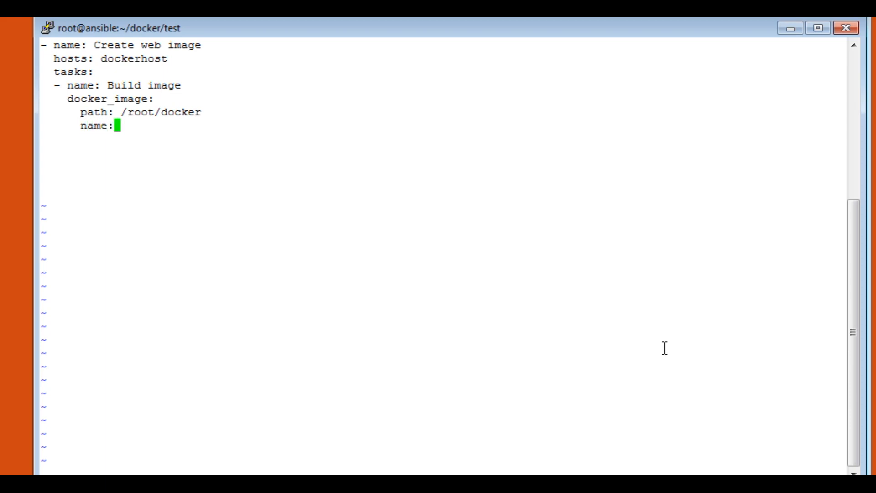
type("we")
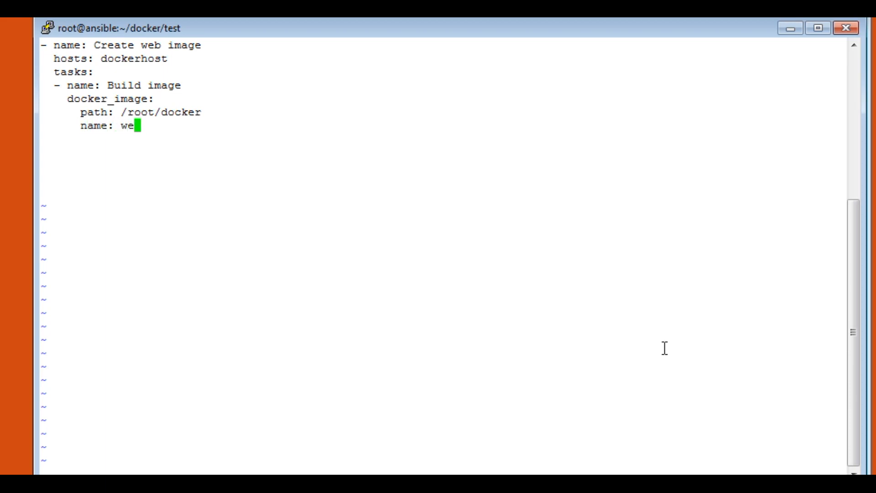
type("bimage")
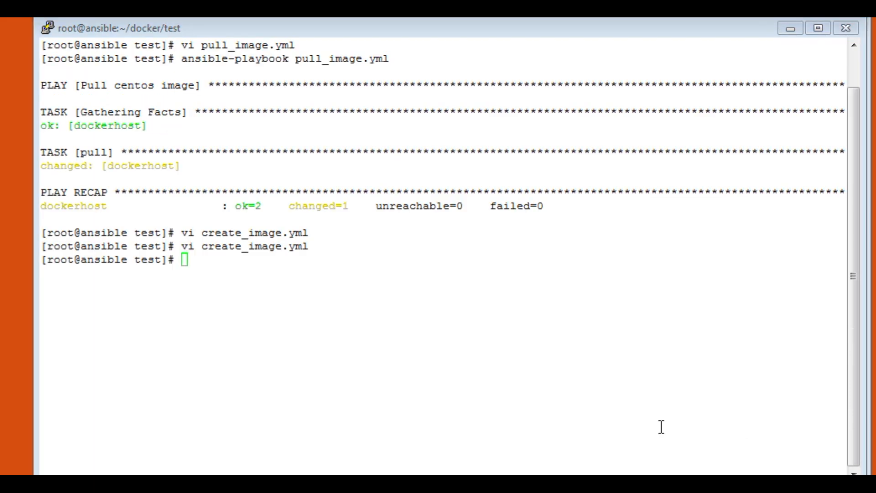
On dockerhost, list the folder and display Dockerfile, index.html and run.sh
key("alt+tab")
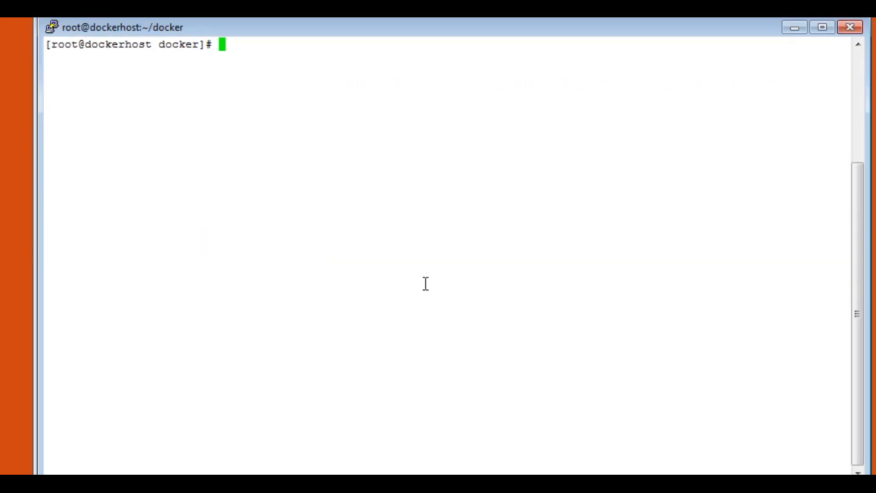
type("ll")
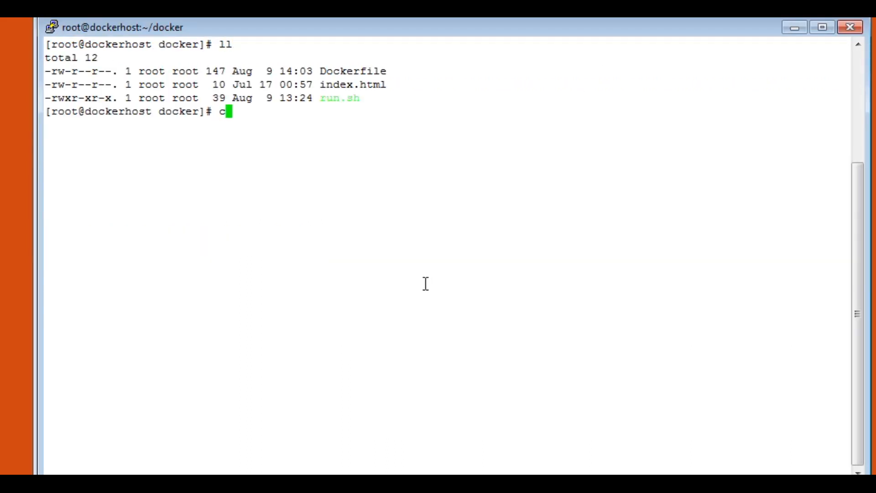
type("at Dockerfile")
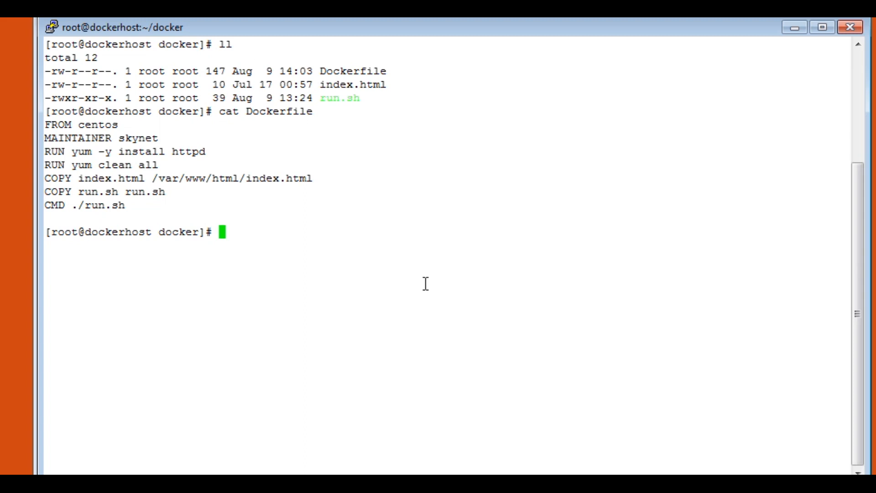
type("cat index.html")
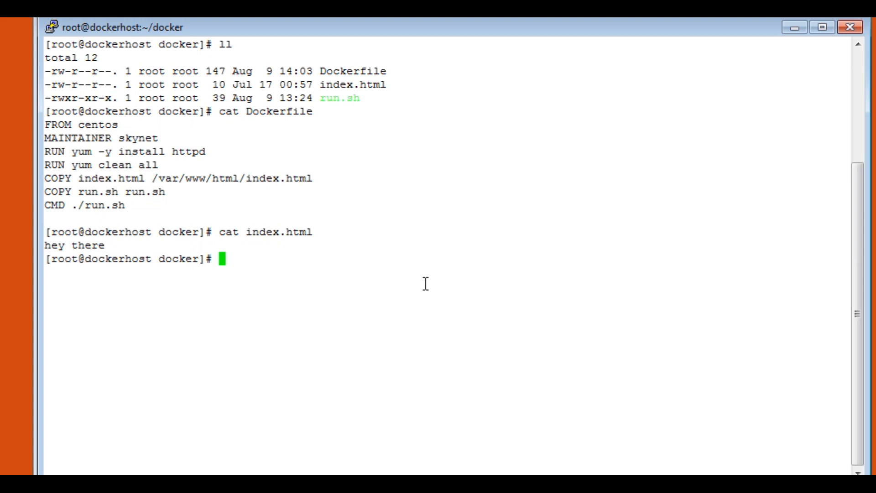
type("cat")
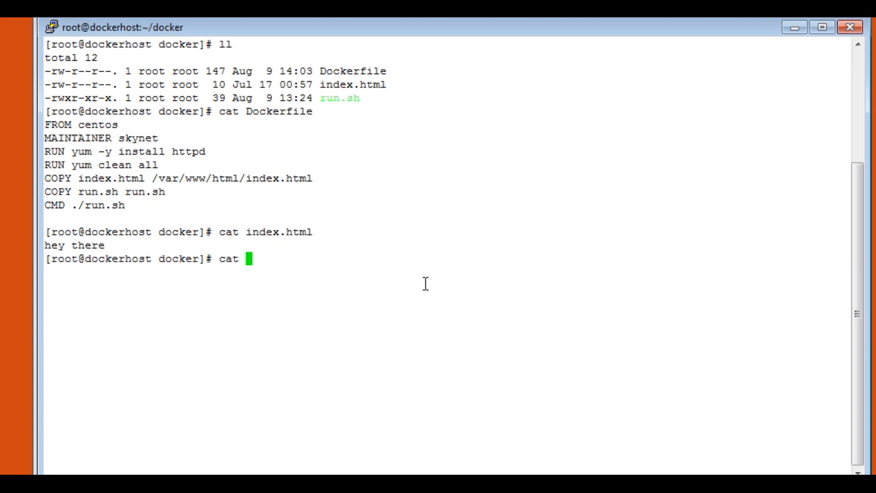
type("run.sh")
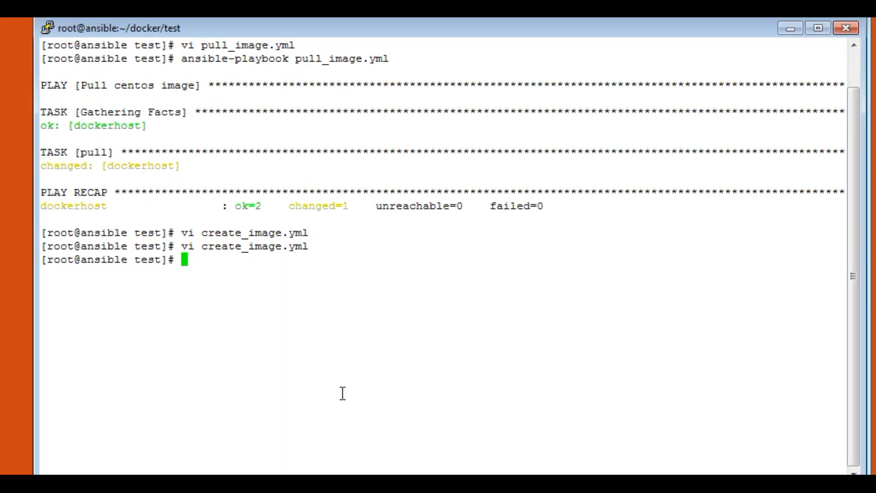
Begin the ansible-playbook create_image.yml command on the Ansible server
type("ansible-playbook")
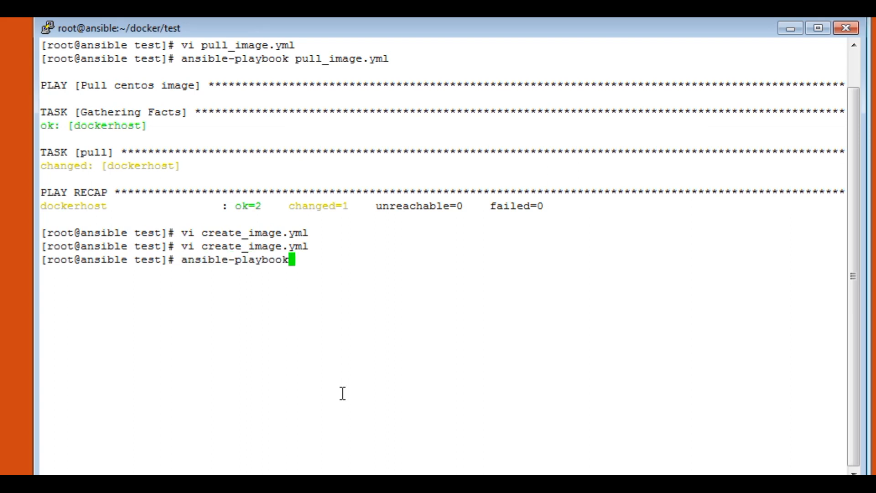
type("cre")
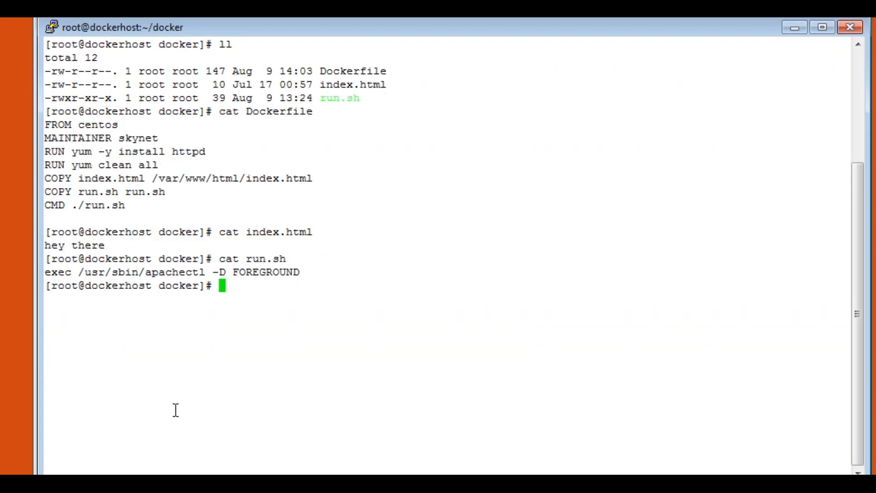
Run watch docker images on dockerhost to monitor the image build
type("watch docker")
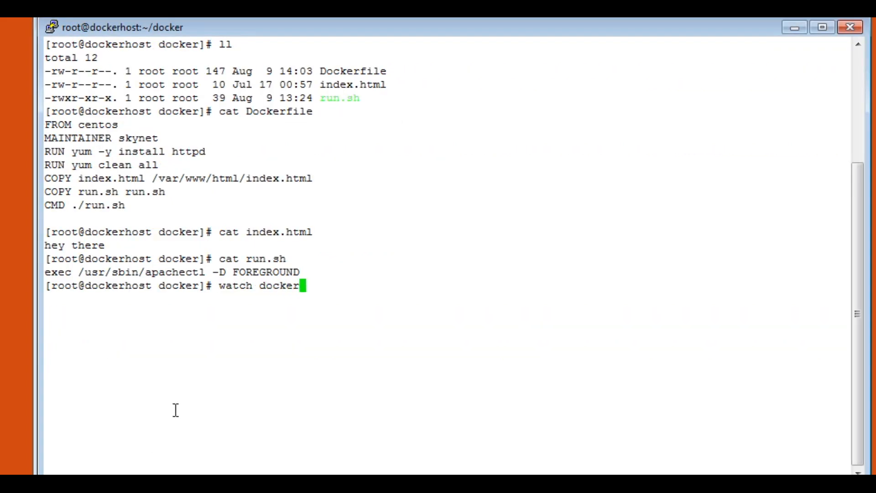
type("i c")
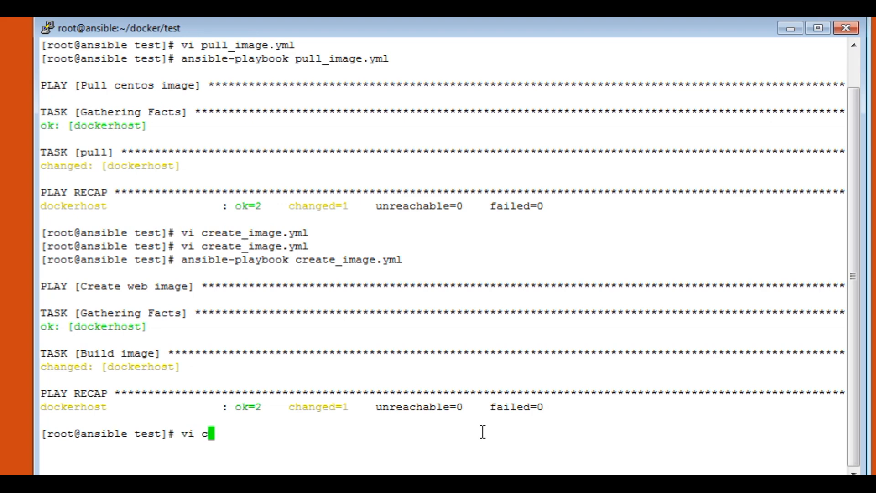
Create create_container.yml with a 'Create container' play targeting dockerhost
type("reate_c")
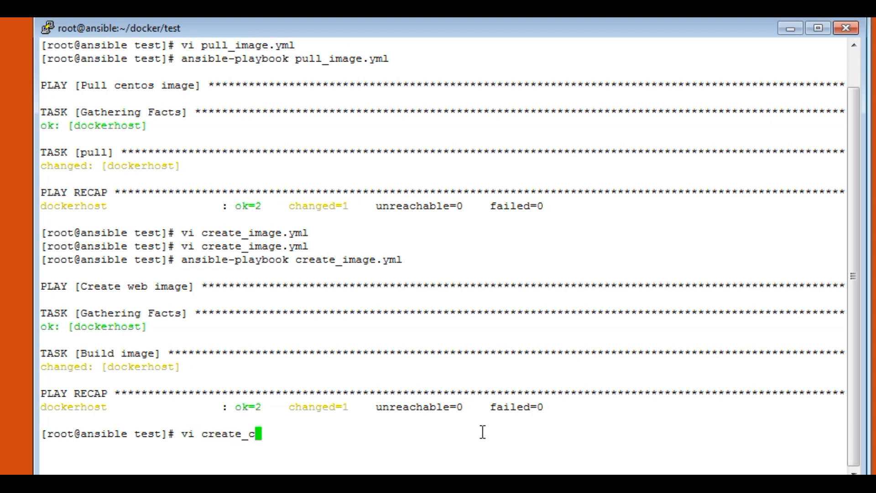
type("ontainre")
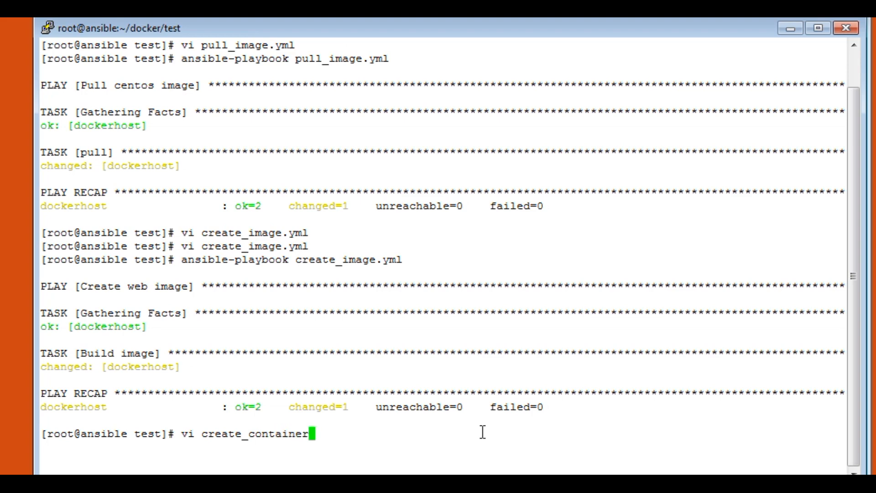
type(".yml")
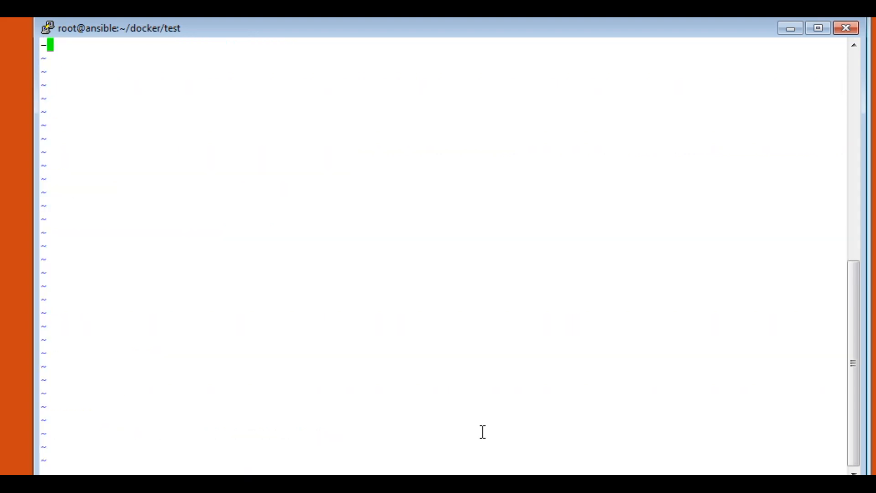
type("name")
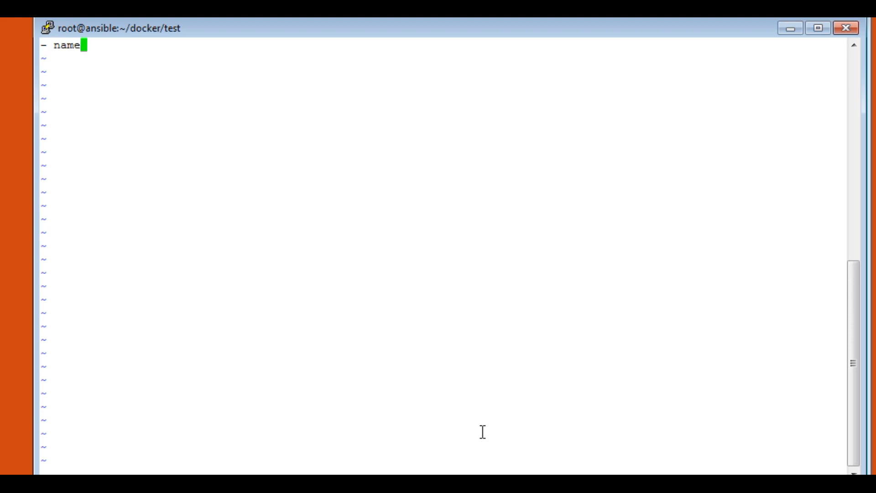
type(":")
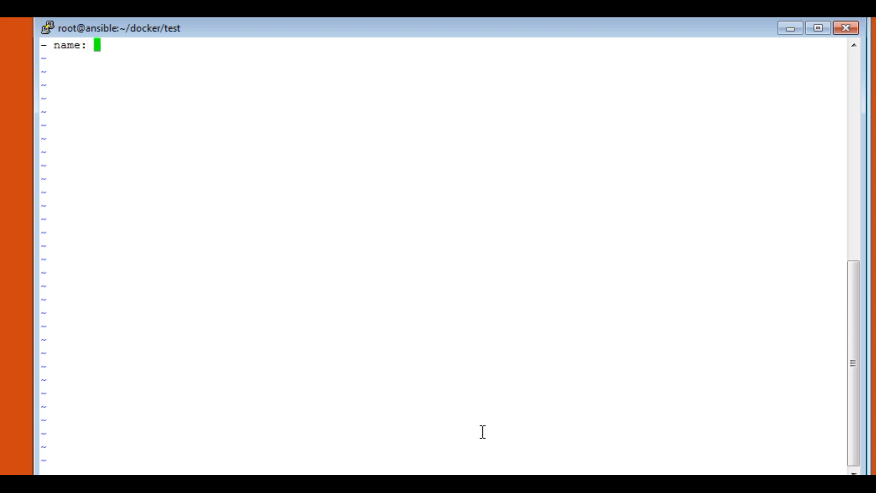
type("Create")
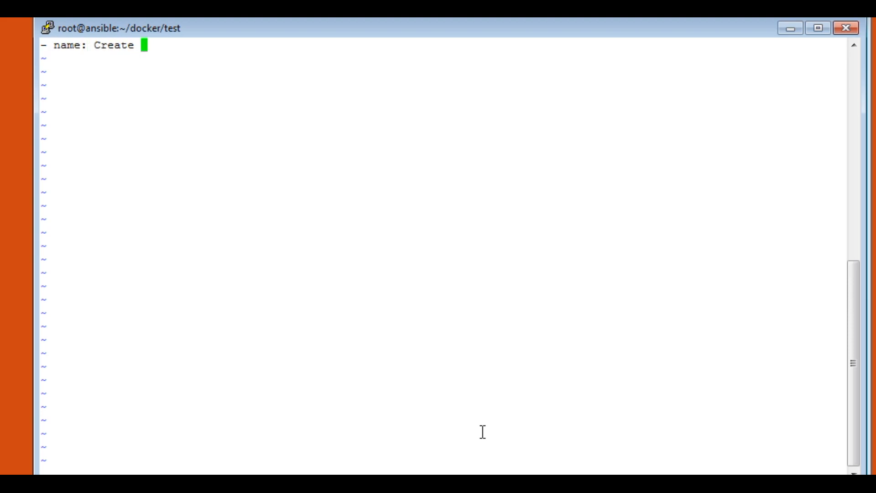
type("cont")
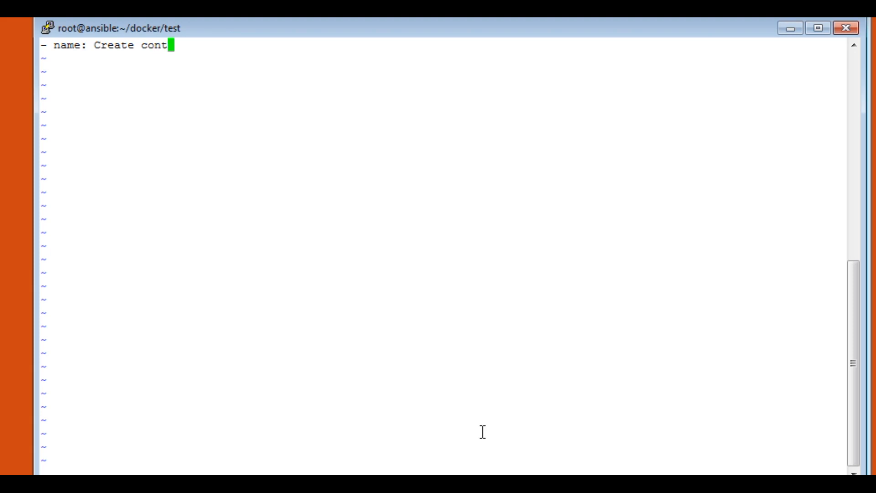
type("ainer")
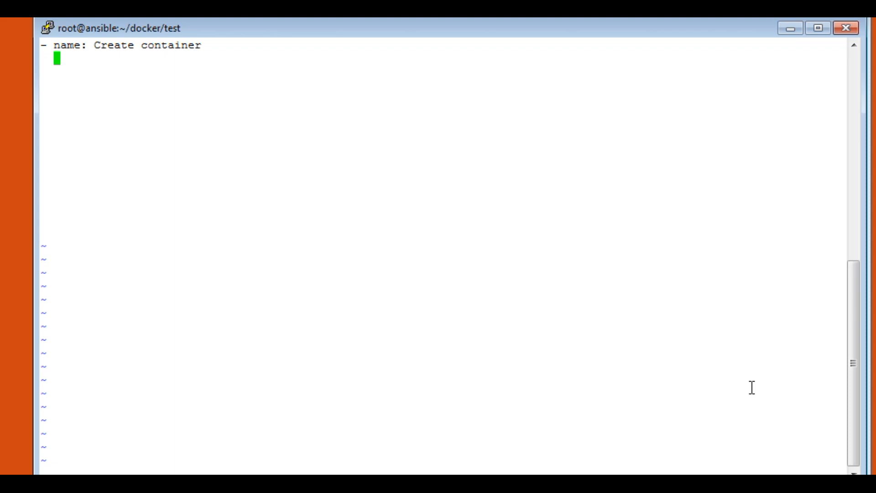
type("hosts:")
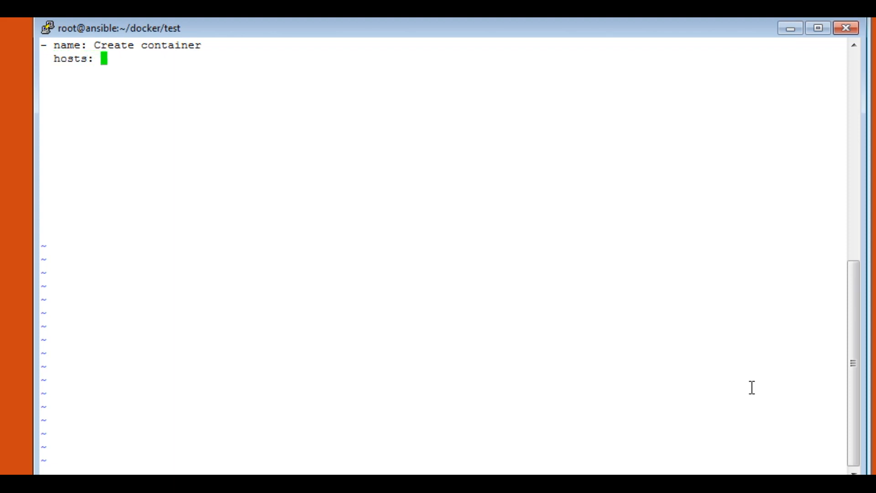
type("dockerhost")
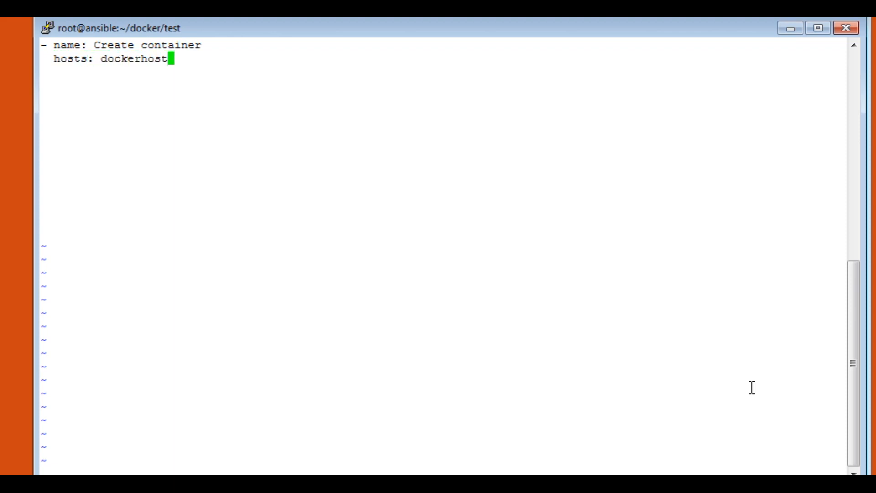
Add a tasks section whose first task is named 'web container'
type("t")
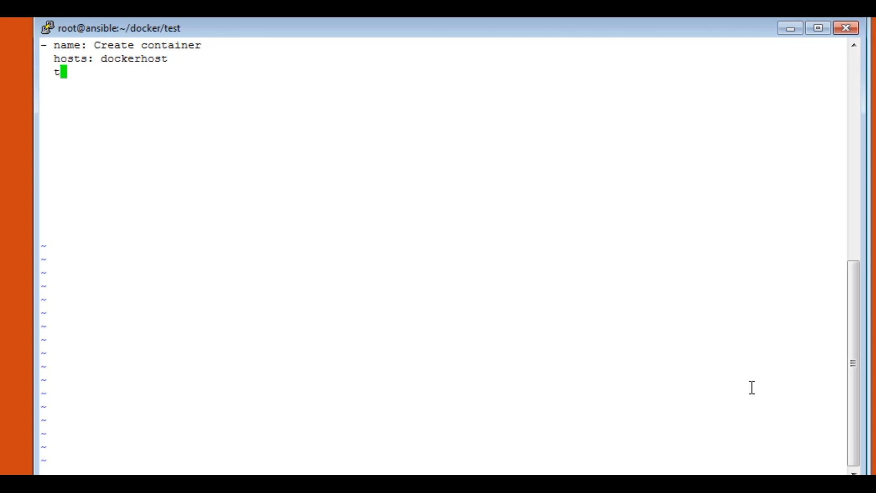
type("aks")
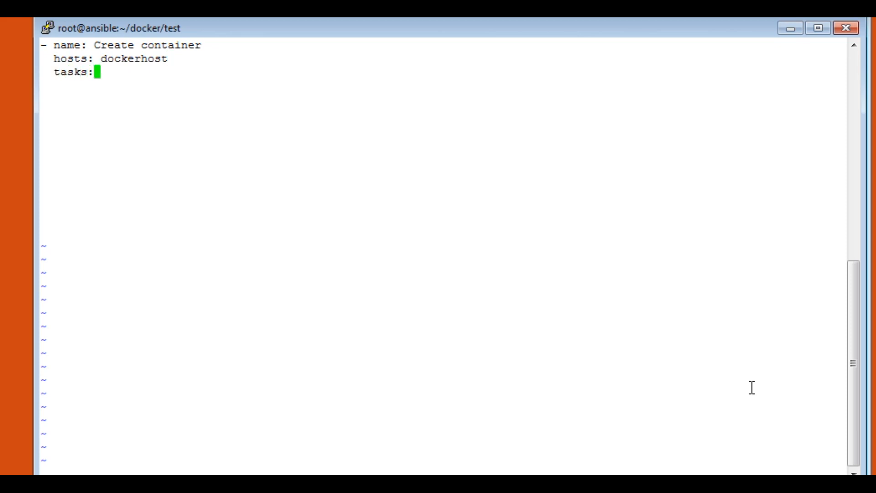
key("Enter")
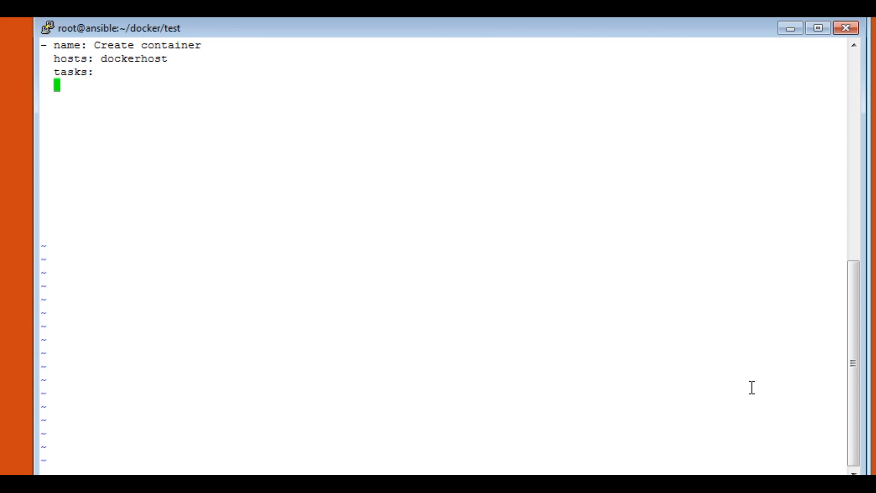
type("- name")
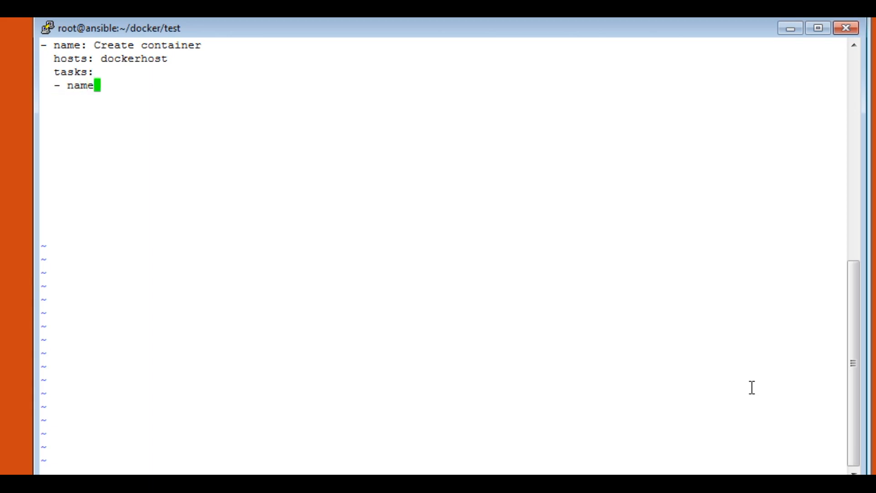
type(": web c")
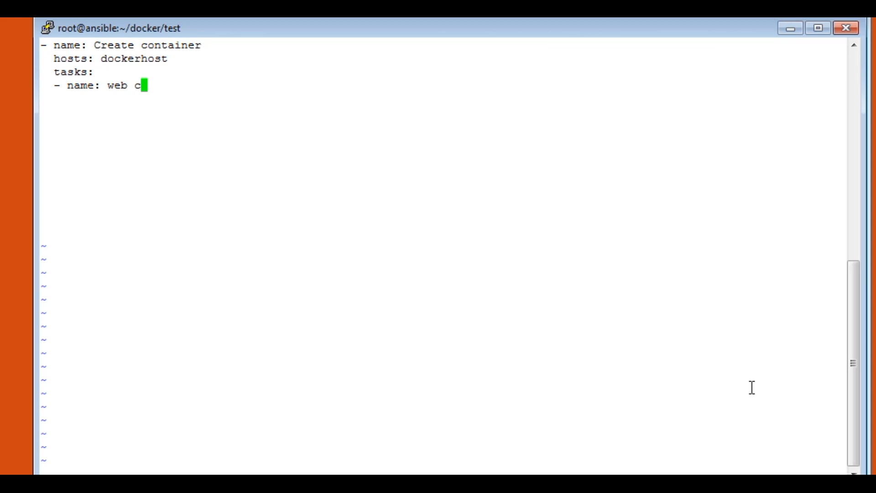
type("ontainer")
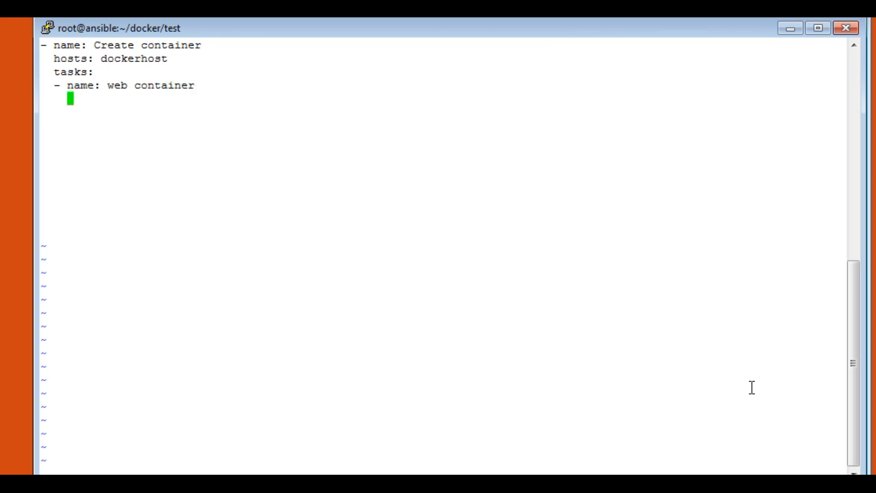
Give the task a docker_container module with name web and image webimage
type("docker_c")
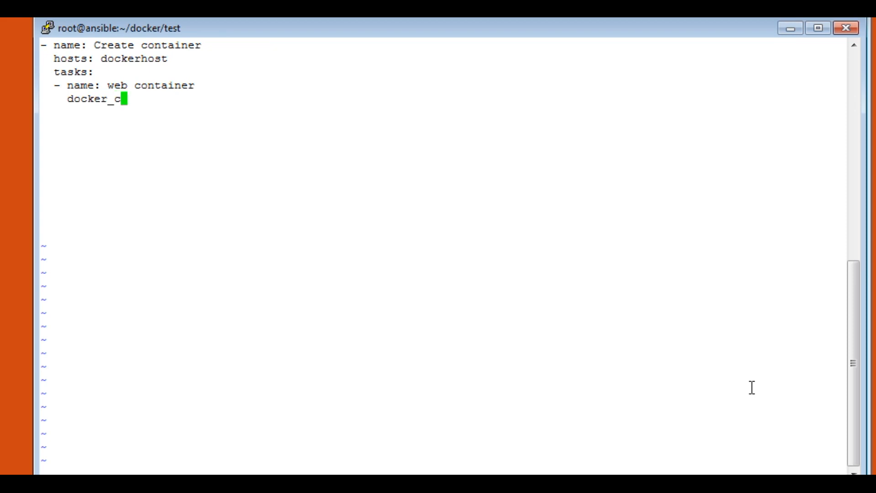
type("ontainer")
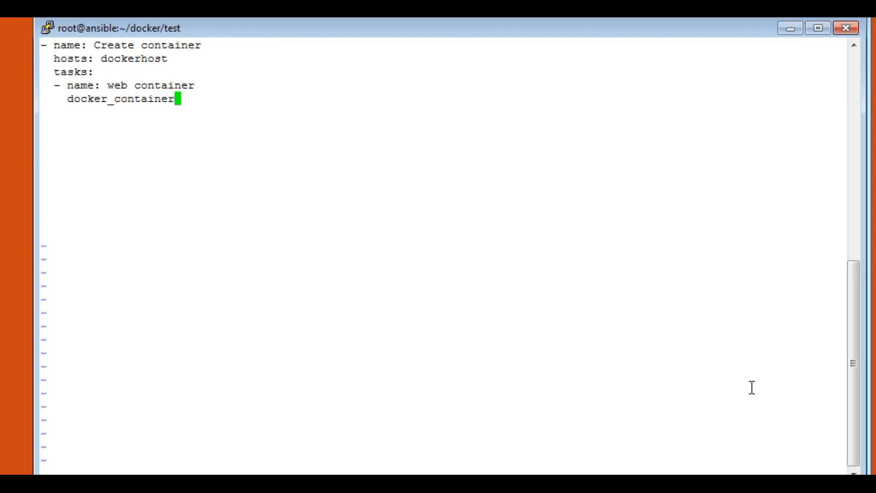
type("nam")
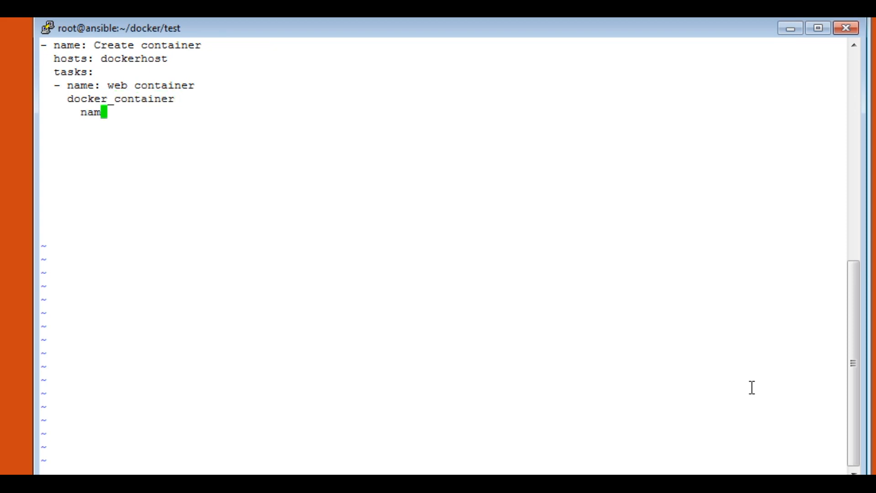
type("e:")
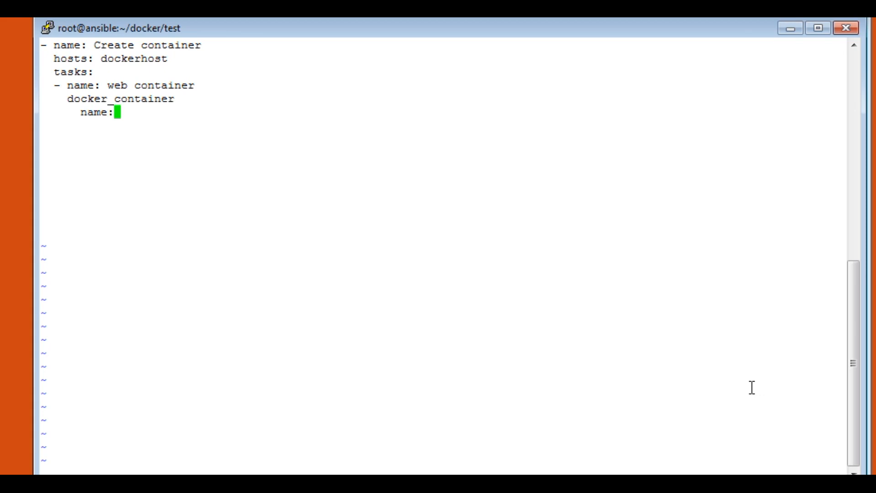
type("web")
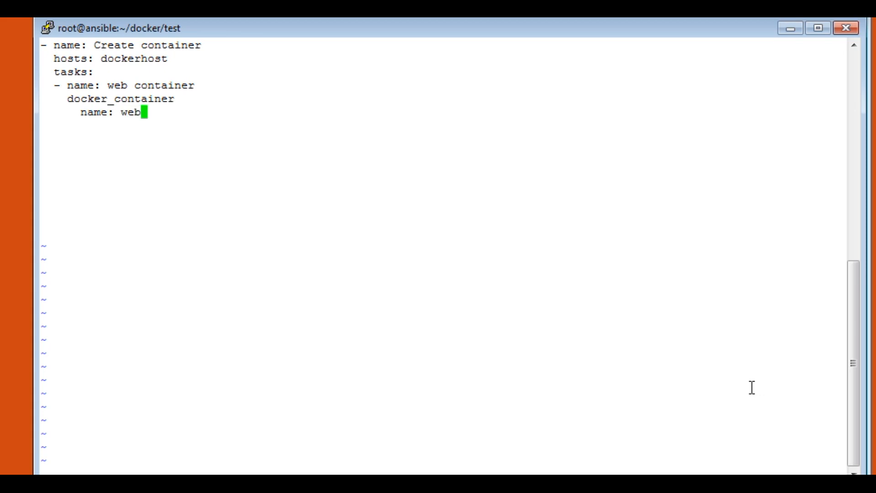
key("Return")
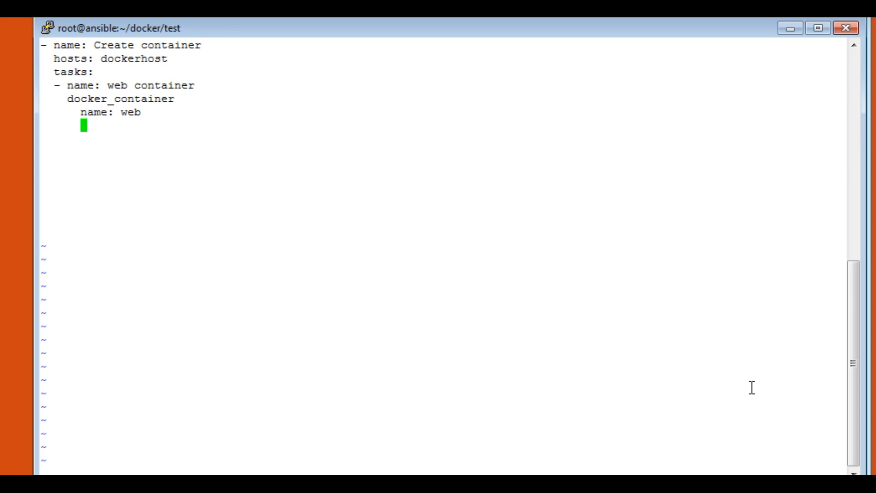
type("image")
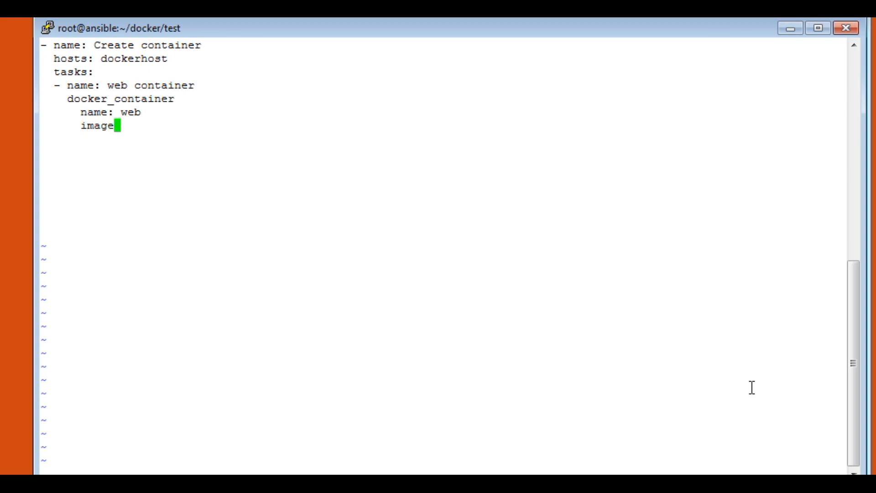
type(": we")
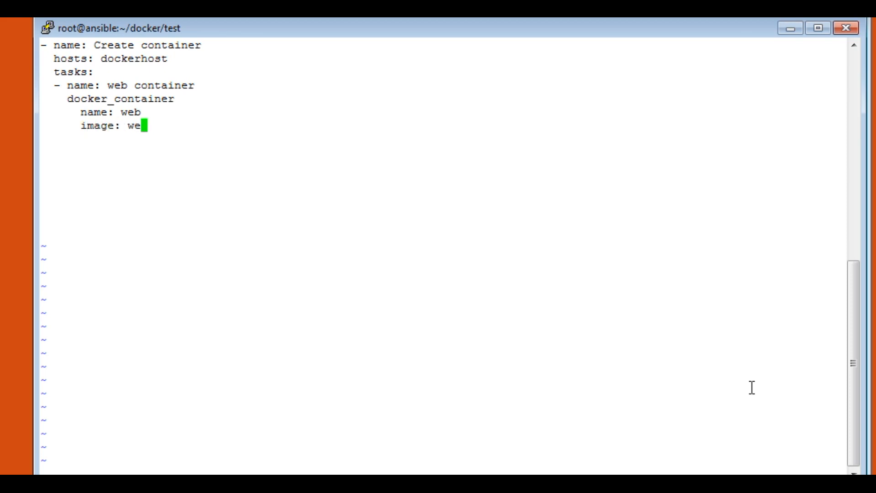
type("image")
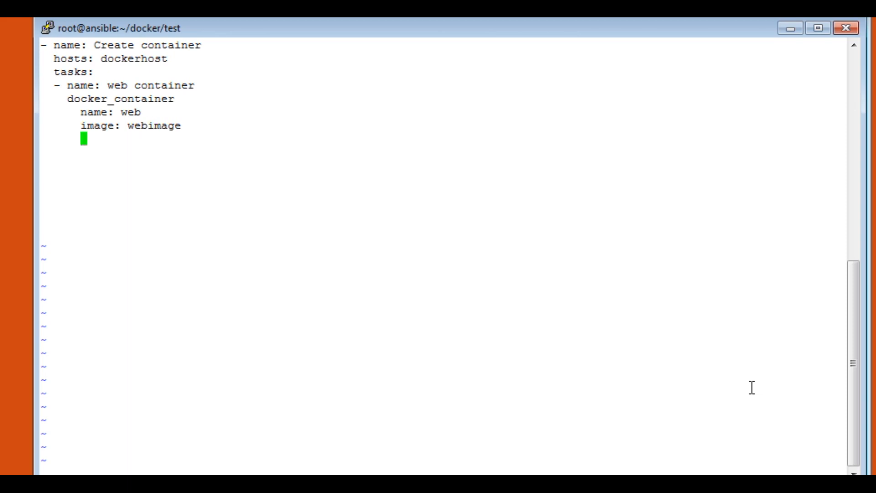
Set the web container task to state: started with ports "8080:80"
type("state")
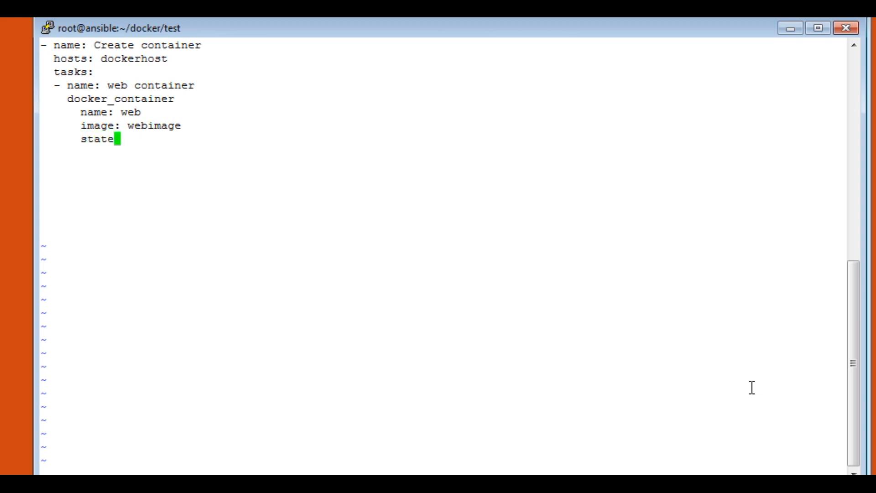
type(": sta")
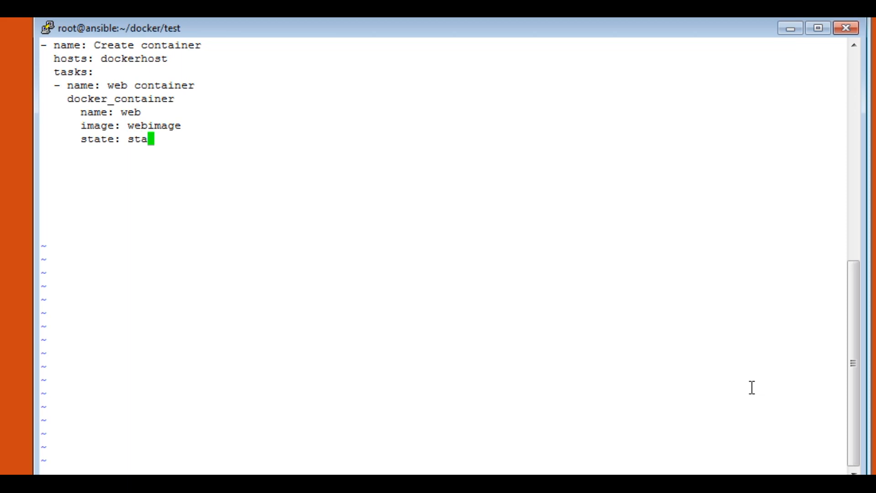
type("rted")
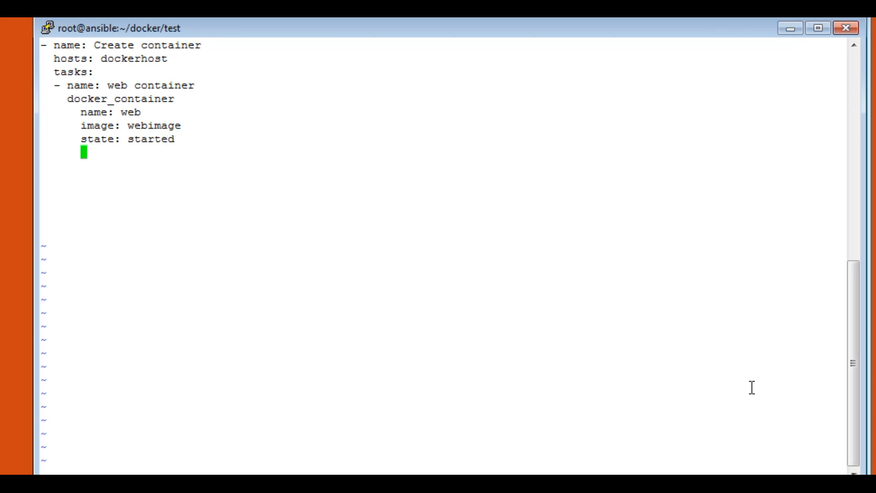
type("pot")
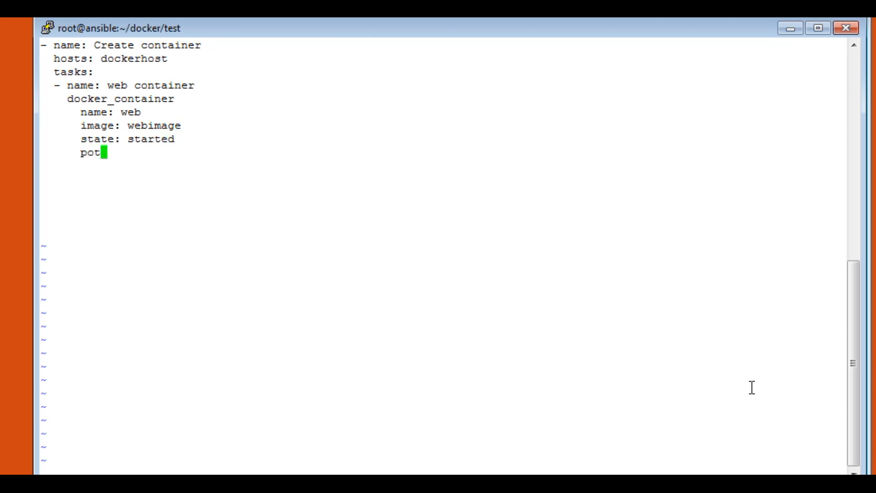
type("rts:")
type("-")
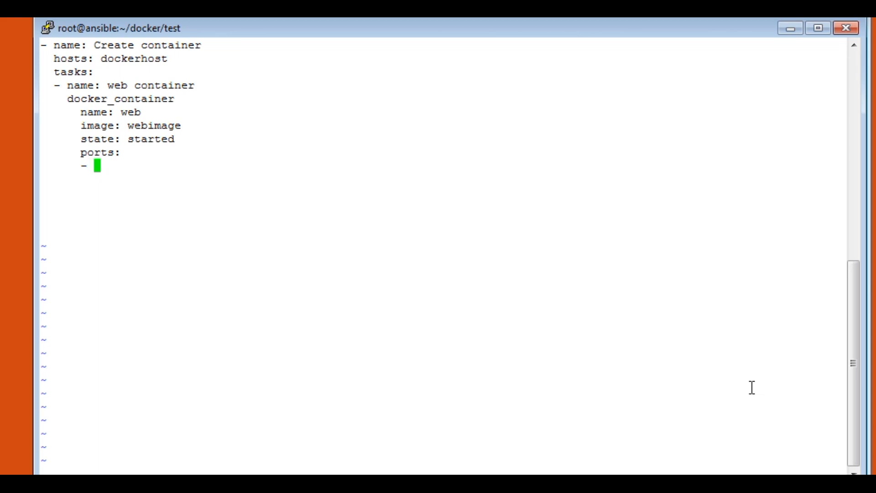
type("\"")
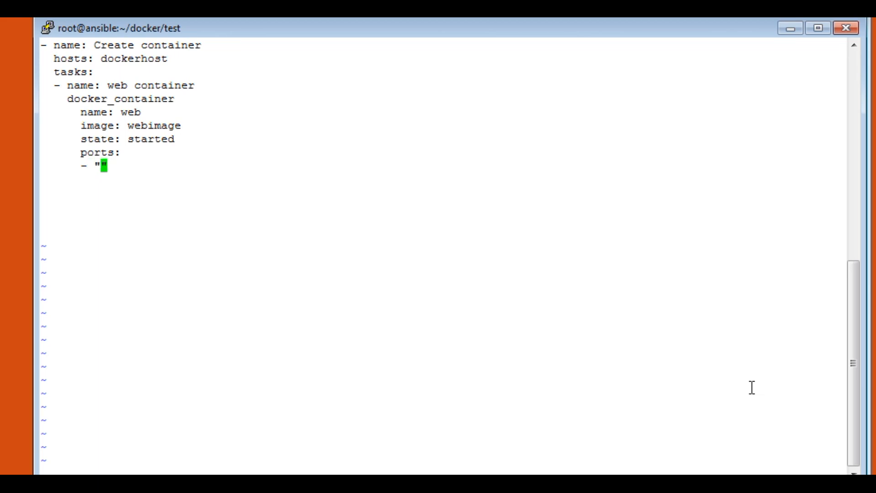
type("8080")
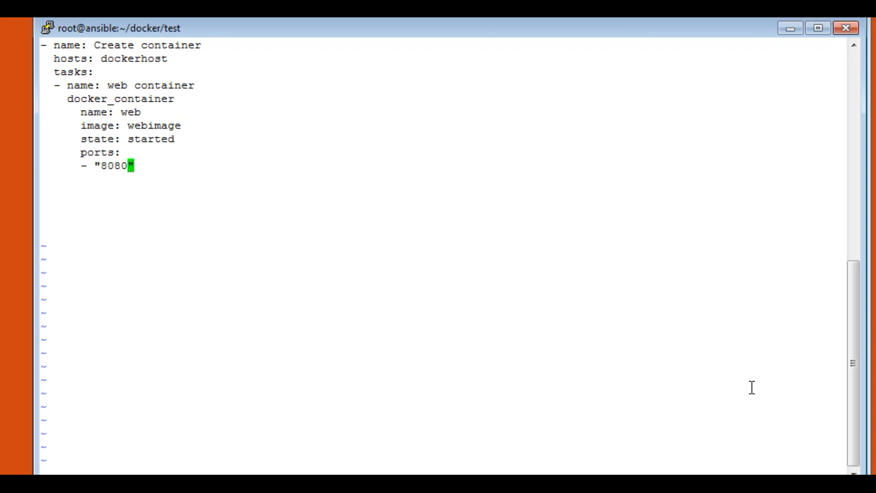
type(":80")
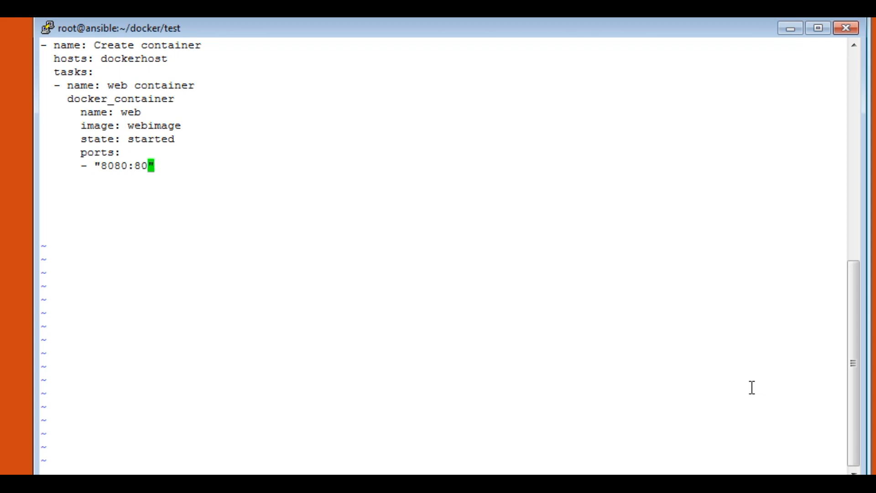
Add tty: true and detach: true to the container options
type("tty")
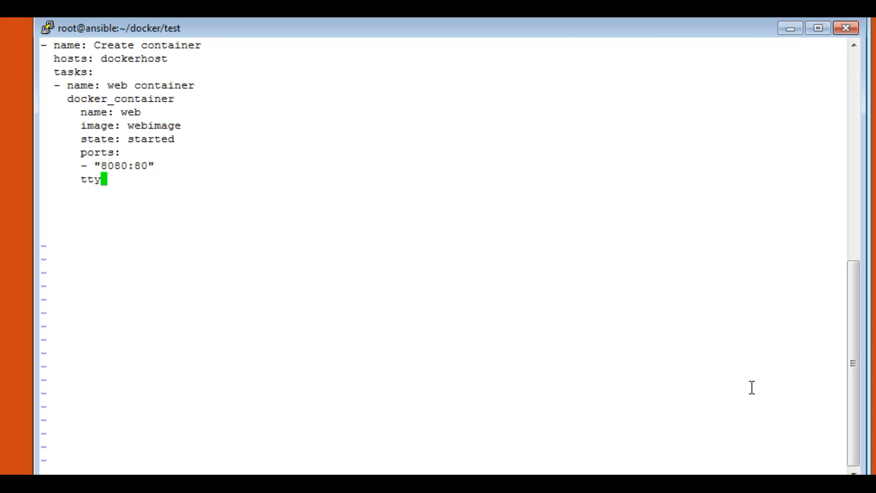
type(": t")
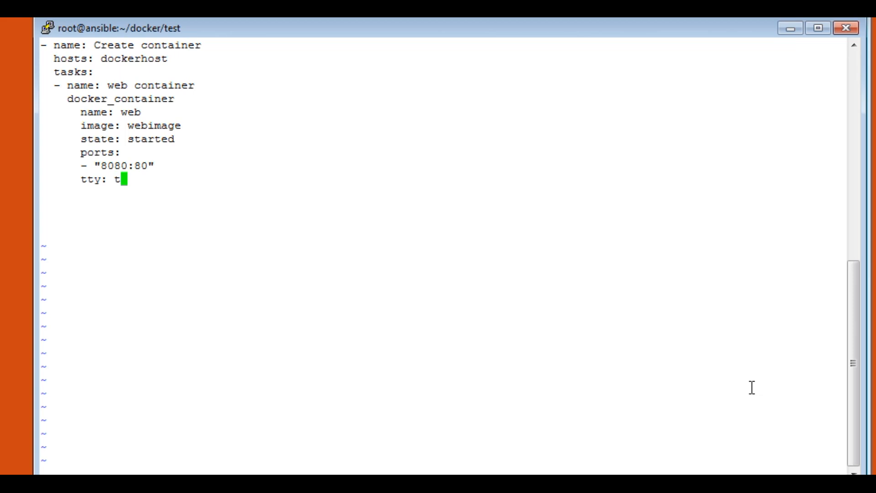
type("rue")
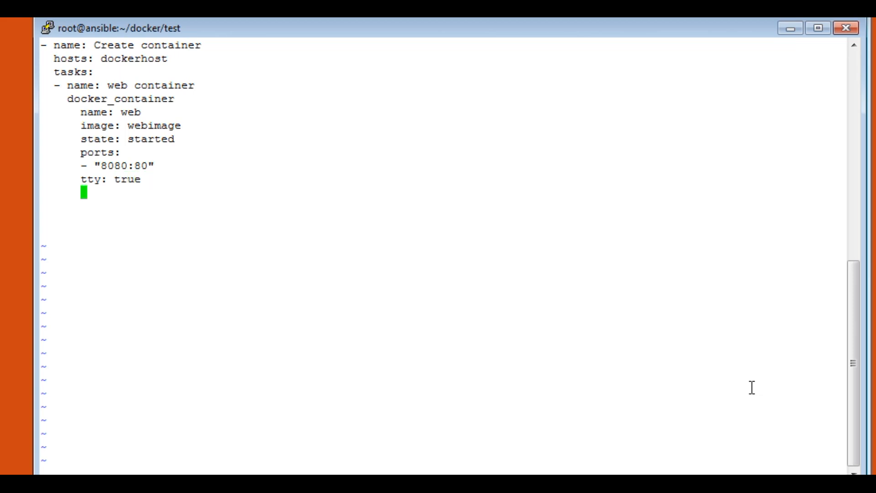
type("deta")
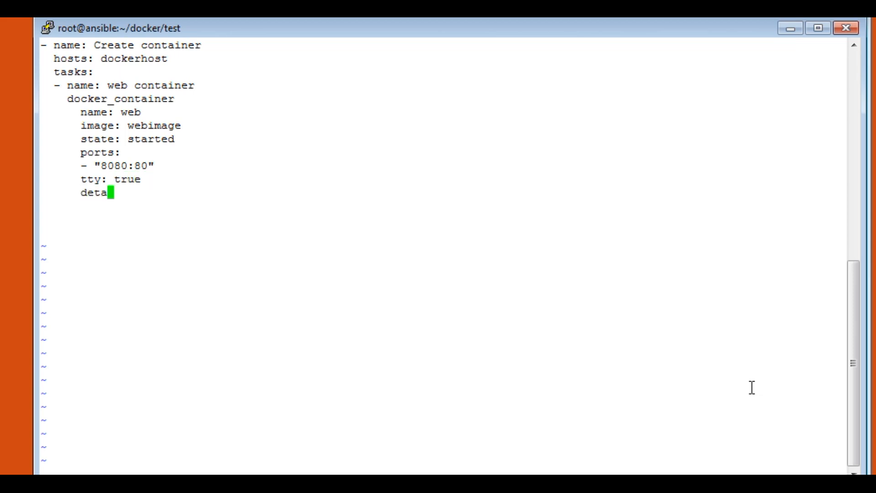
type("ch")
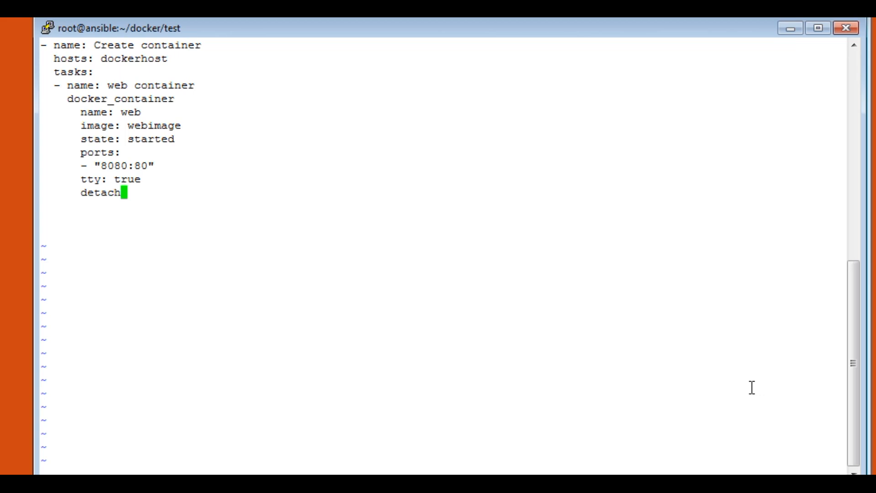
type(":")
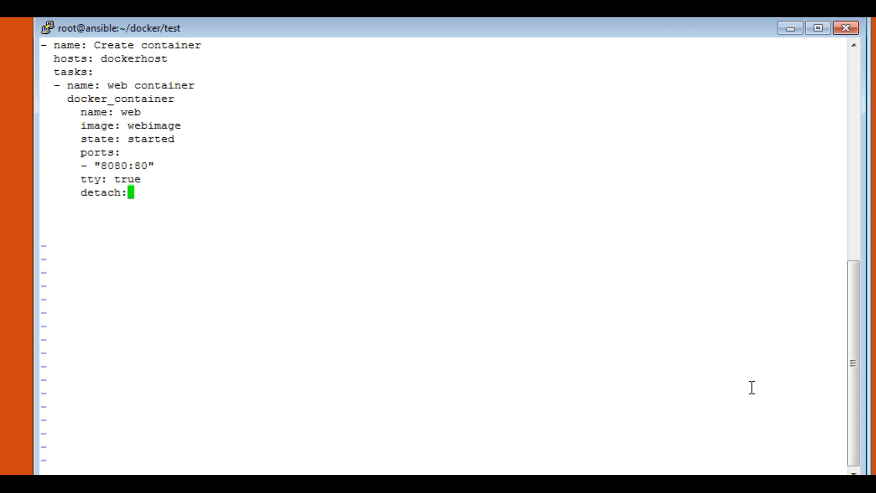
type("tr")
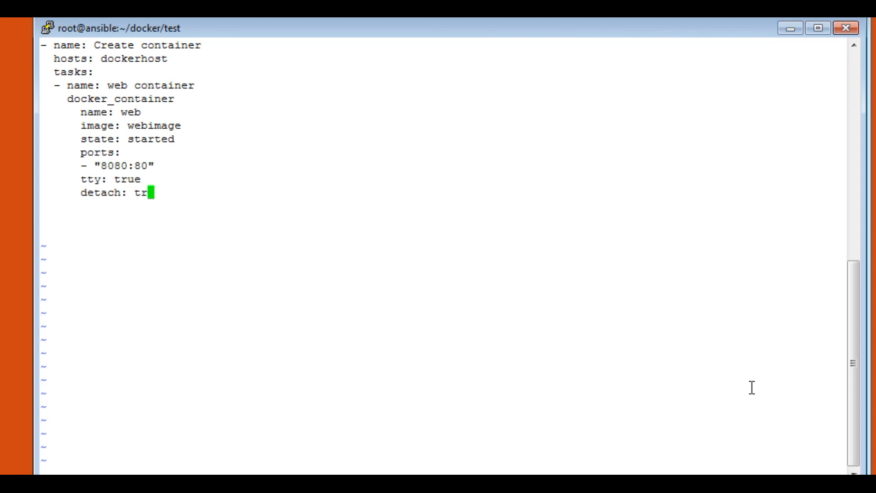
type("ue")
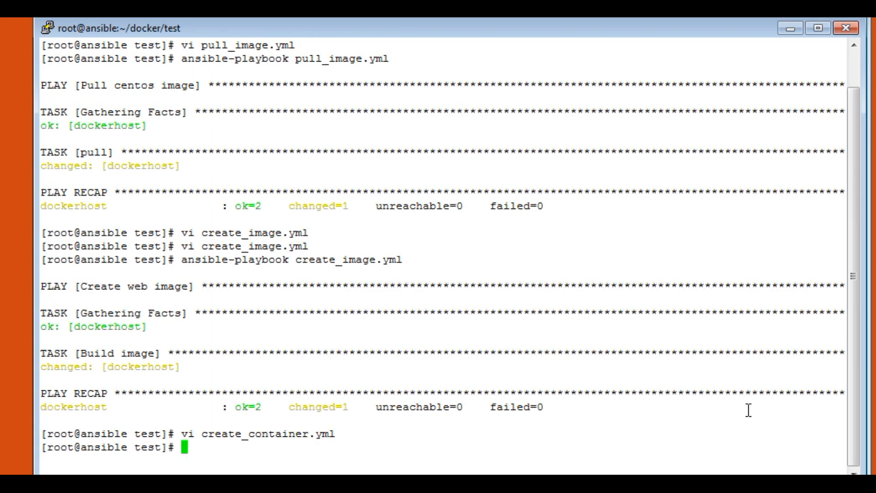
Run ansible-playbook create_container.yml
type("ansible")
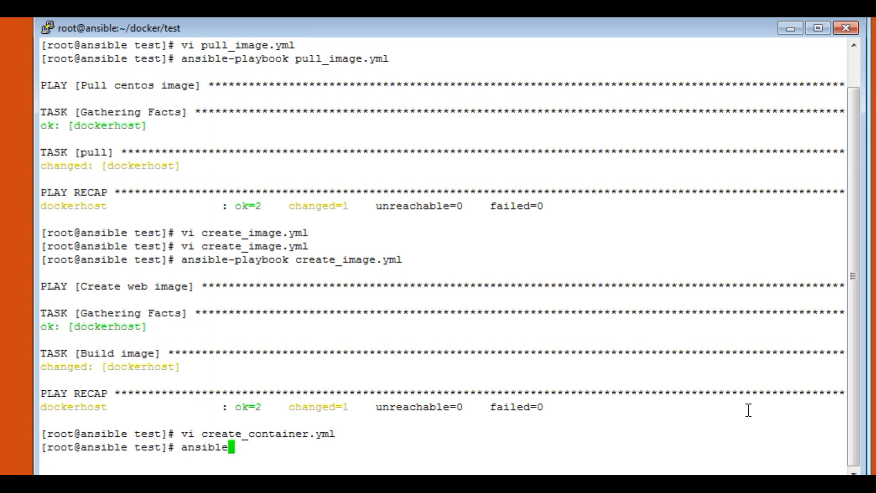
type("-playbook")
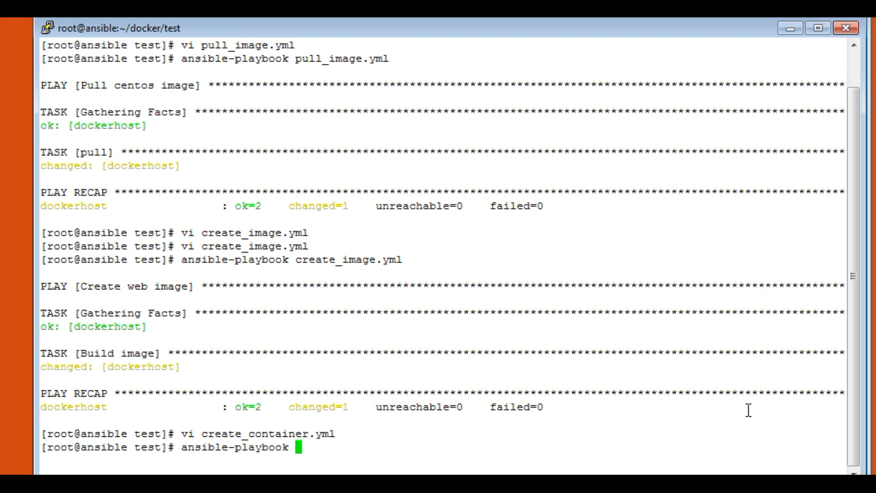
type("create_c")
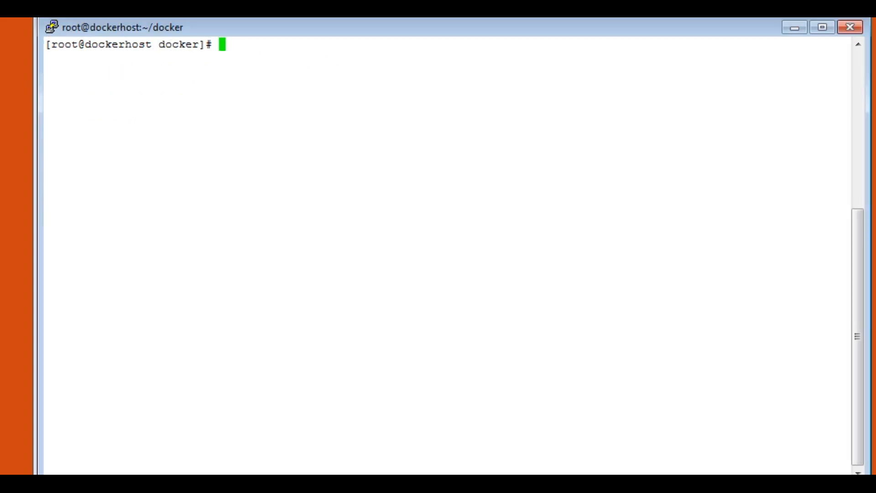
Run docker ps on the docker host to see the running web container
type("doc")
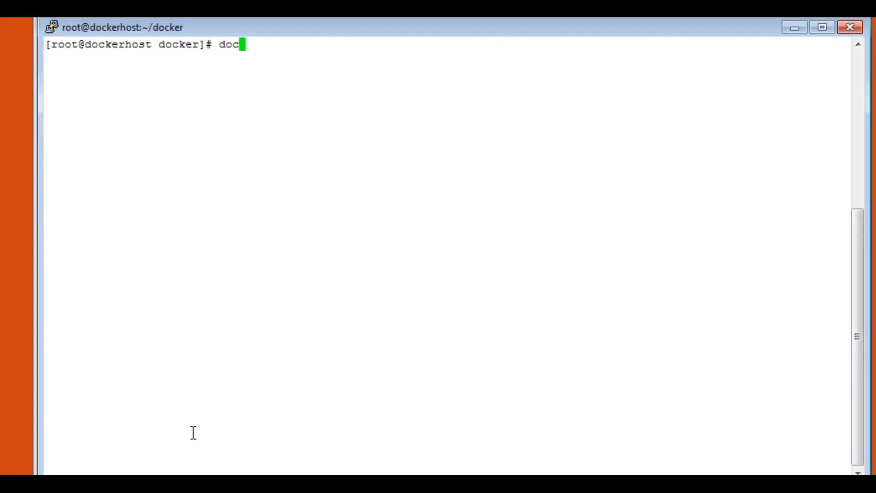
type("ker ps")
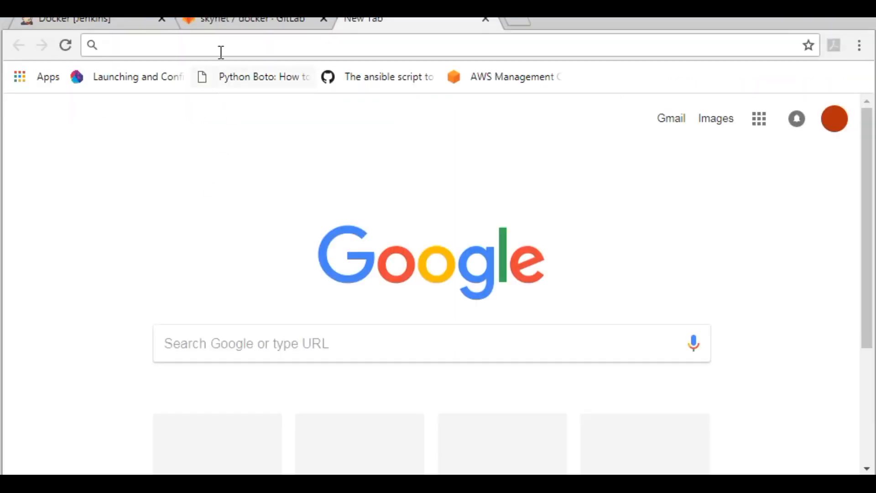
Browse to 192.168.222.128:8080 and check the page says 'hey there'
type("192.168.222.128:8080")
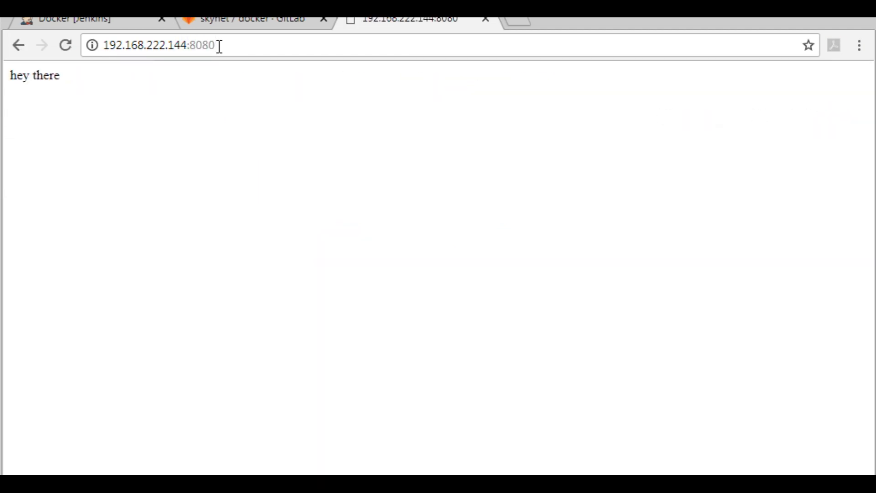
double_click(45, 75)
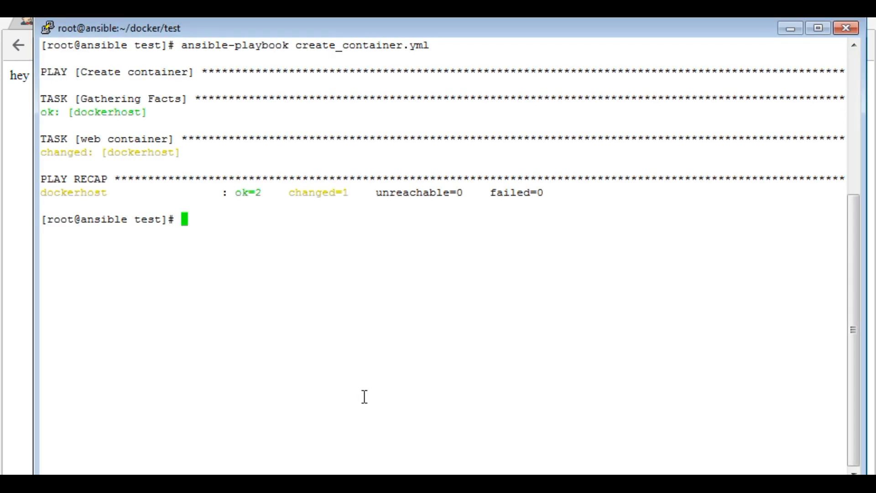
mouse_move(364, 393)
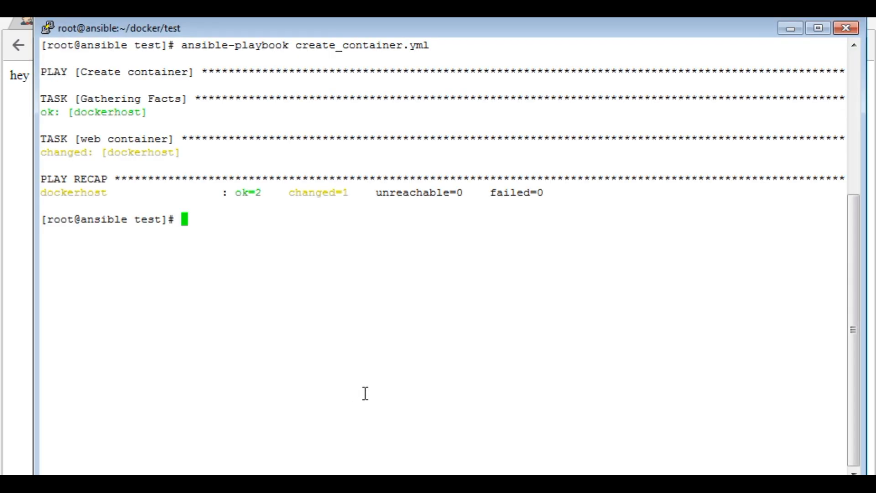
Open dockerhost_validator.yml in vi
type("vi d")
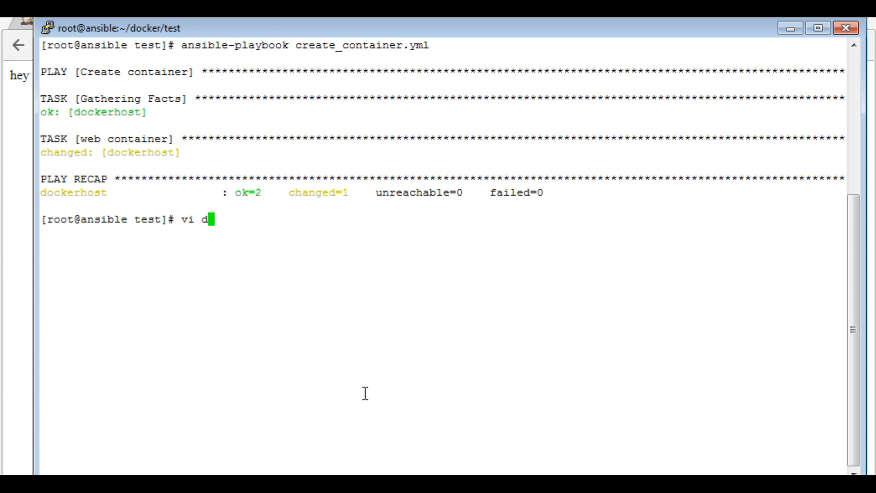
type("ocker")
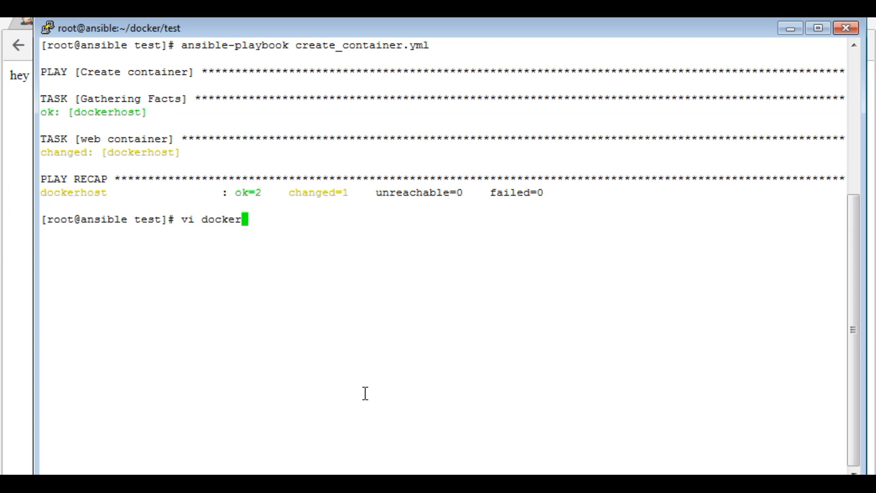
type("host")
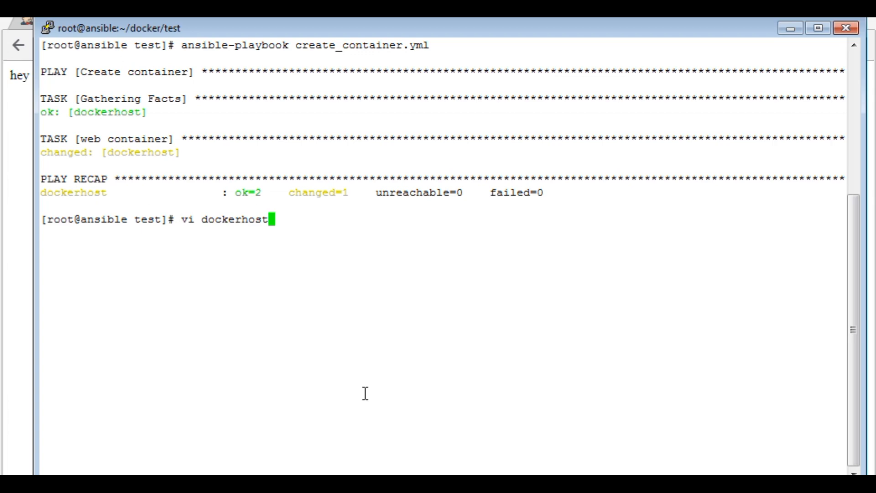
type("_vali")
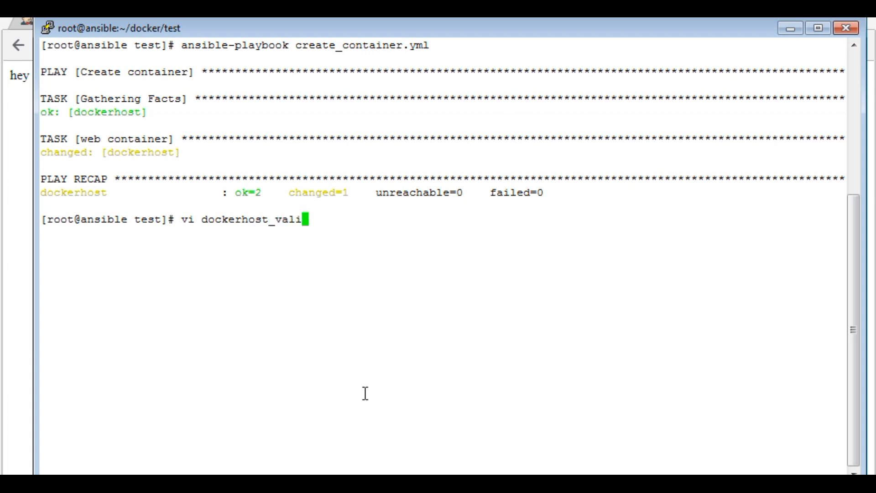
type("dator.yml")
type("- name:")
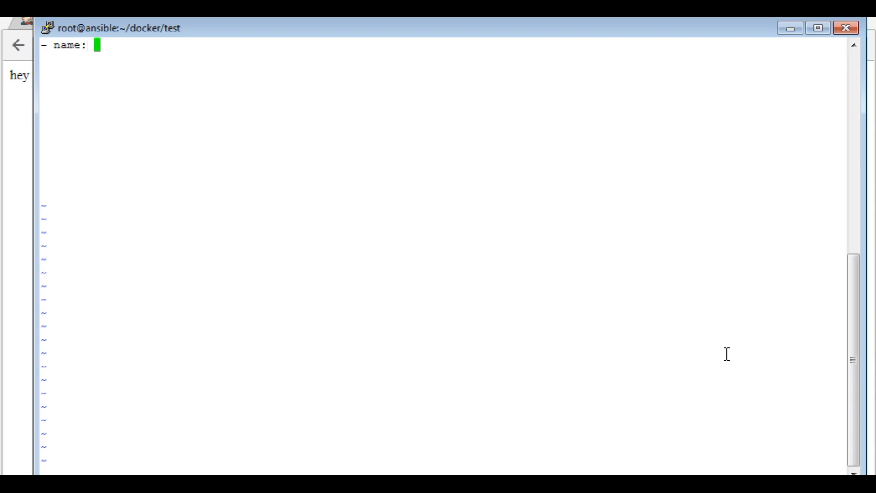
Write play 'validator' with hosts localhost, connection local, and task 'validate docker container'
type("valida")
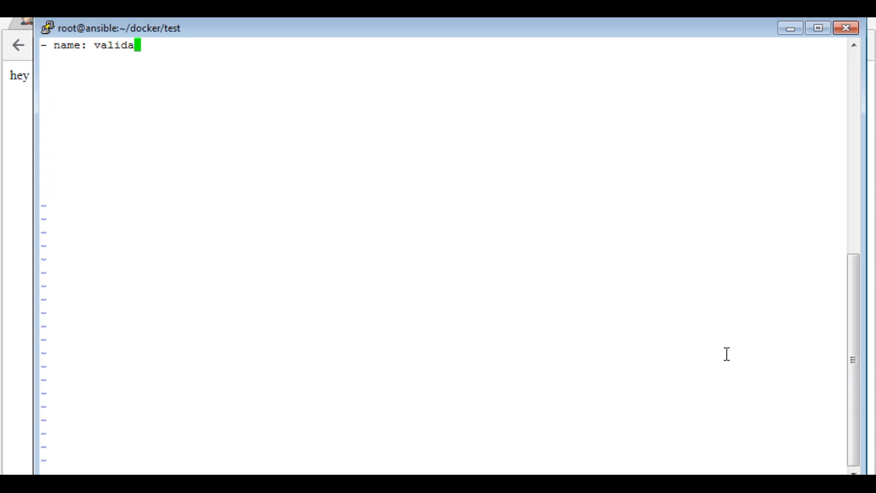
type("tor")
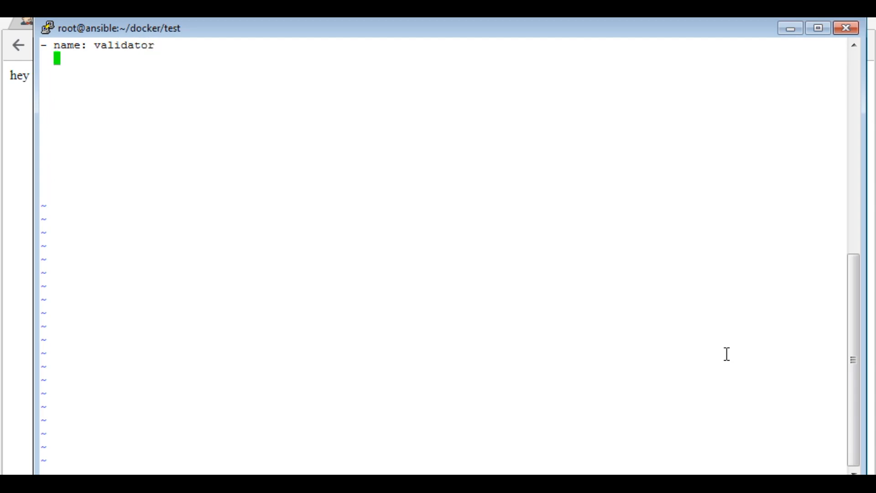
type("hosts")
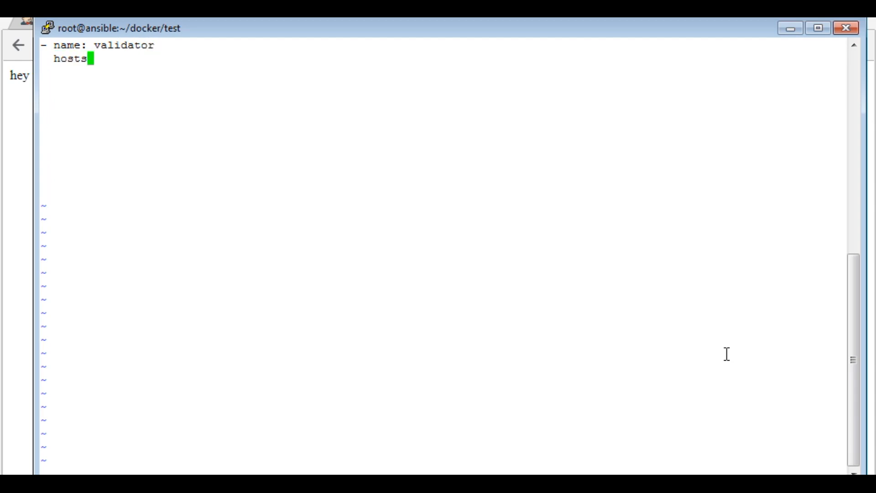
type(":")
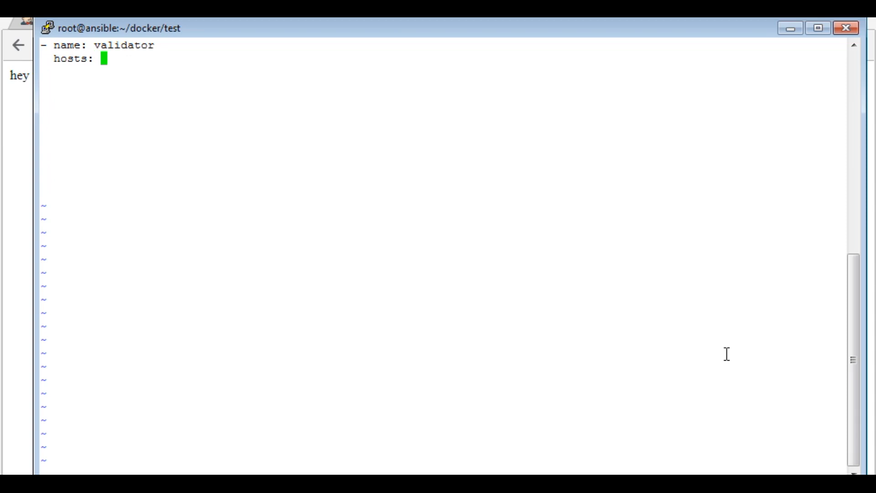
type("localhost")
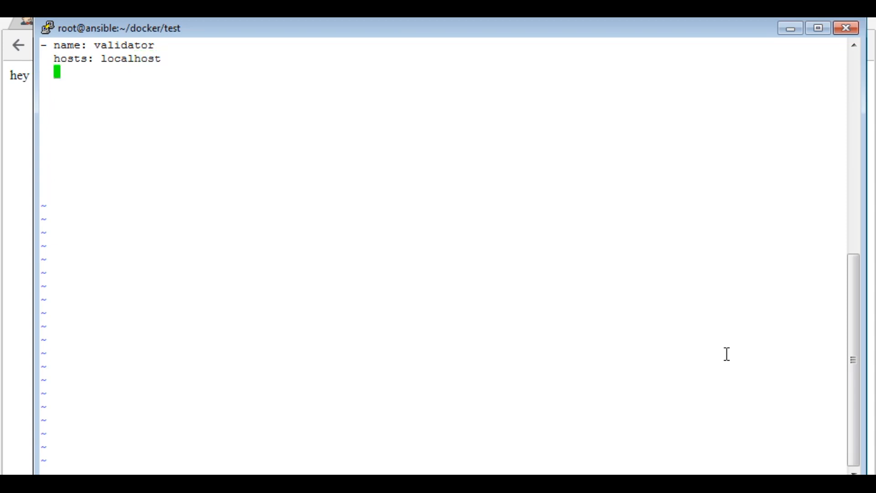
type("connection: local")
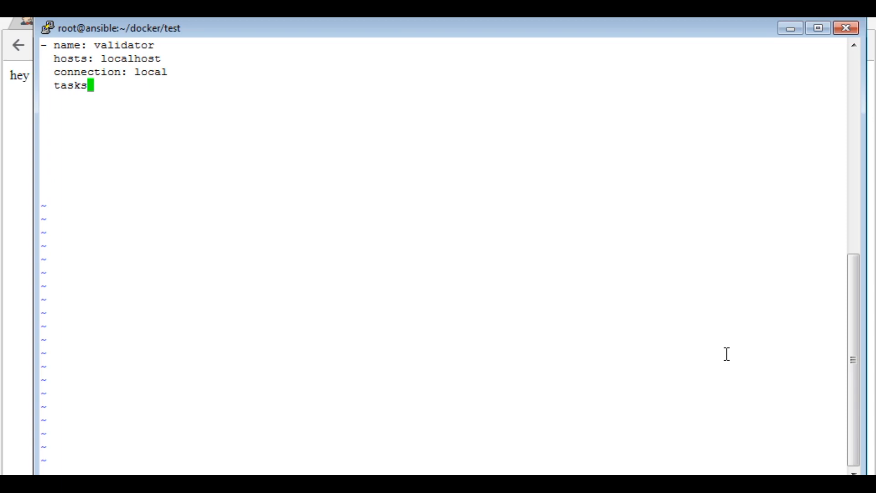
type(":")
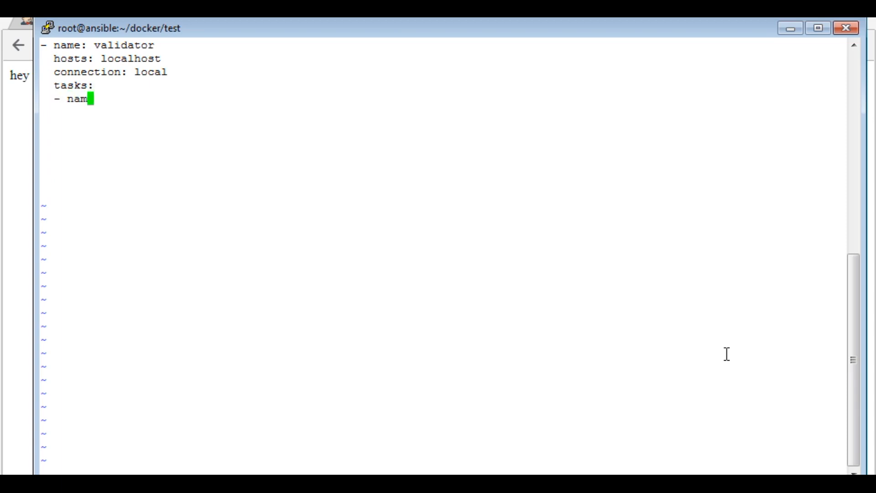
type("e:")
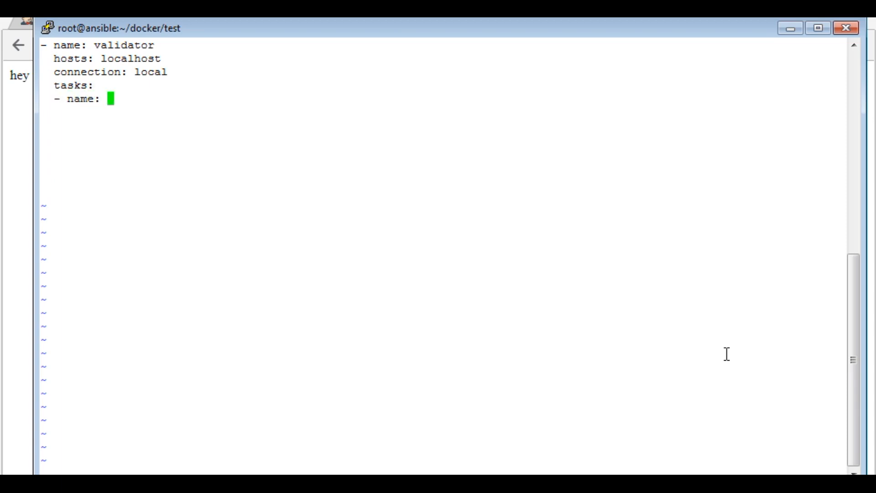
type("validate docker contai")
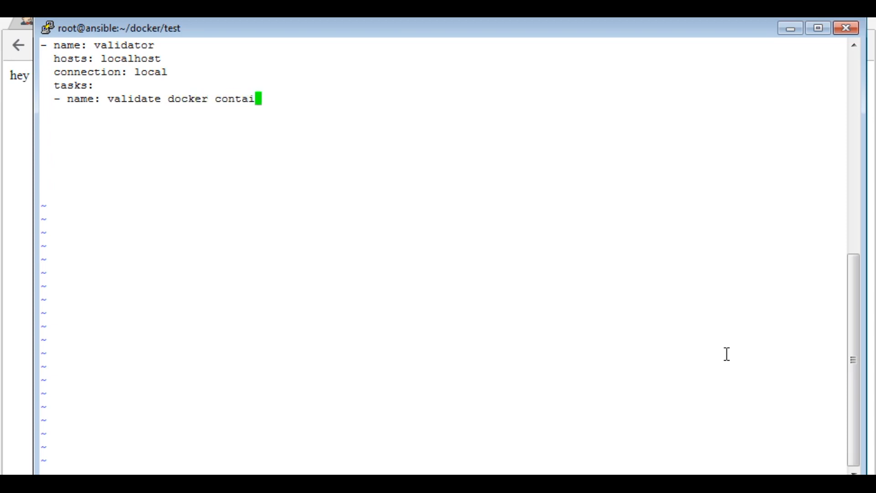
type("ner")
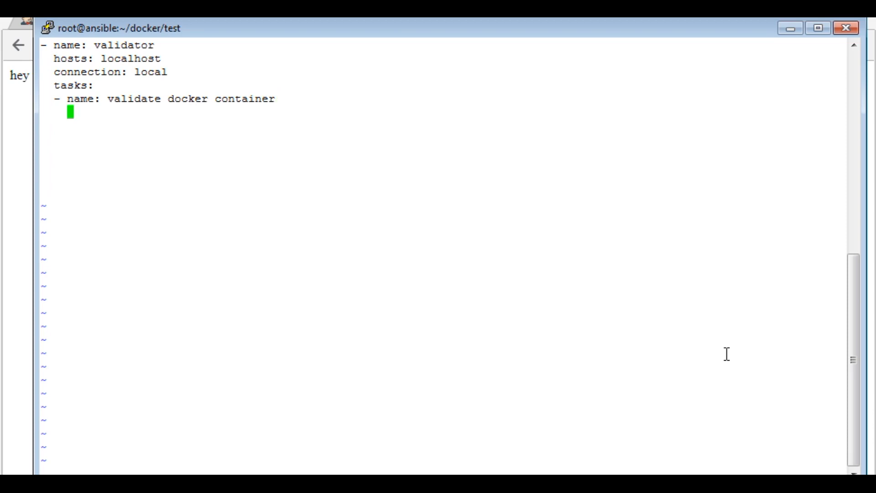
type("uri")
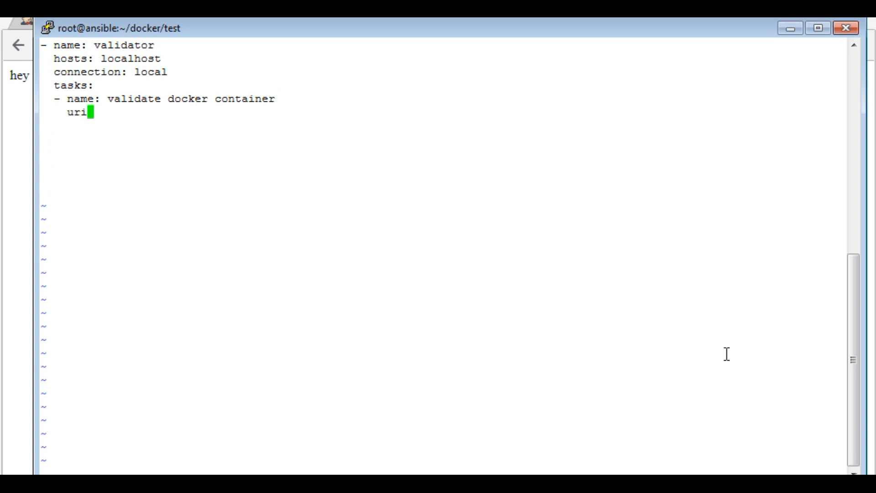
type(":")
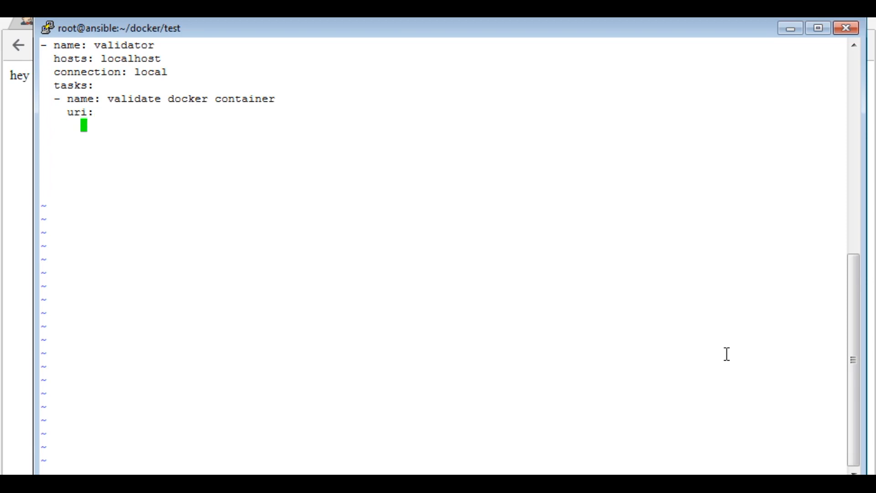
type("url:")
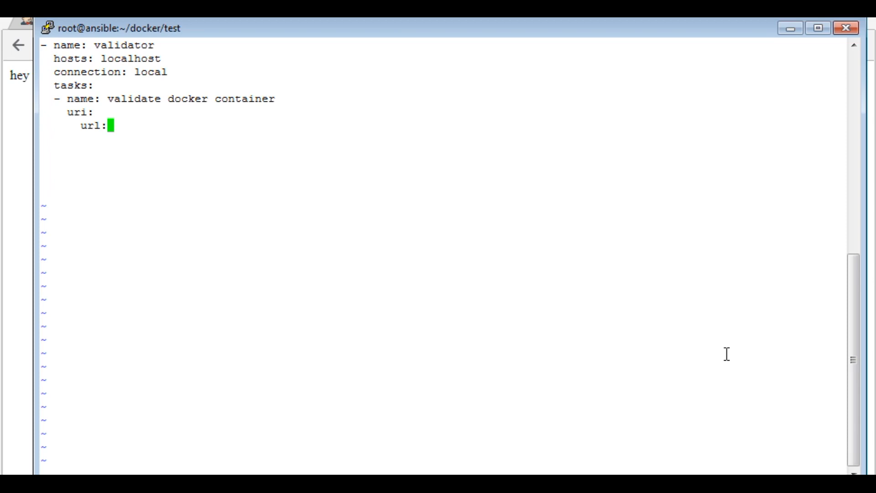
type("htt")
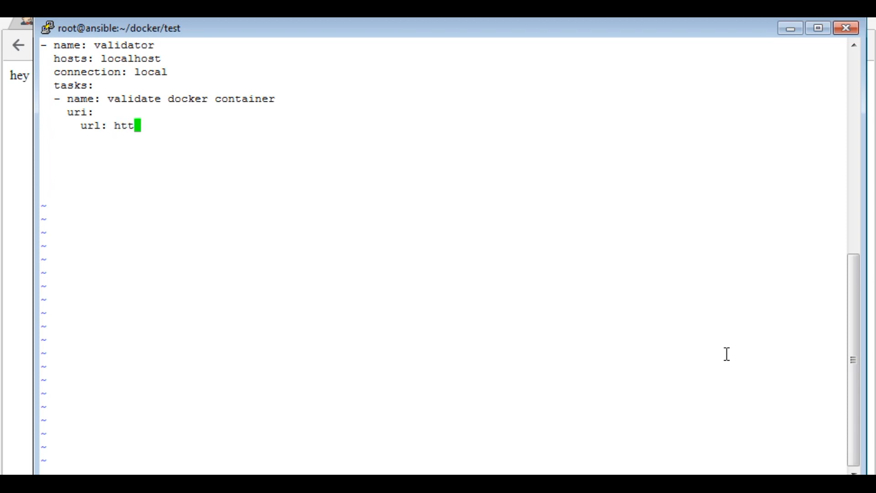
type("p://do")
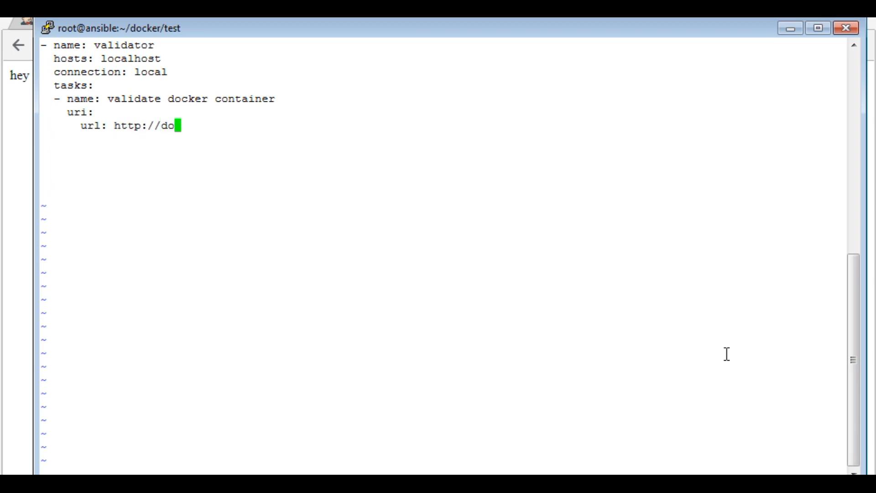
type("ckerhost")
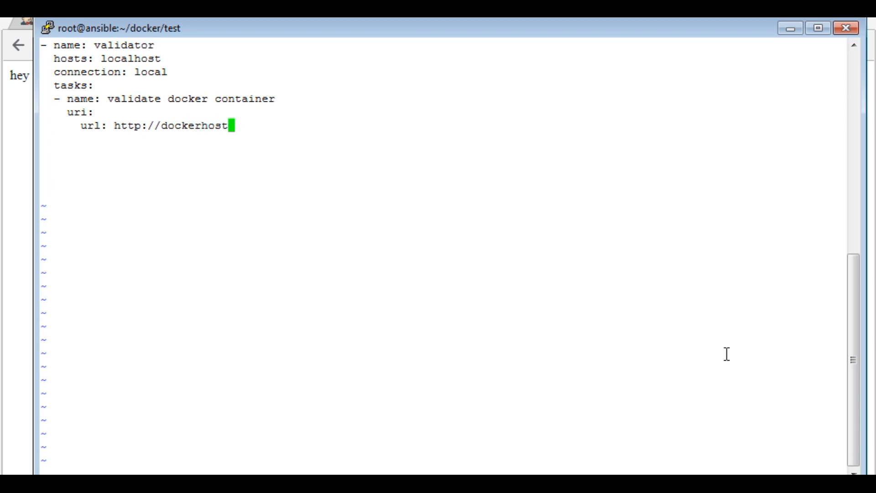
type(":8080")
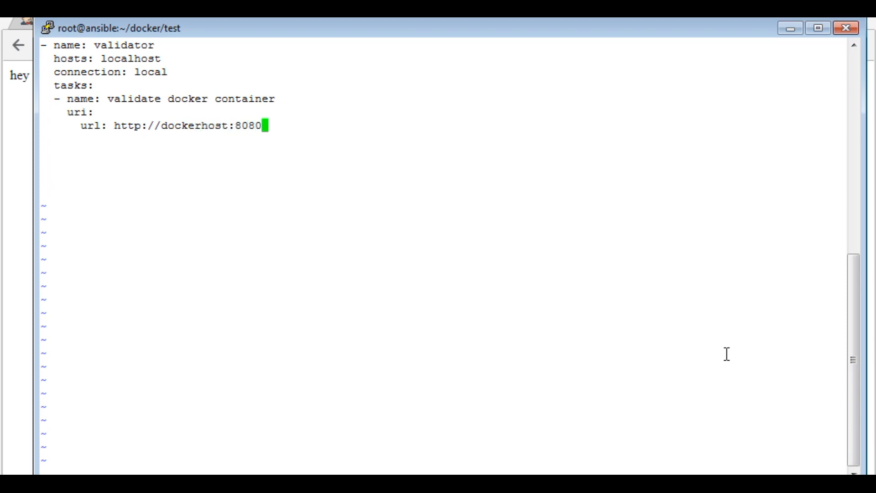
key("Enter")
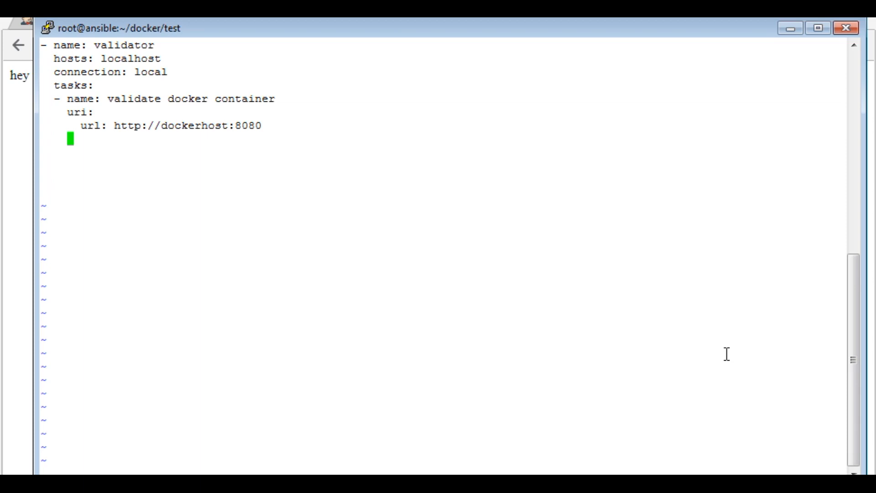
Add return_content: yes and register: this to the task
type("r")
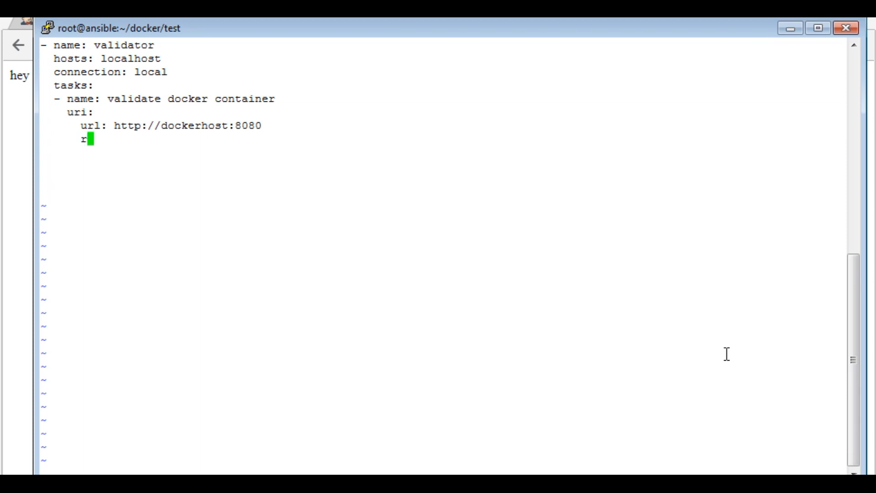
type("eturn")
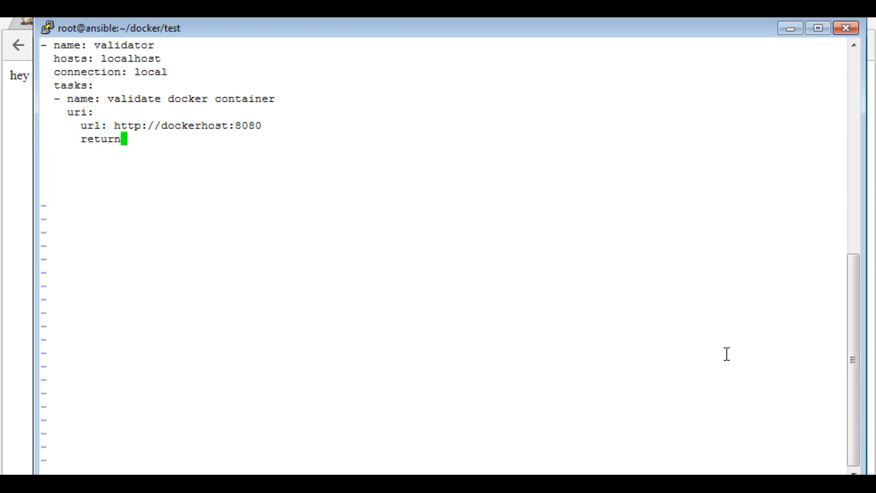
type("_cont")
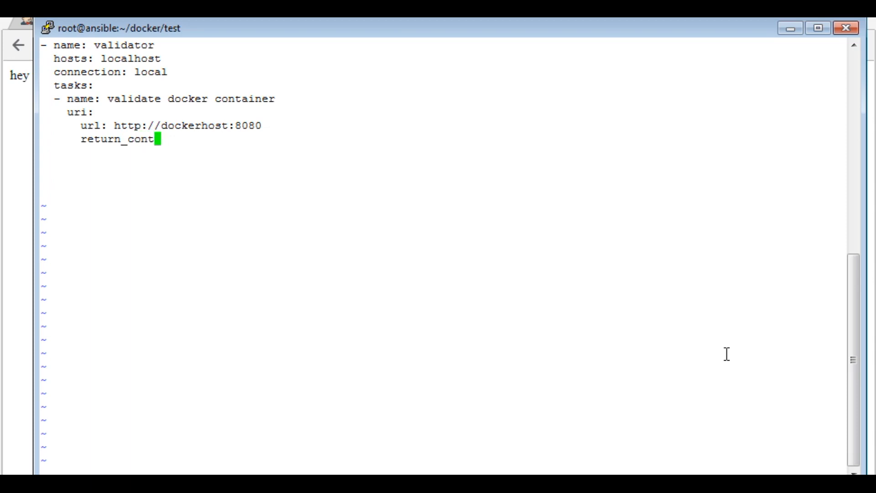
type("ent: yes")
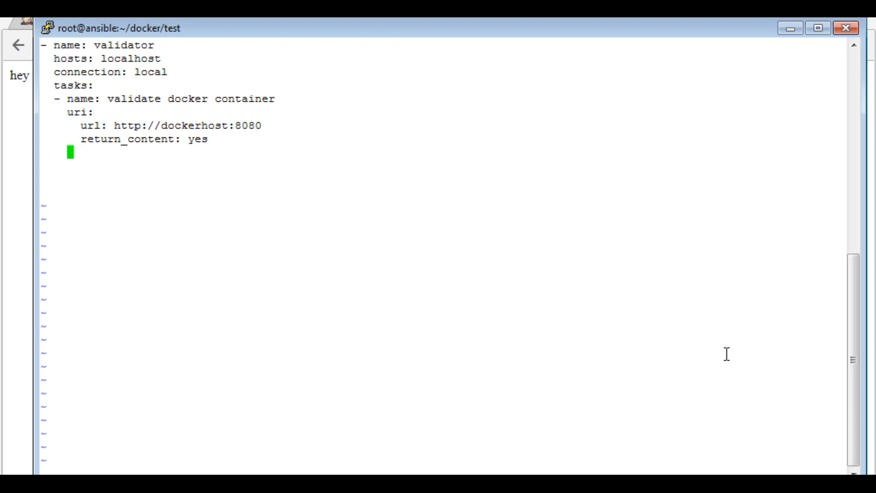
type("regist")
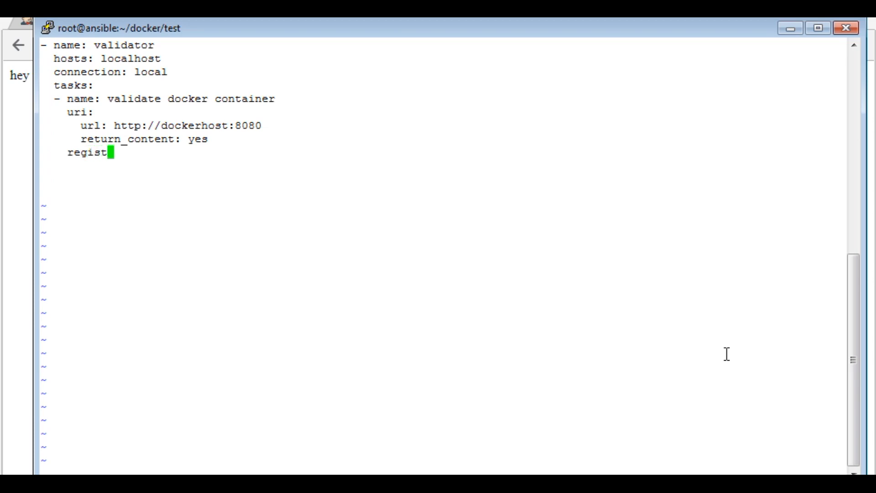
type("er:")
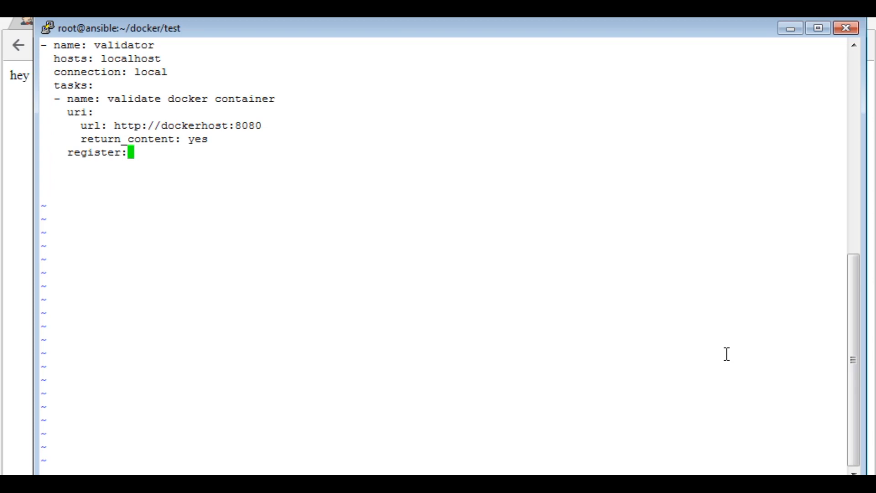
type("this")
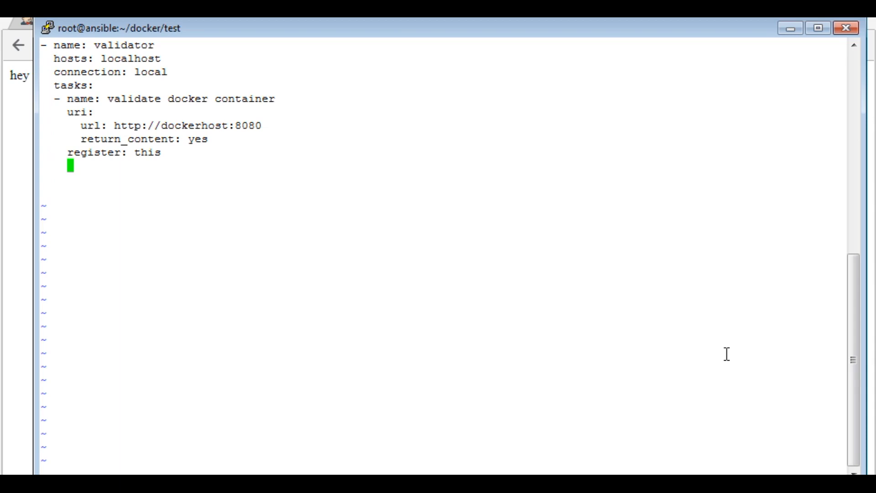
Add failed_when: "'hey there' not in this.content"
type("fa")
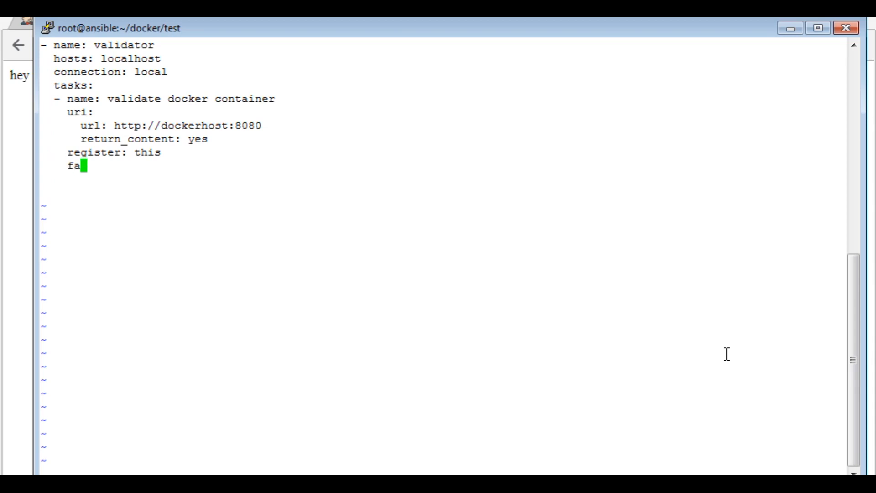
type("il")
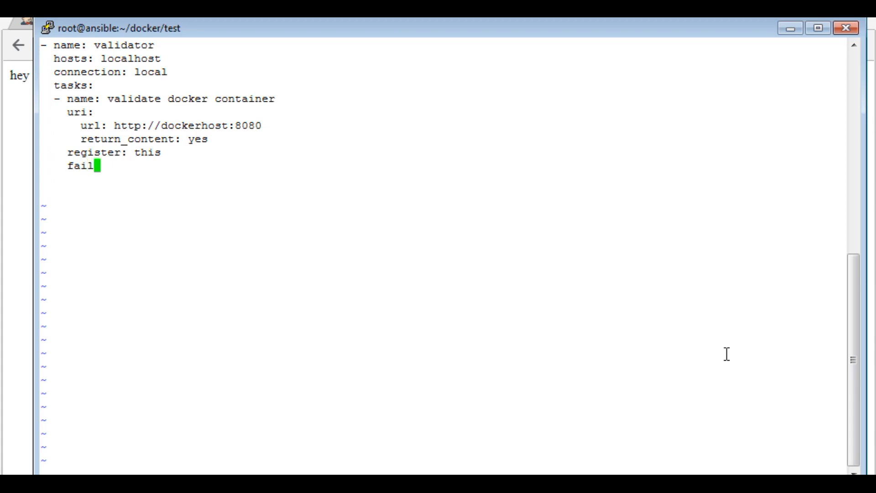
type("ed_")
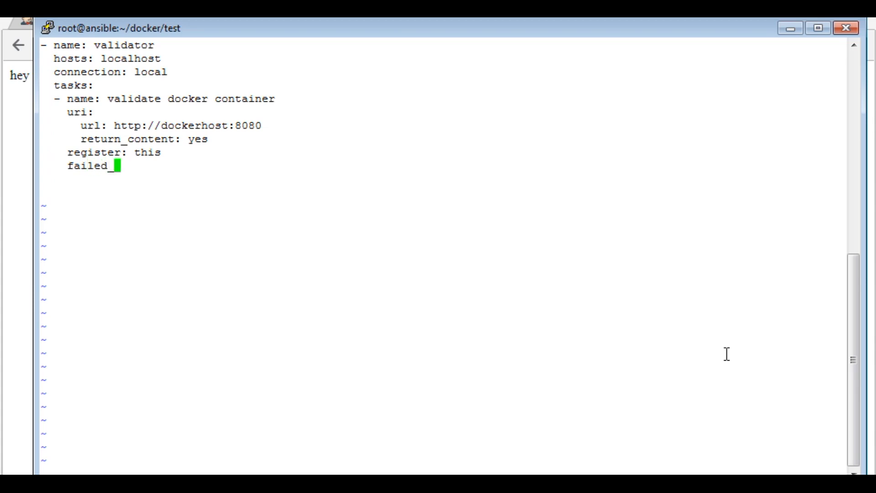
type("when")
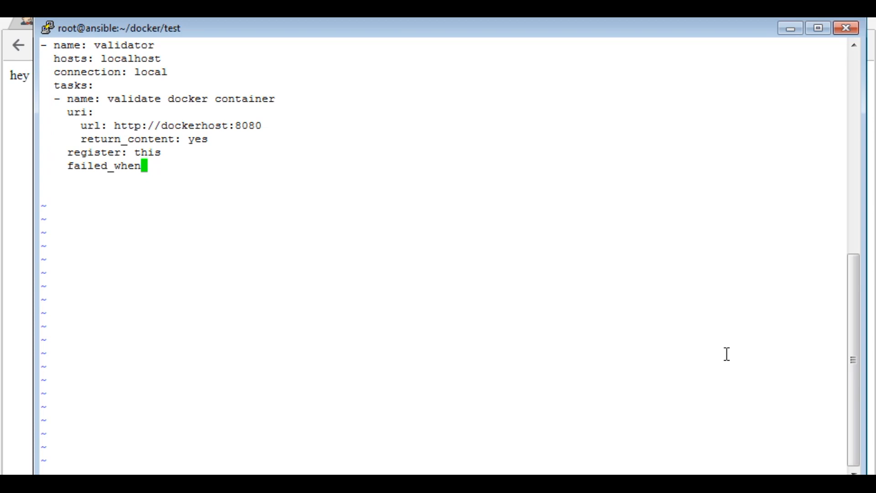
type(":")
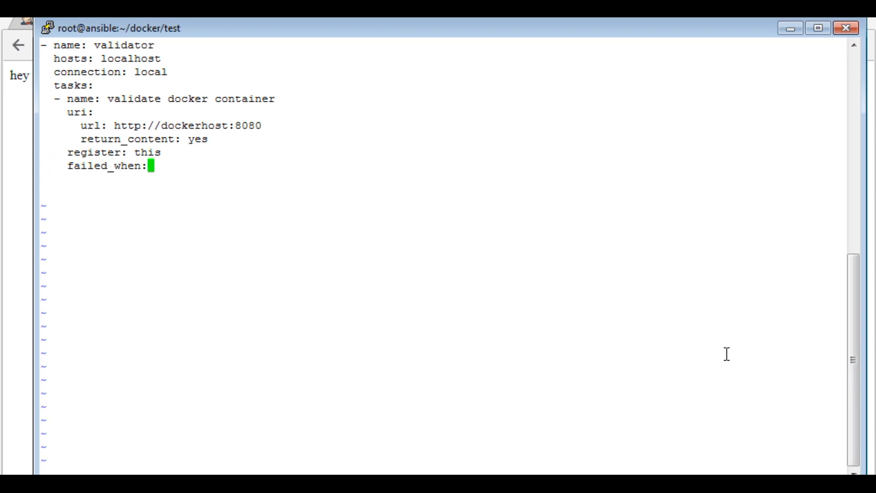
type("\"")
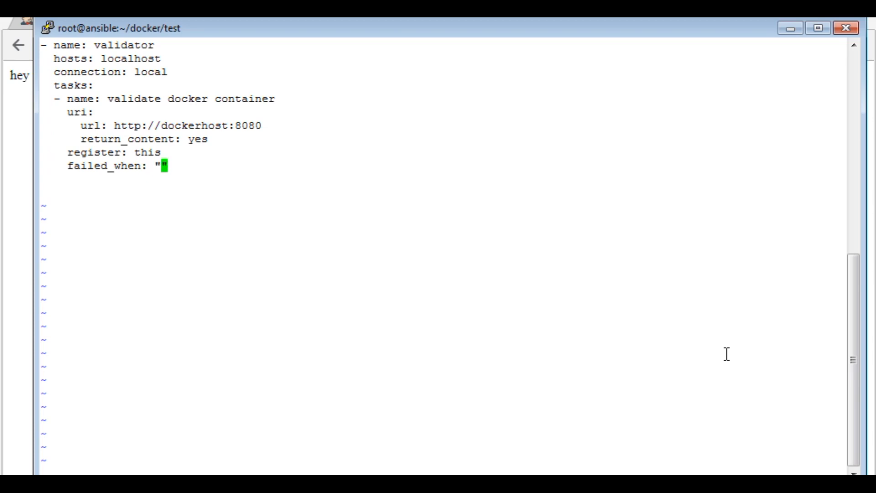
type("'")
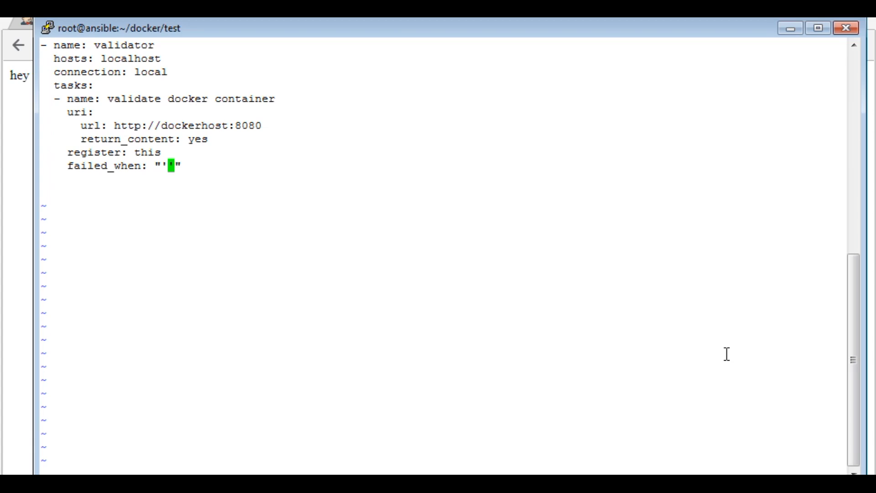
mouse_move(495, 312)
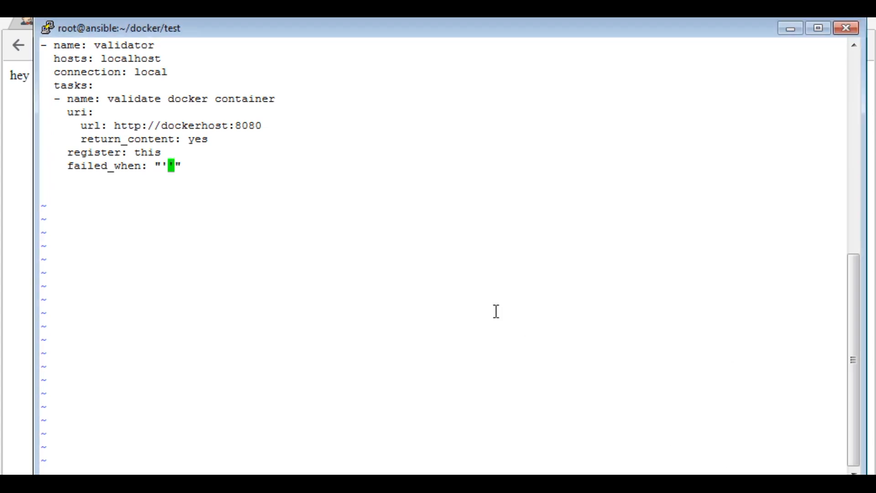
type("hey th")
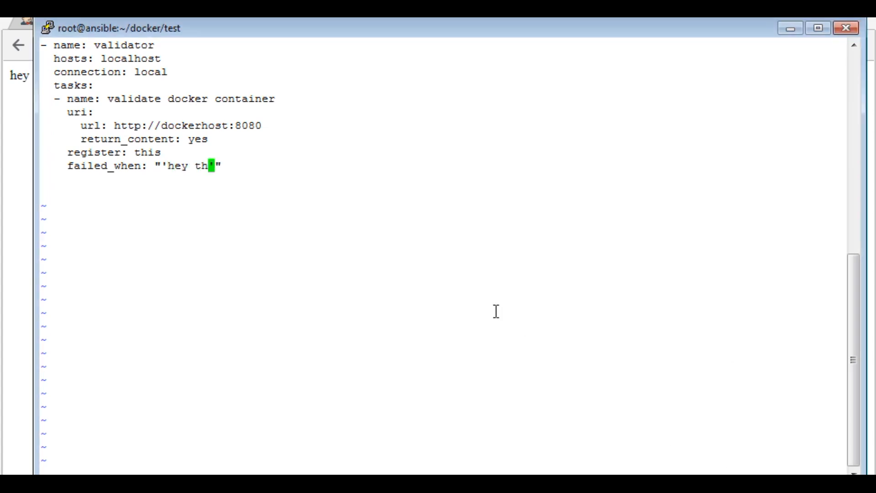
type("ere'")
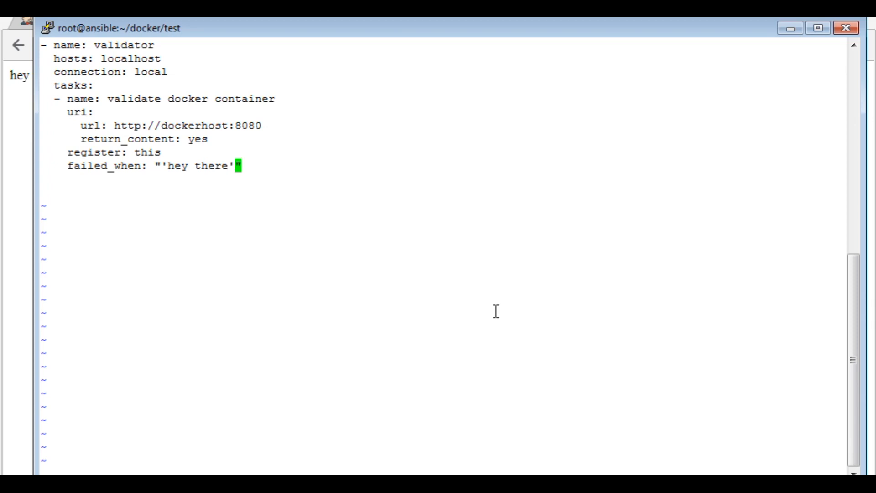
type("not")
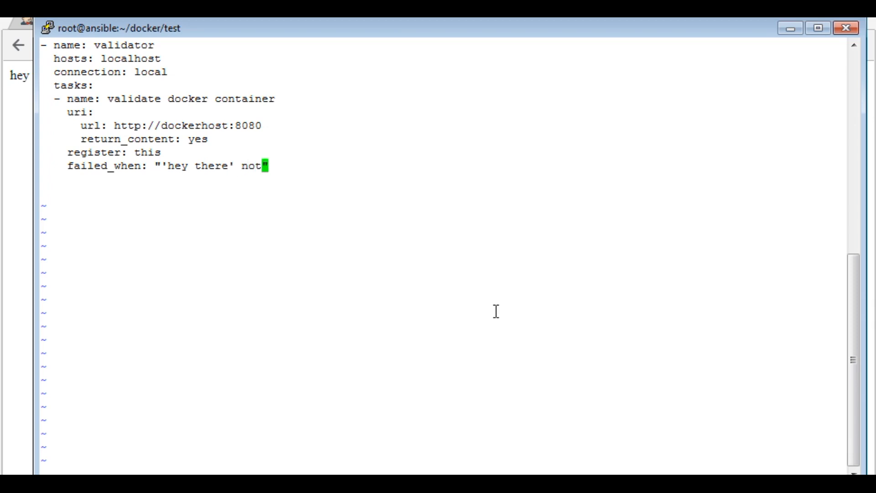
type("in this")
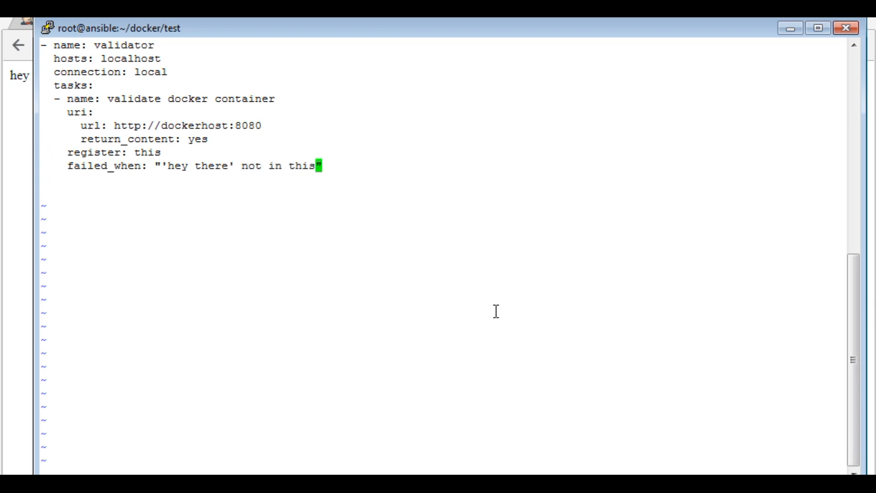
type(".")
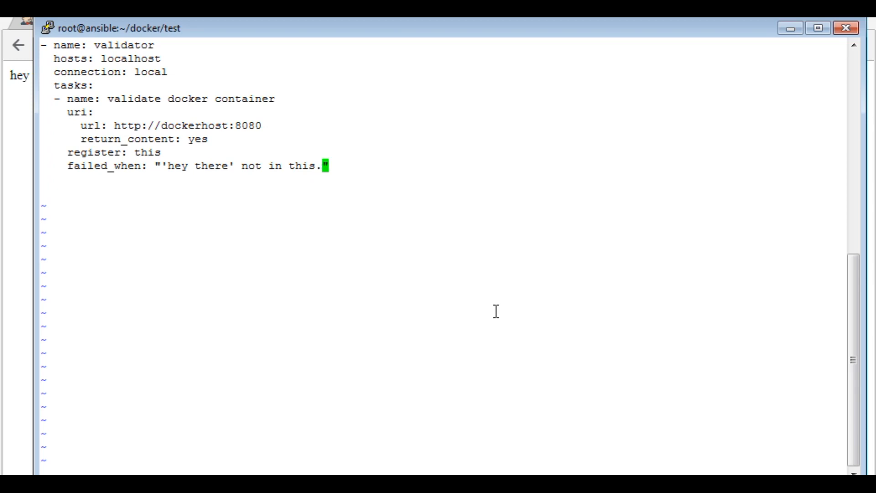
type("content")
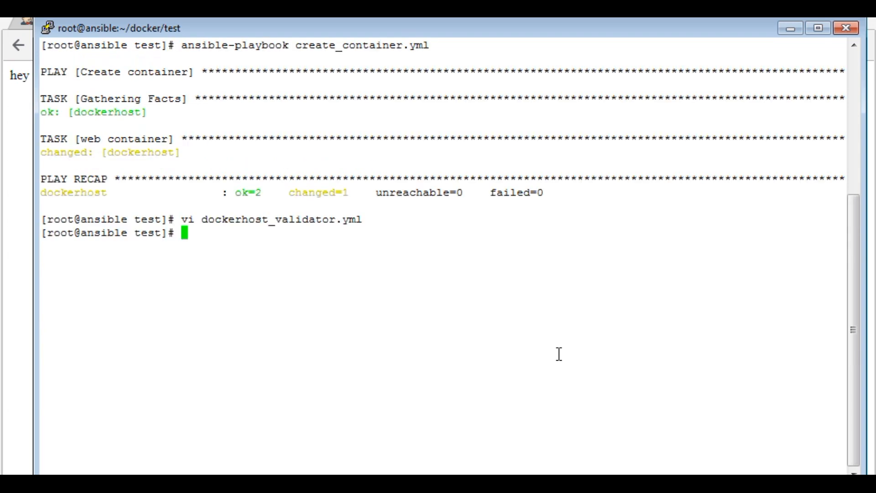
Run ansible-playbook dockerhost_validator.yml, then list the directory with ll
type("ansible")
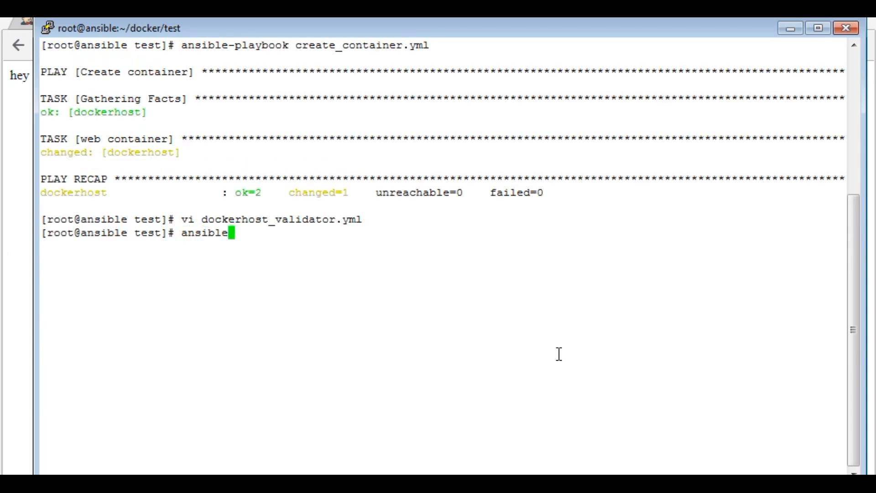
type("-playbook")
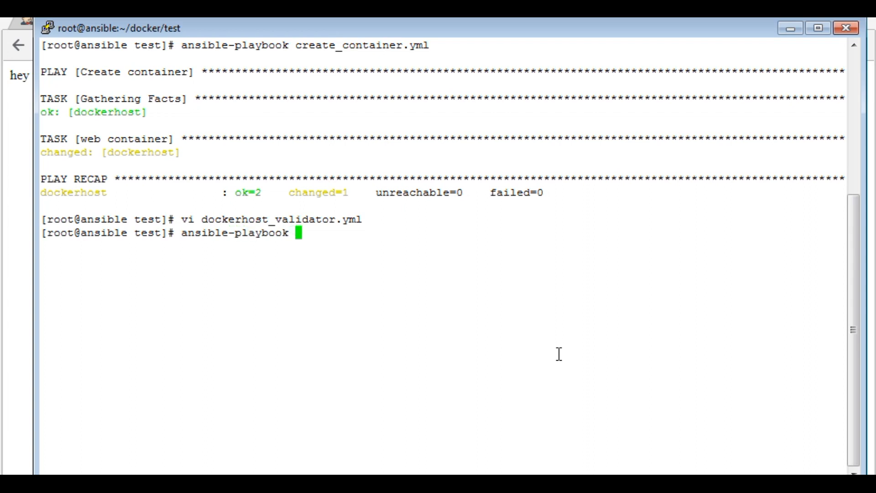
type("dockerhost_validator.yml")
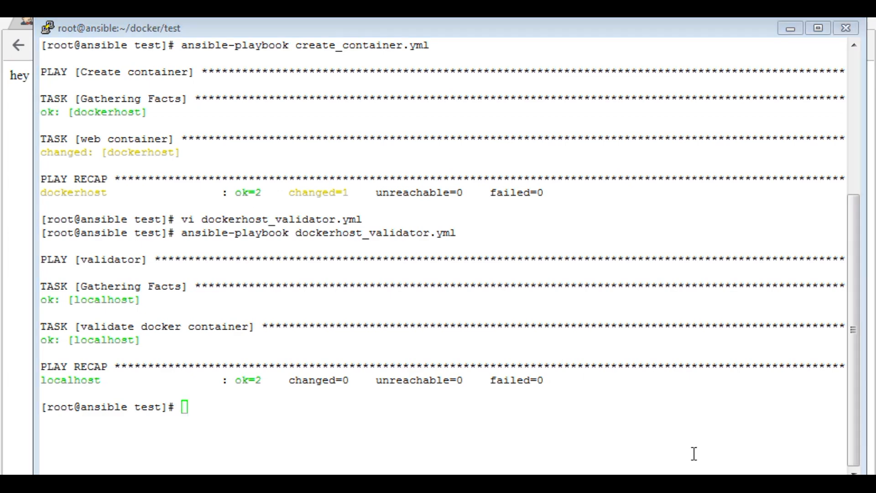
type("ll")
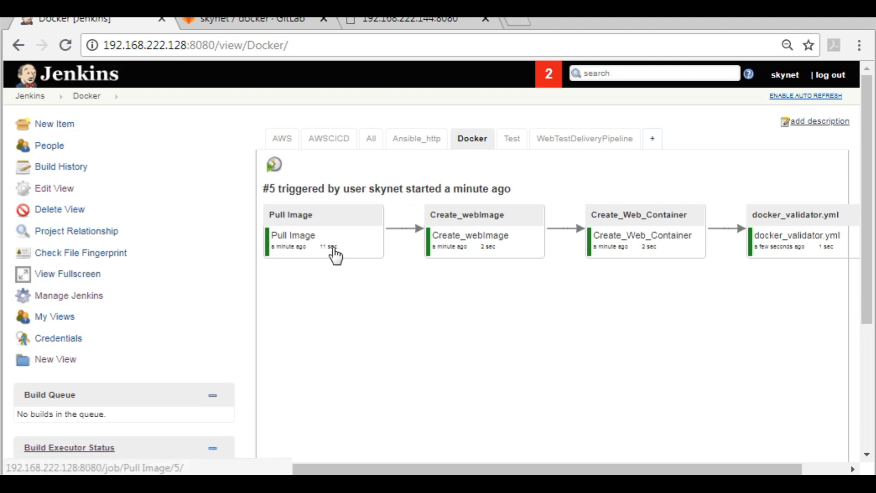
mouse_move(598, 282)
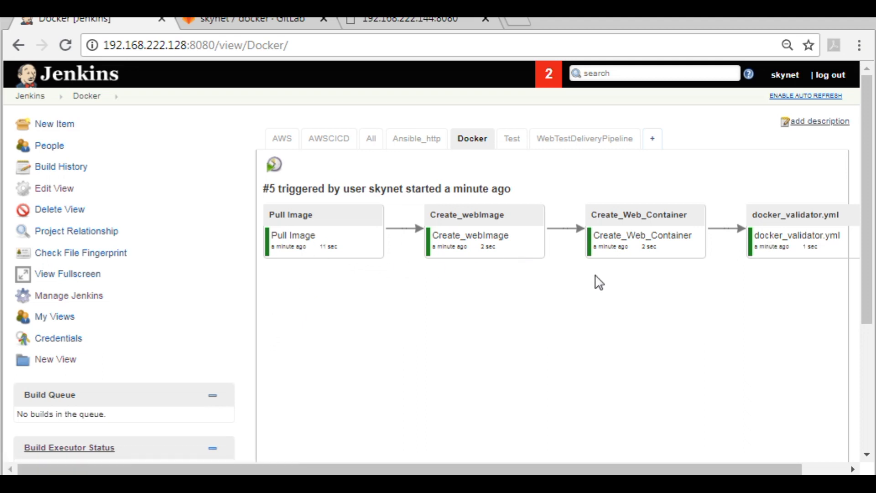
mouse_move(287, 89)
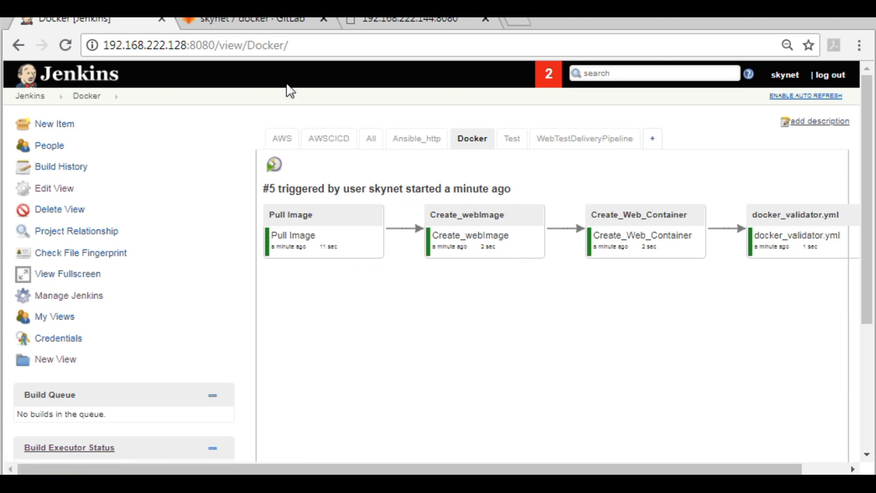
mouse_move(234, 25)
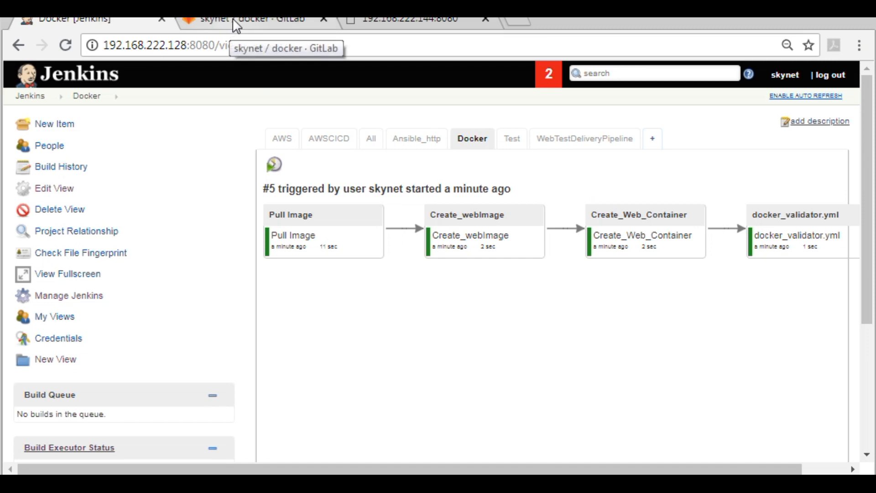
left_click(251, 18)
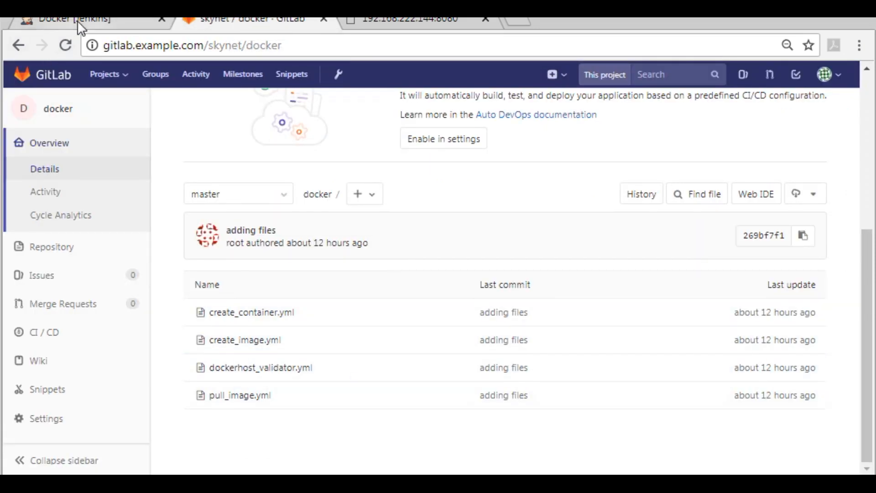
mouse_move(240, 395)
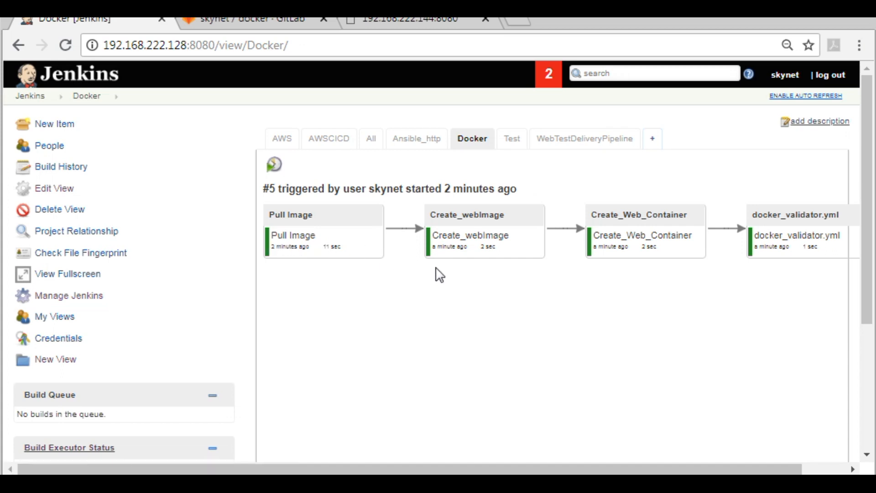
mouse_move(300, 247)
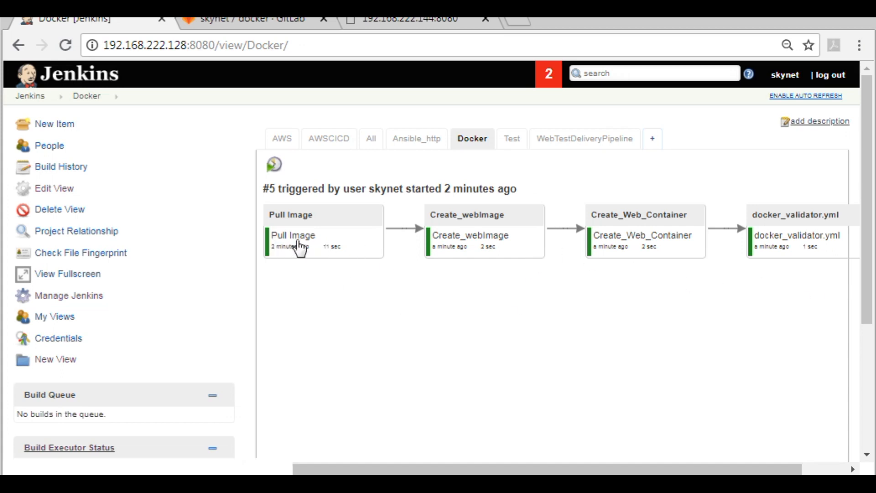
mouse_move(483, 373)
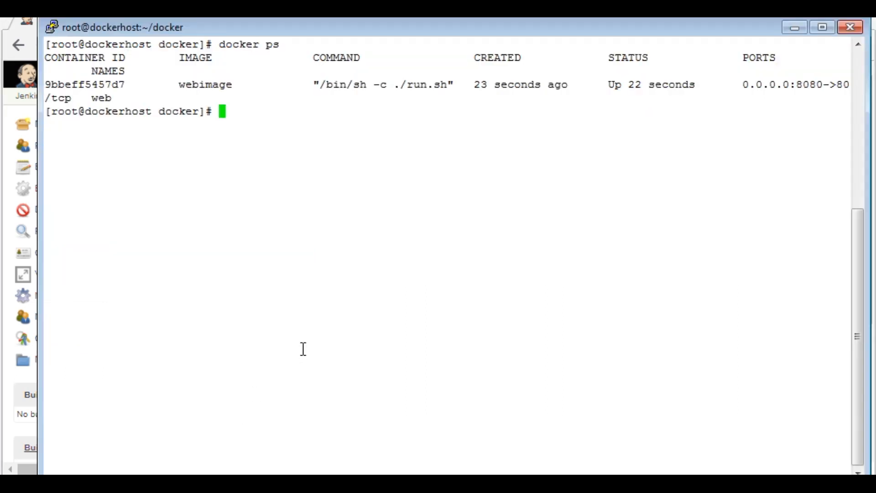
Stop and remove container 9bbeff5457d7
type("docker")
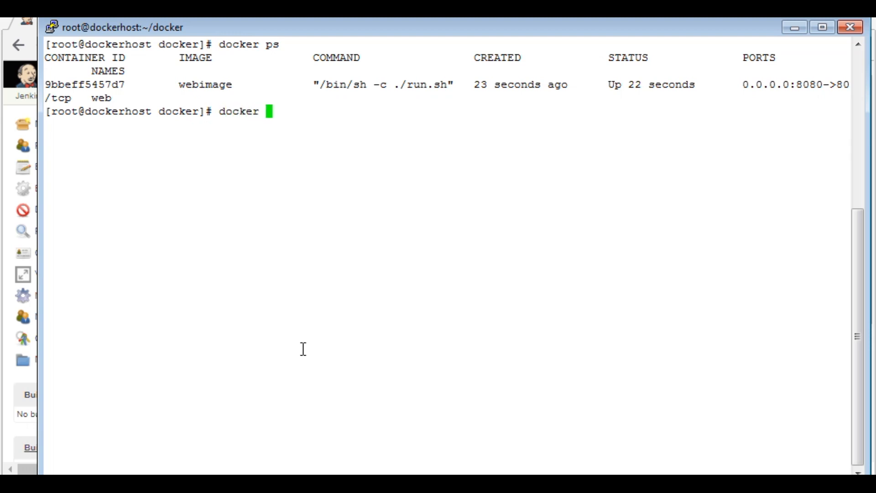
type("stop")
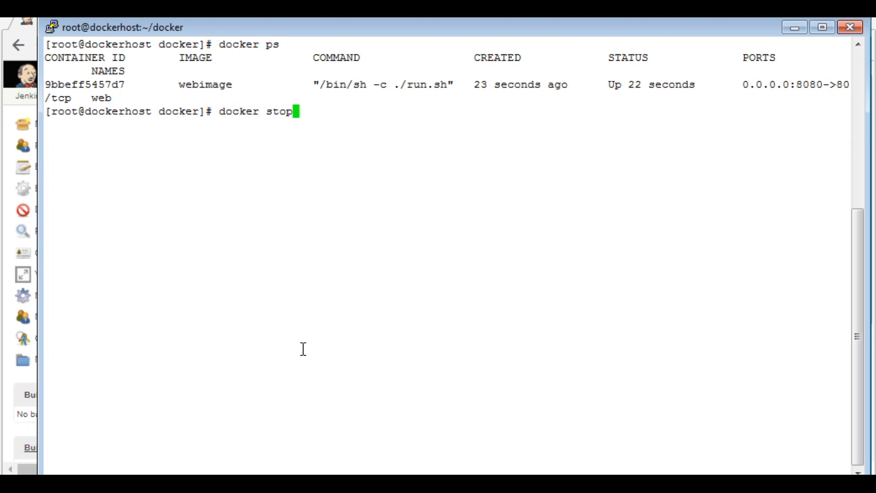
type("9bbeff5457d7")
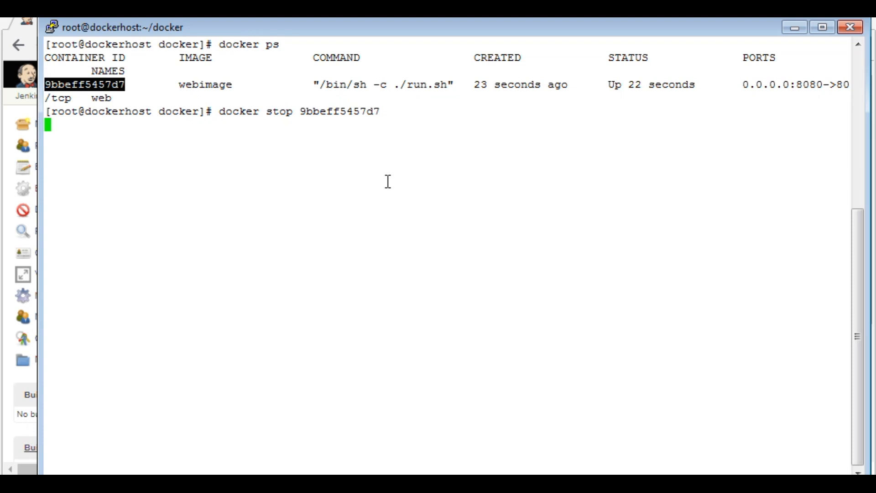
mouse_move(488, 205)
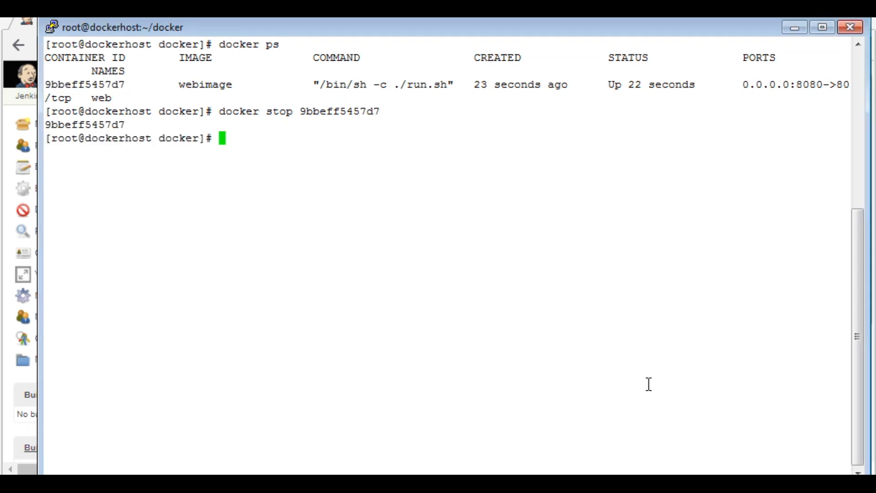
type("docker rm 9bbeff5457d7")
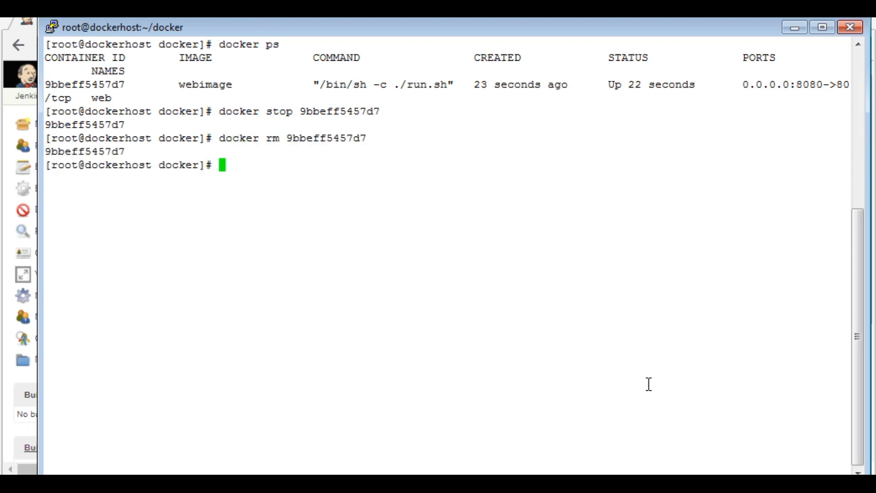
Remove the webimage and centos images, listing images before and after
type("docker")
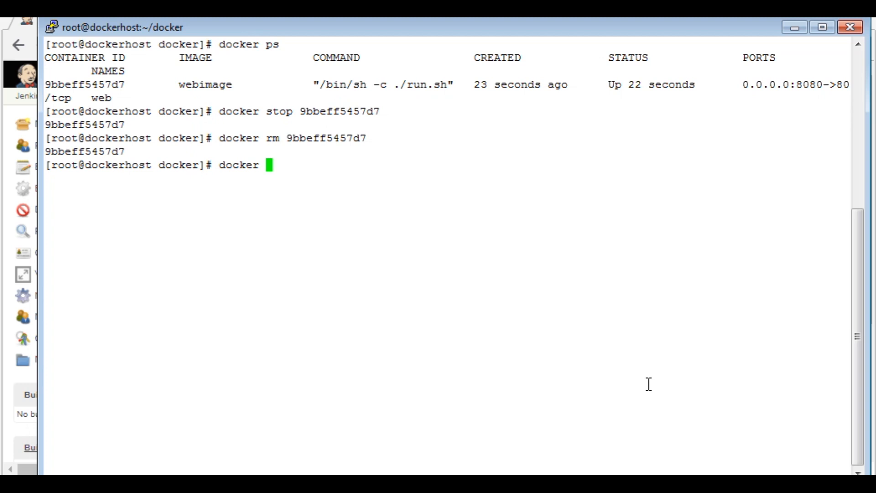
type("images")
type("do")
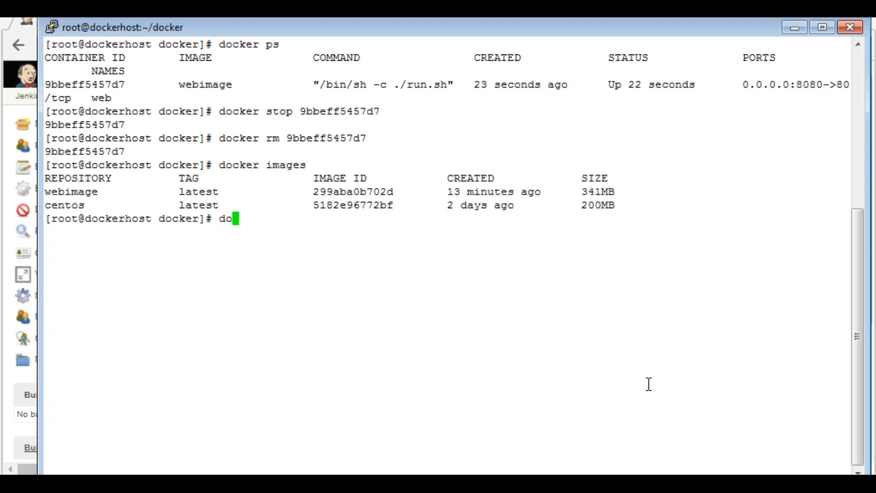
type("cker rmi")
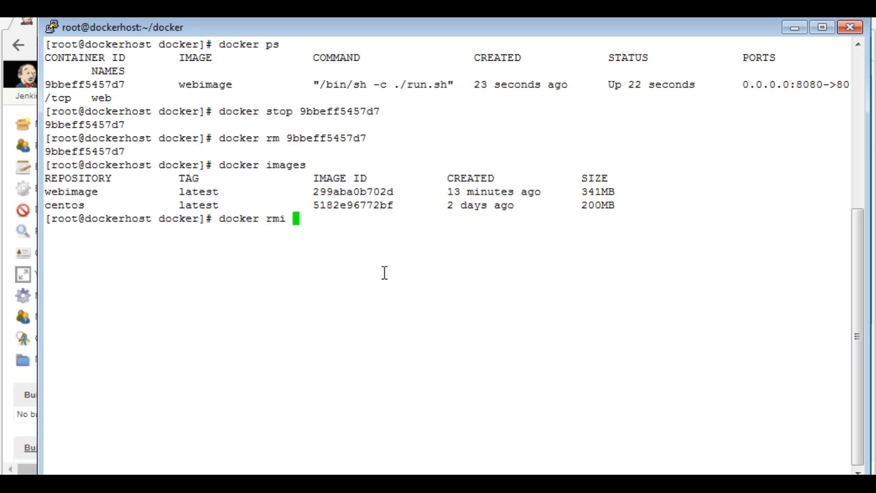
type("webimage")
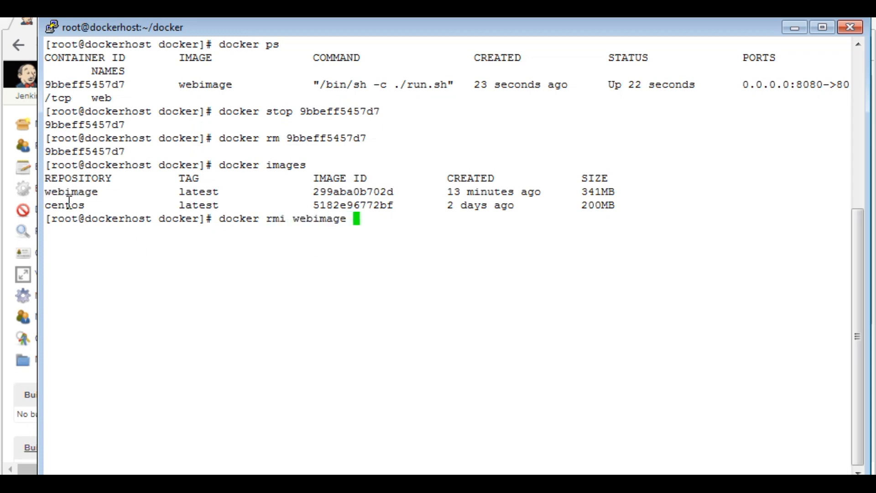
type("centos")
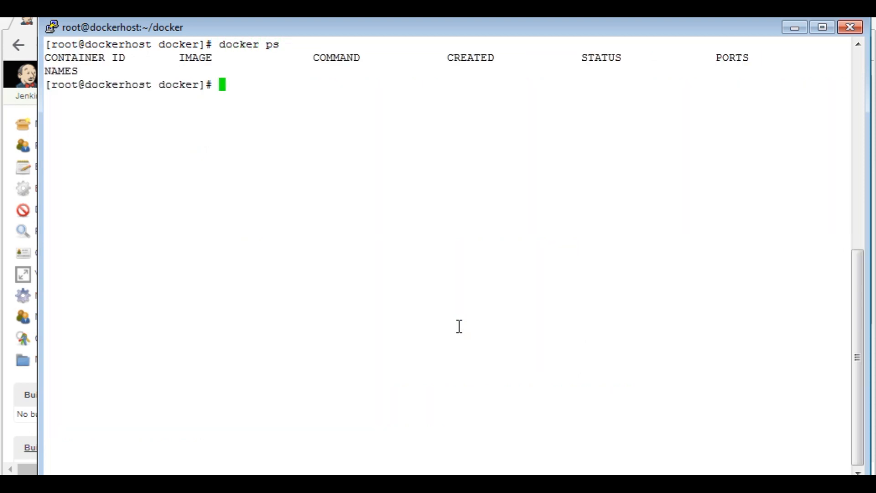
type("docker")
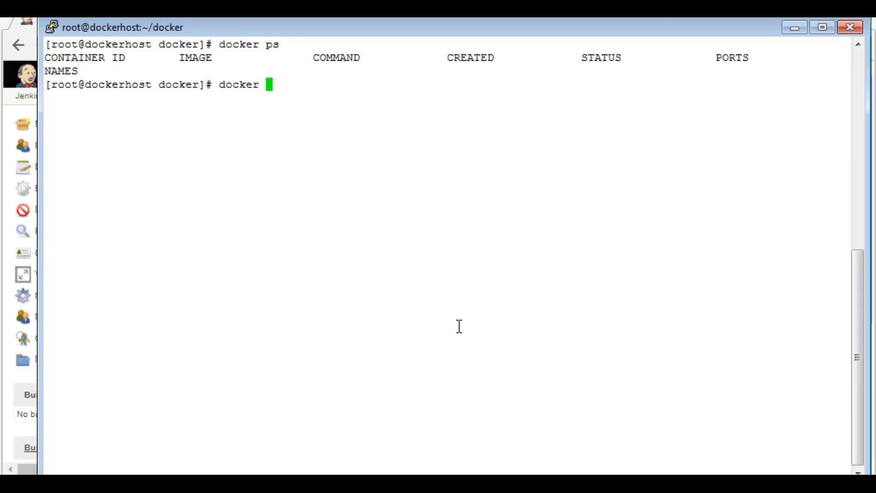
type("images")
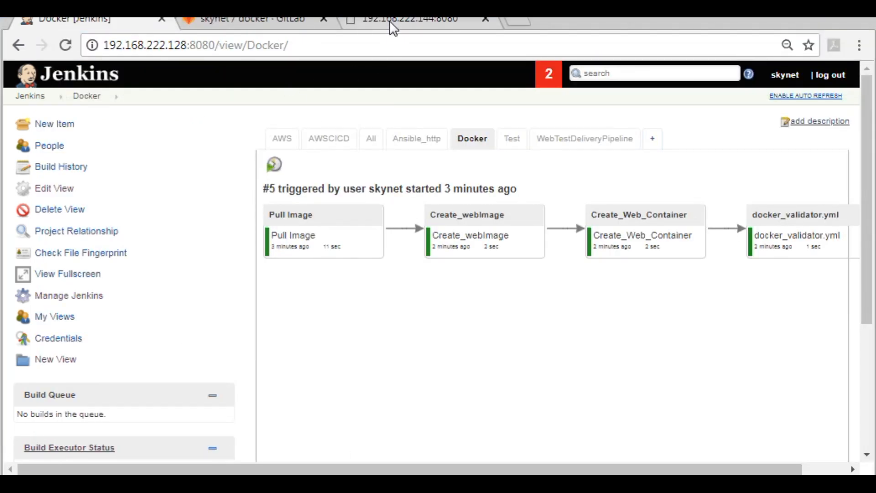
Reload the web container's page, then trigger Build now in the Jenkins pipeline view
left_click(402, 18)
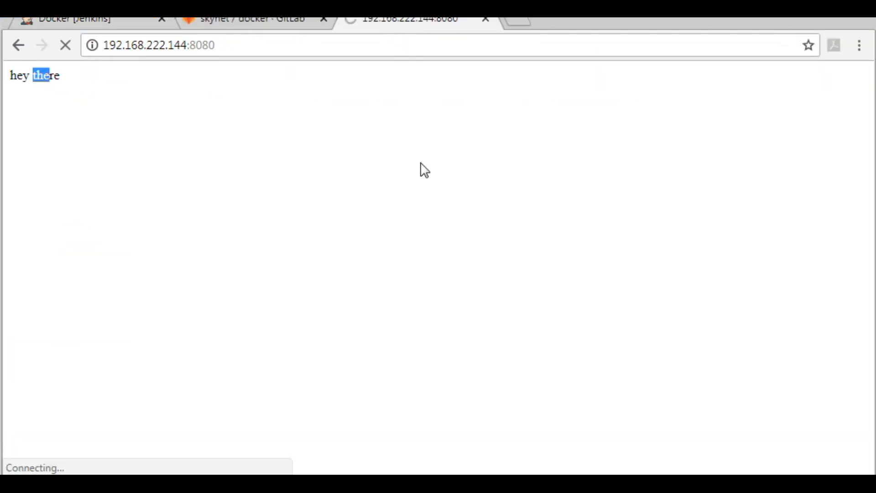
left_click(78, 19)
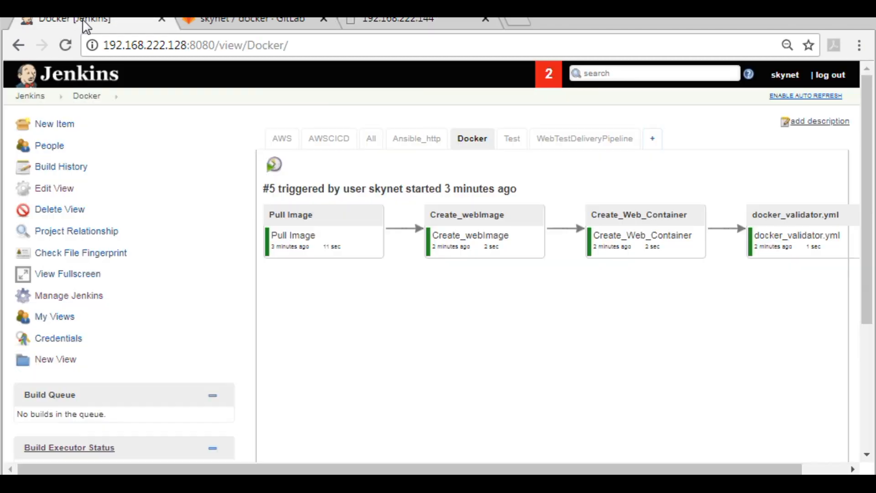
mouse_move(274, 163)
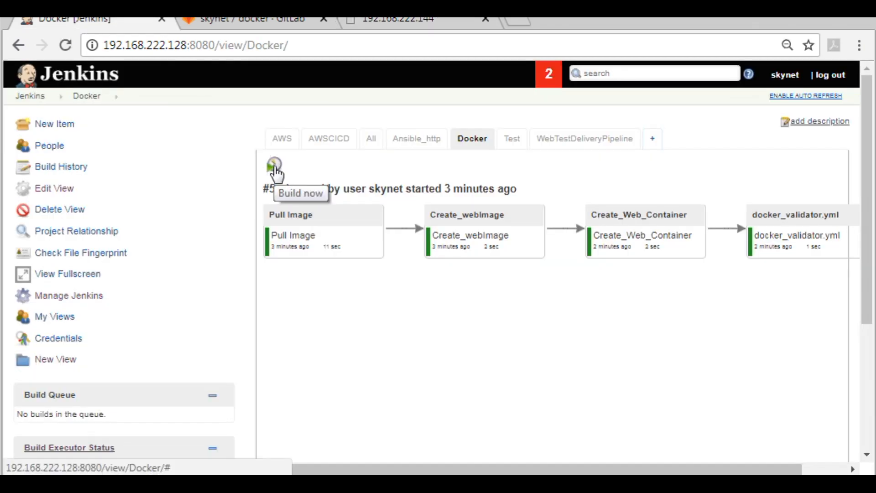
left_click(273, 166)
type("d")
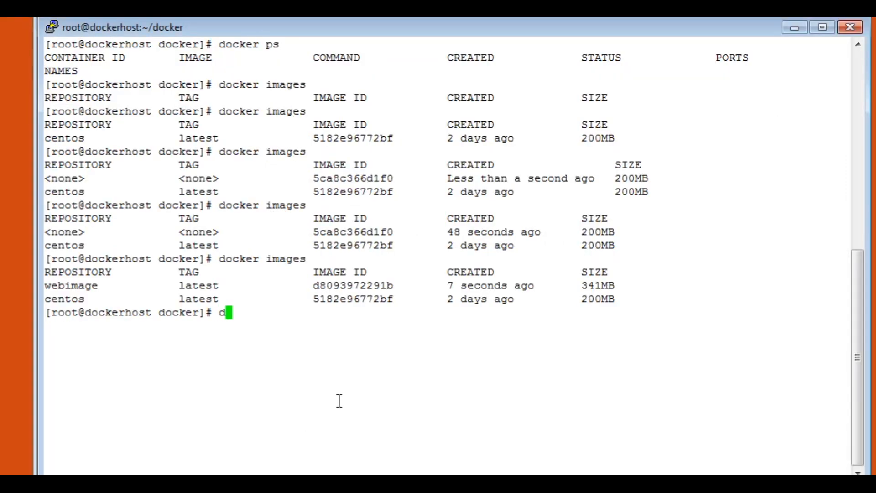
type("oc")
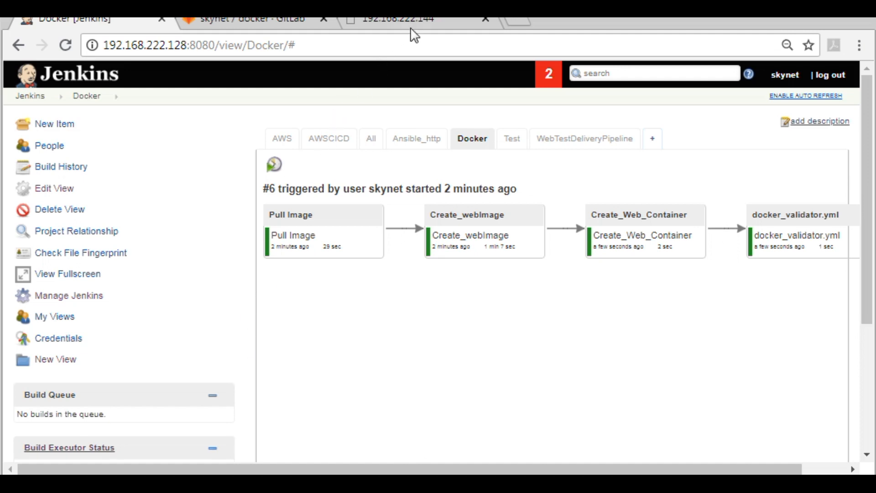
left_click(397, 18)
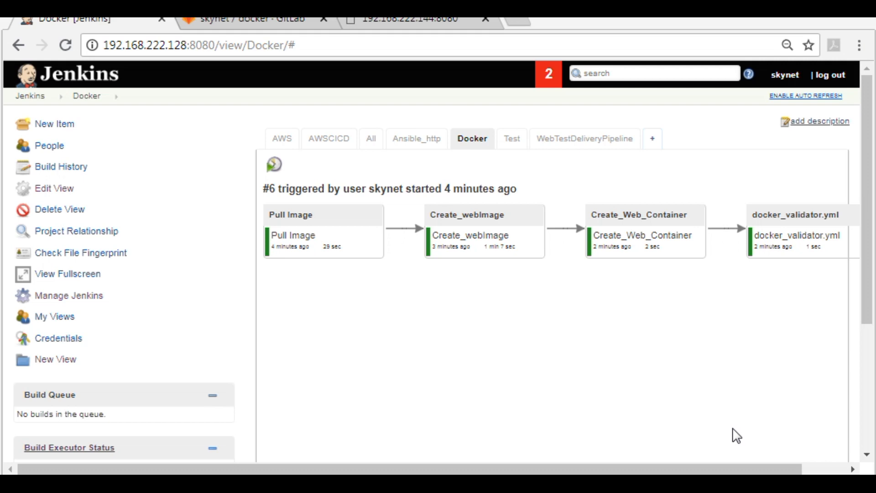
mouse_move(743, 473)
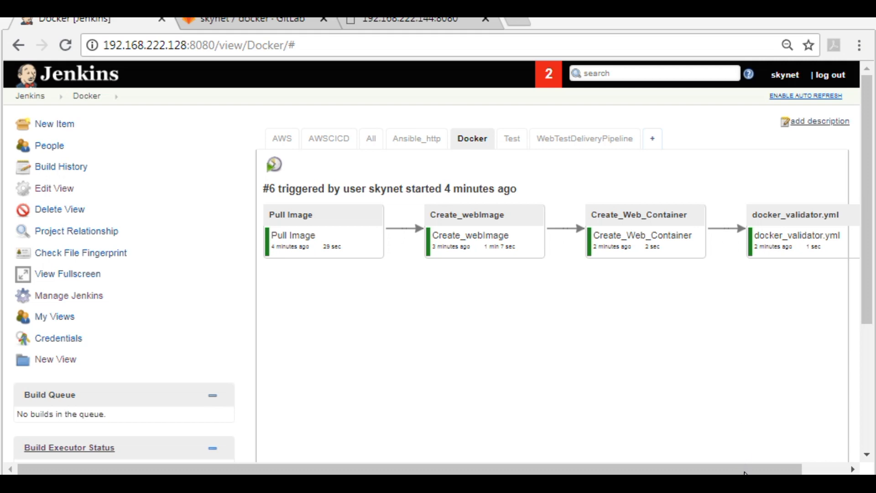